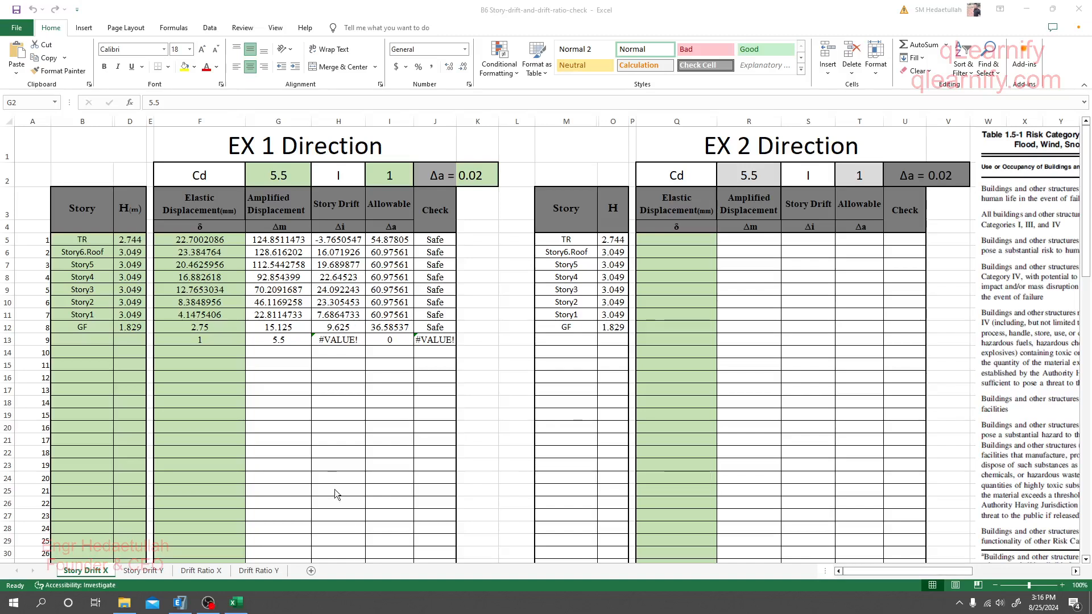
mouse_move(307, 446)
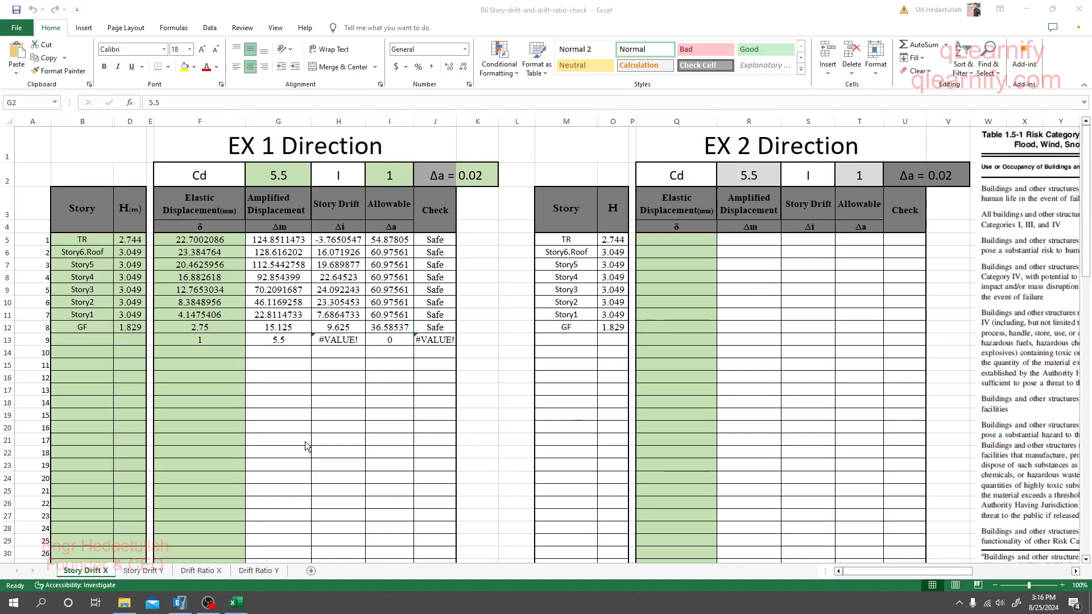
mouse_move(439, 523)
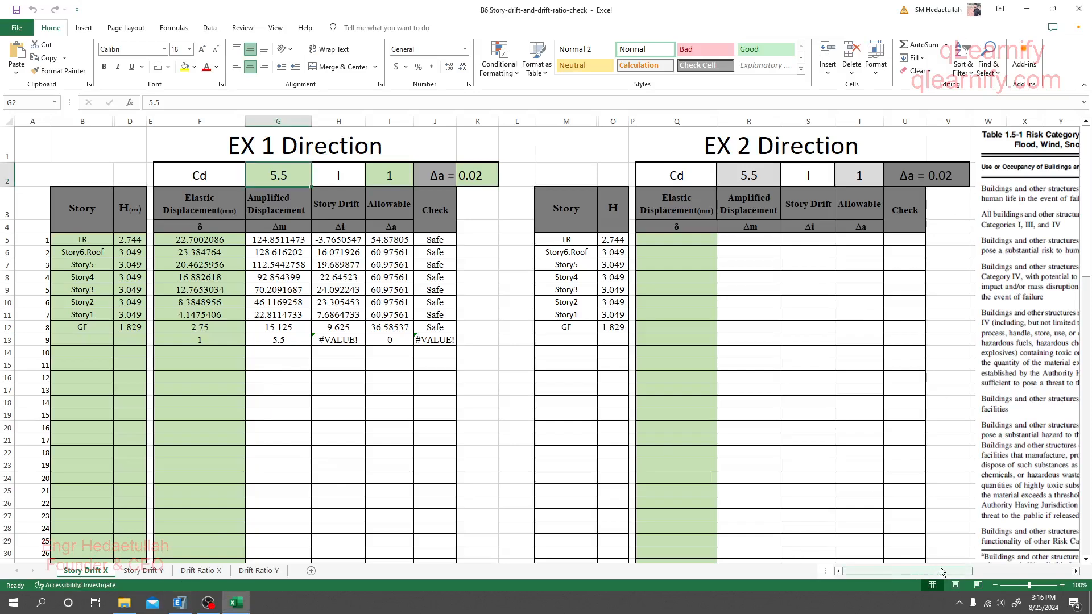
Step: Review the sheet, then bring up the B4 Soft story X & Y Direction workbook with the Story column selected
scroll("right", 3)
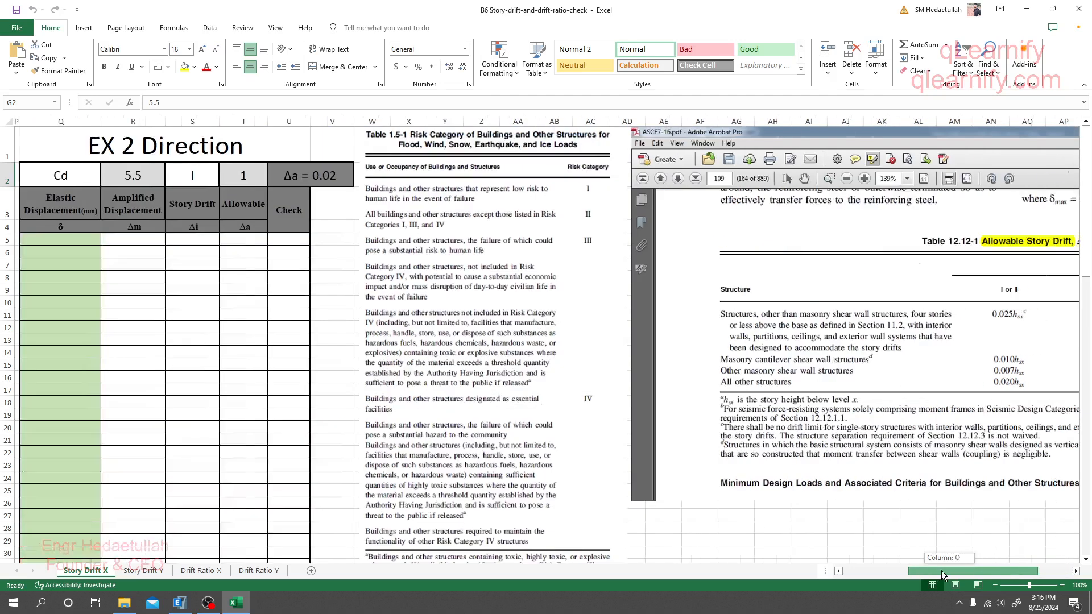
scroll("left", 3)
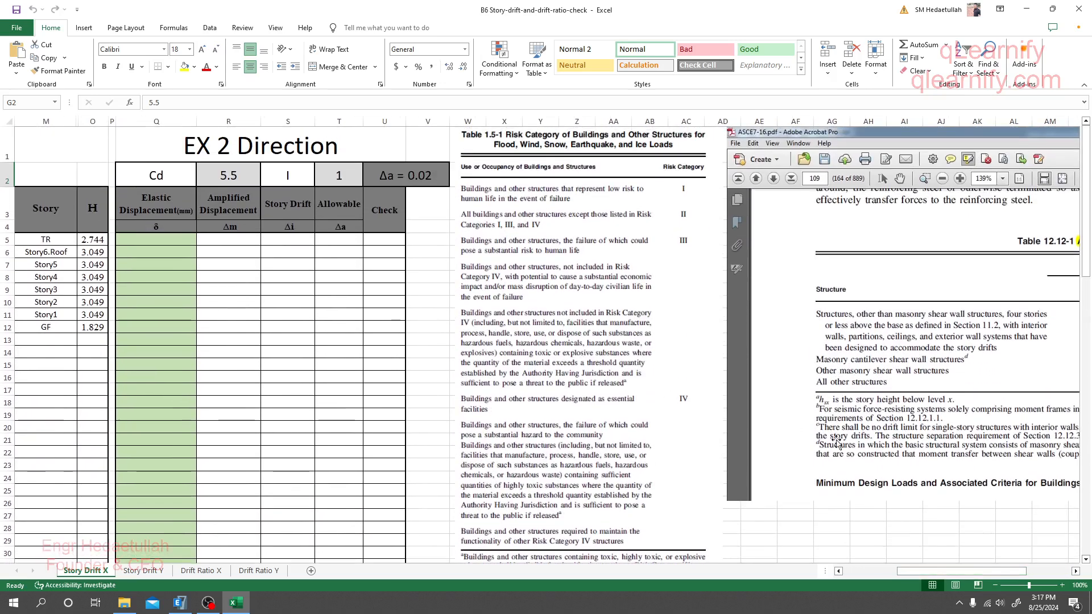
scroll("left", 3)
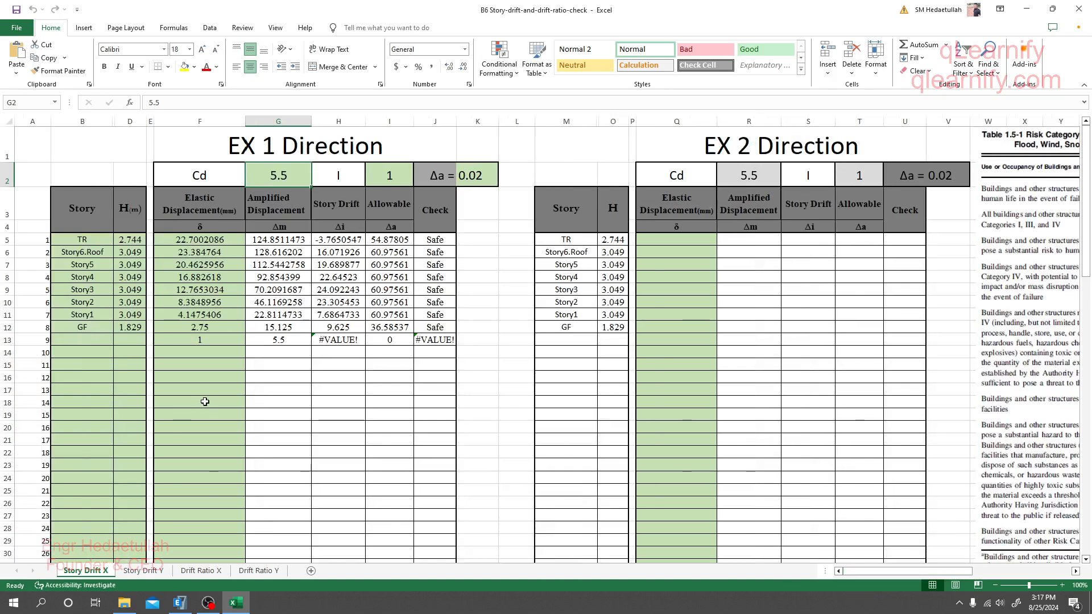
mouse_move(148, 343)
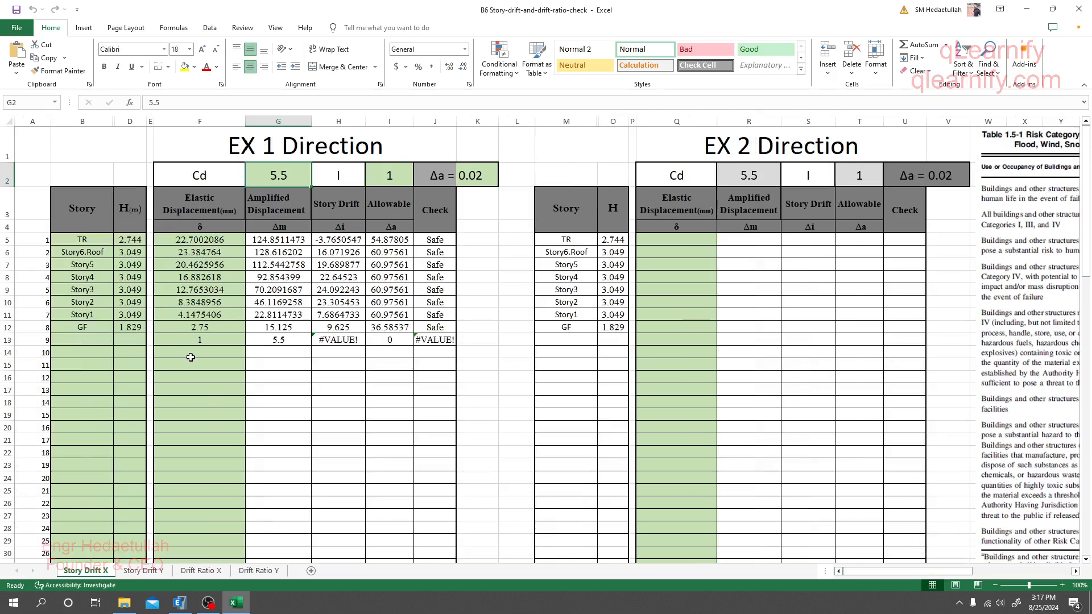
mouse_move(207, 348)
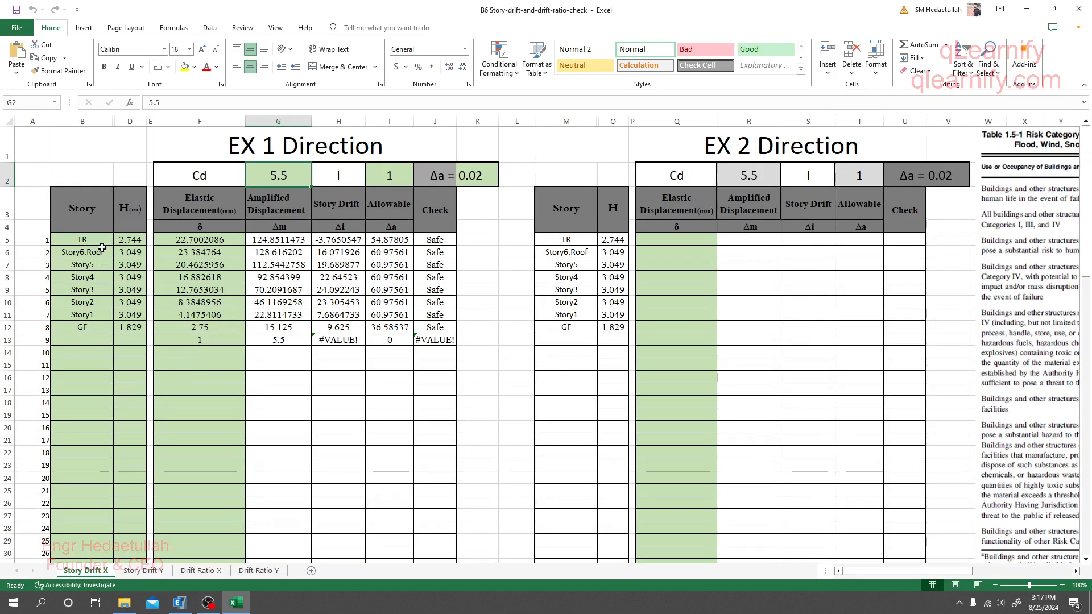
left_click(123, 602)
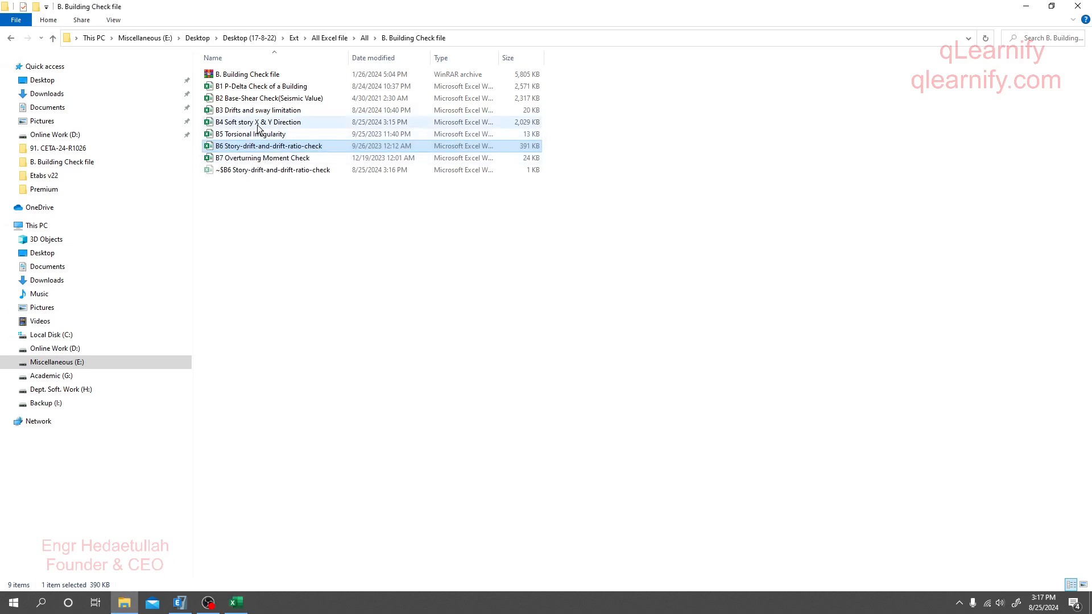
double_click(269, 145)
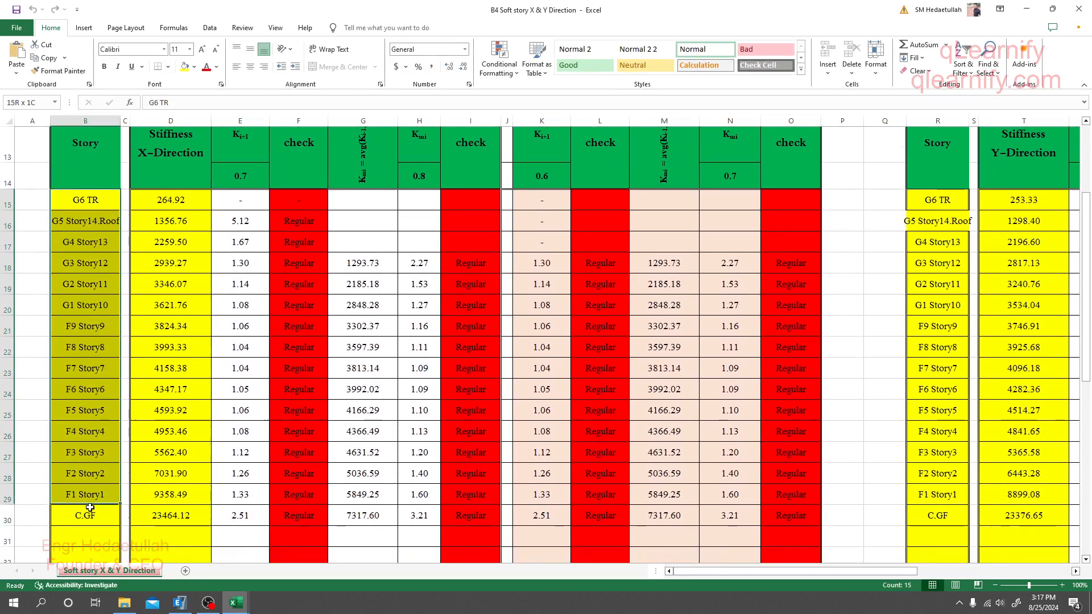
Step: Copy the story names and paste them into the B6 drift check workbook's story list
key("Ctrl+C")
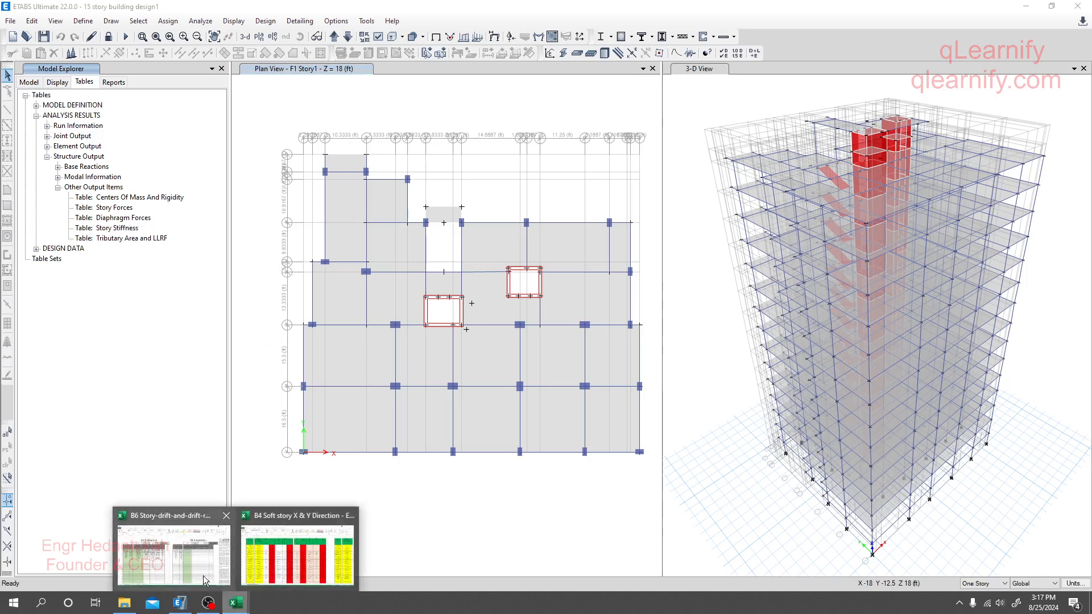
left_click(171, 550)
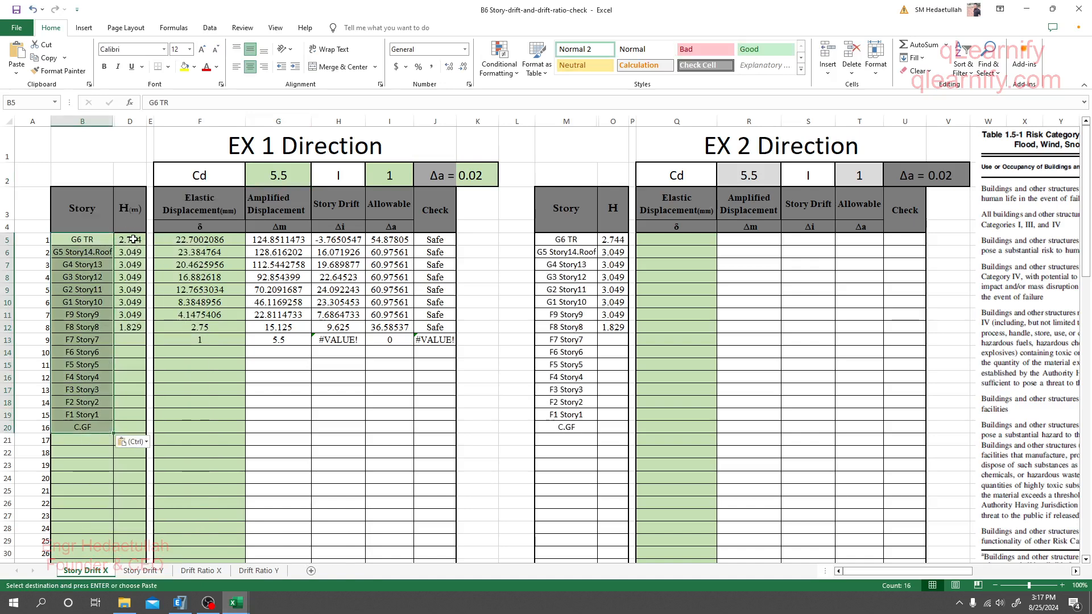
left_click(130, 252)
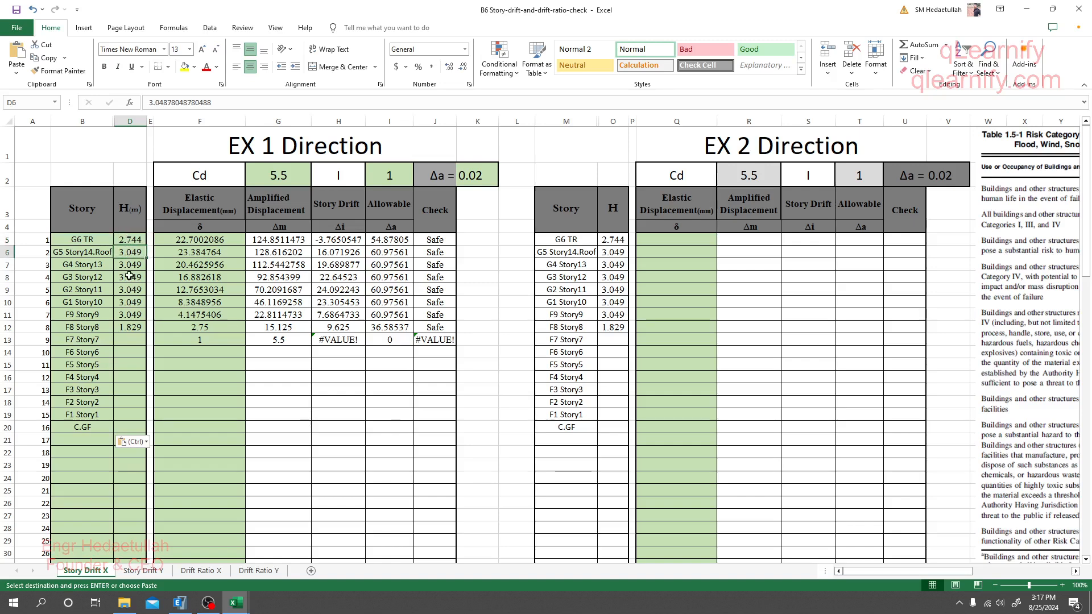
Step: Show the Story Definitions table from Model Definition > System Data > Towers, Stories and Grids
left_click(179, 602)
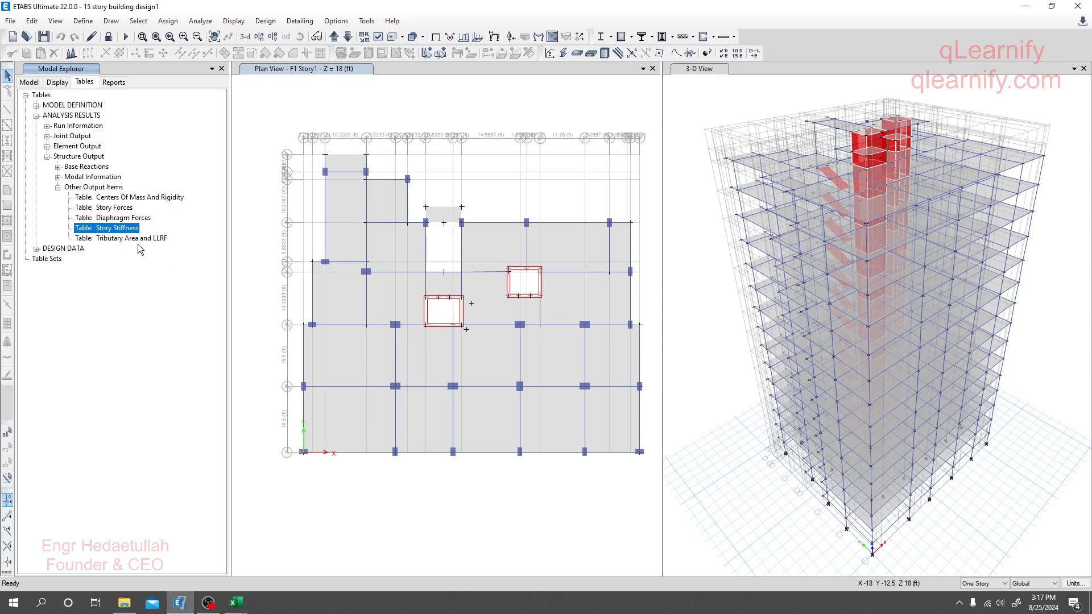
left_click(39, 105)
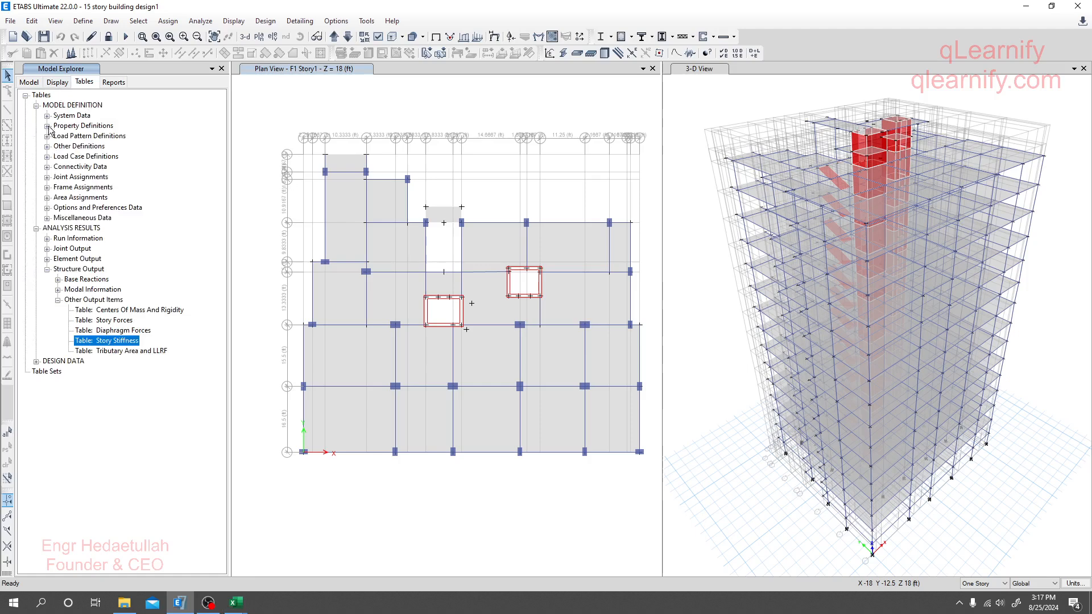
left_click(47, 115)
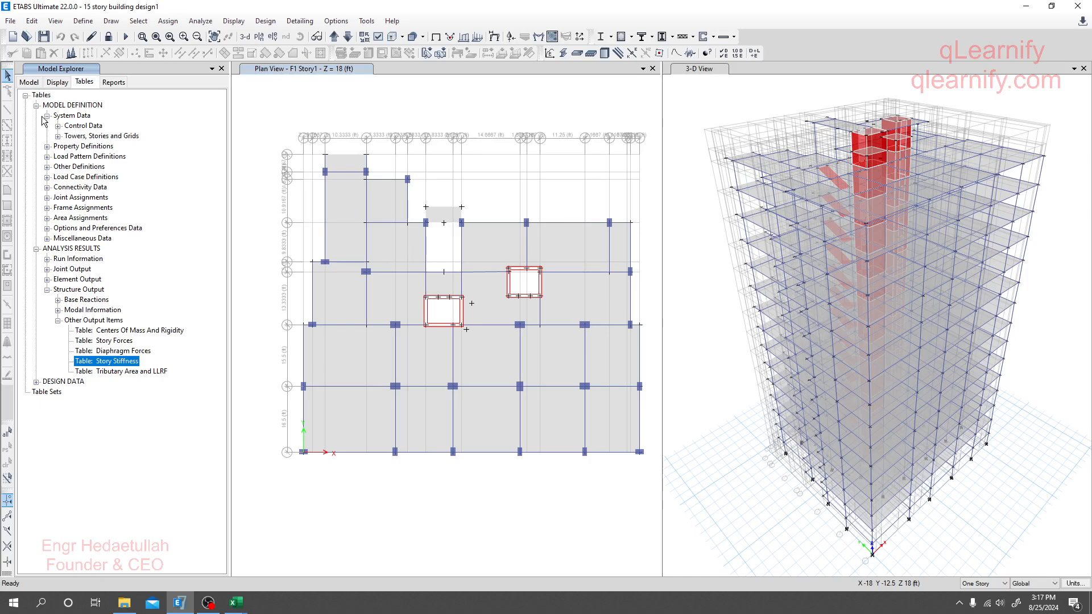
left_click(47, 136)
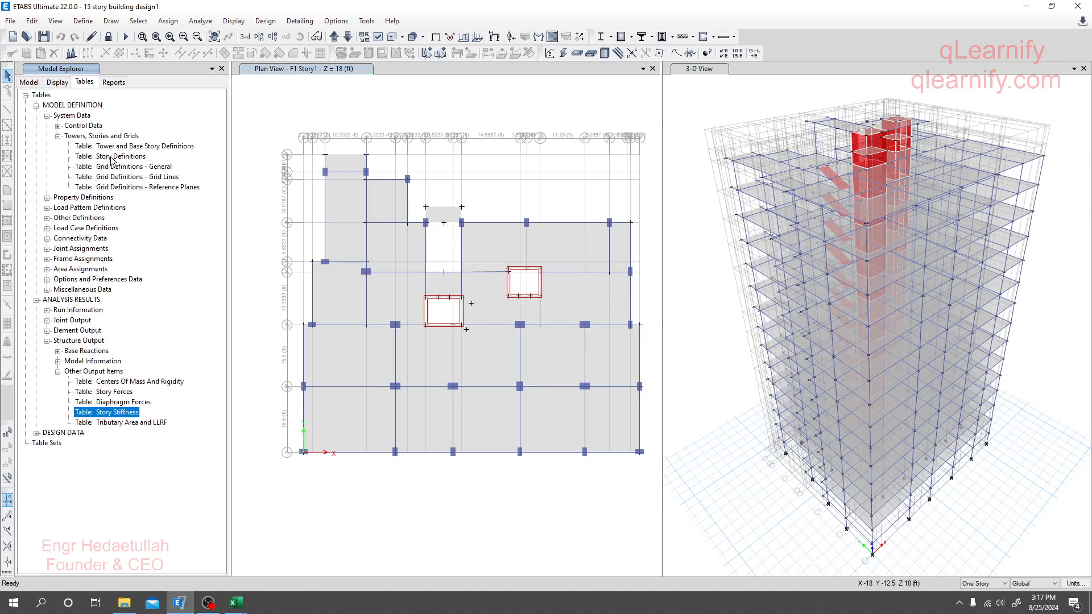
mouse_move(115, 158)
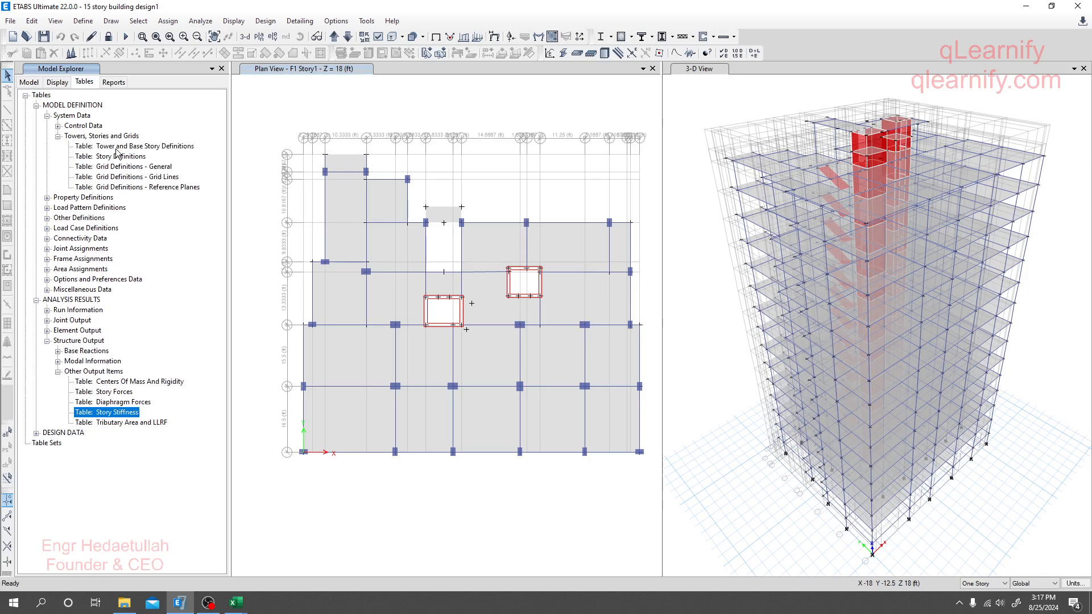
left_click(135, 146)
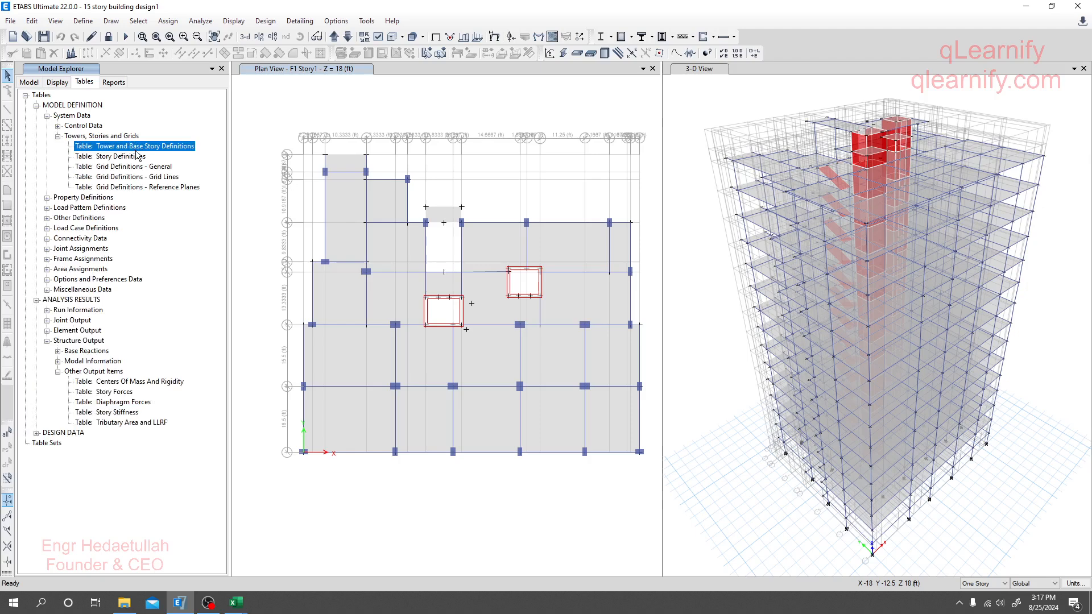
right_click(108, 156)
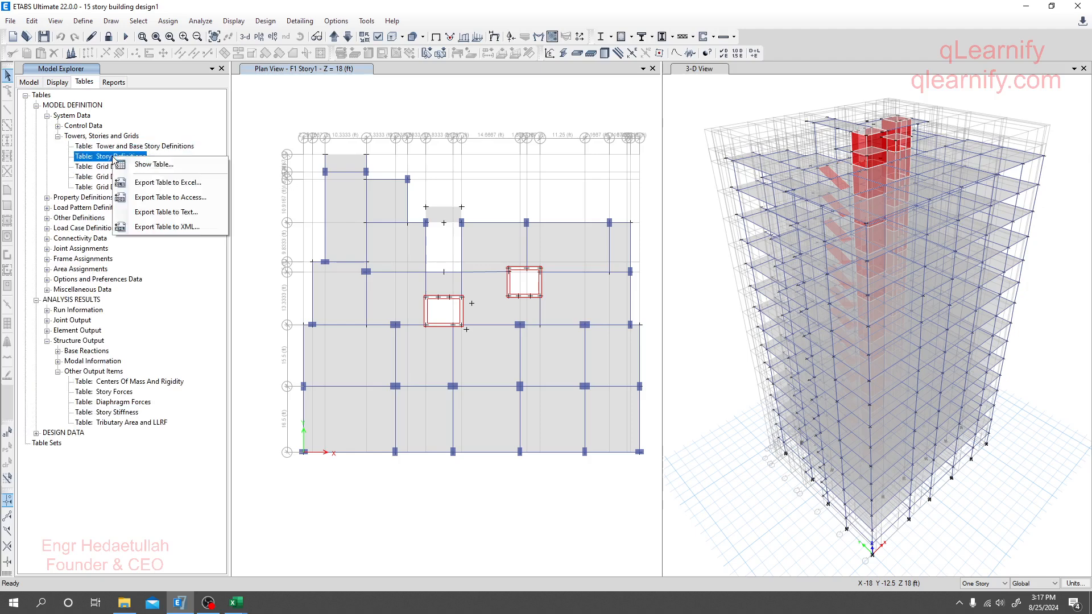
left_click(154, 164)
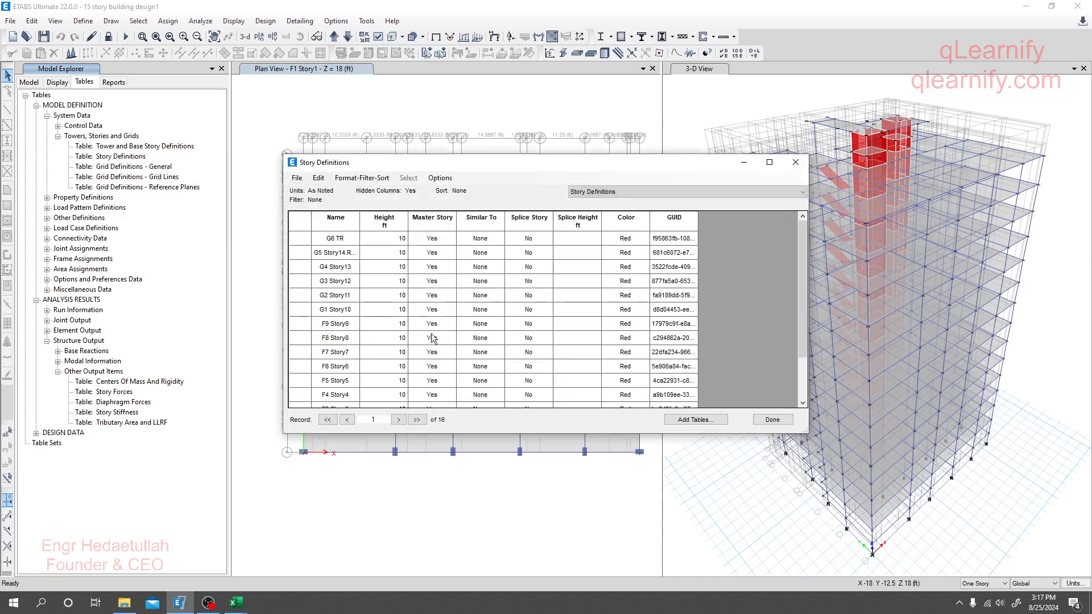
Step: Review the 10 ft story heights with C.GF at 8 ft, then close the table with Done
scroll("down", 3)
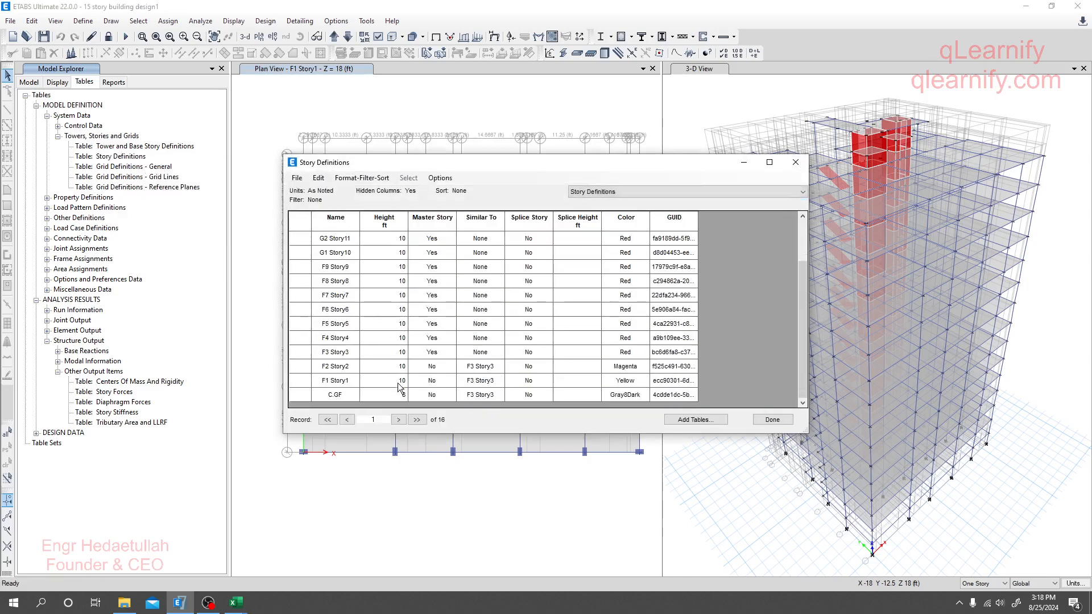
scroll("up", 3)
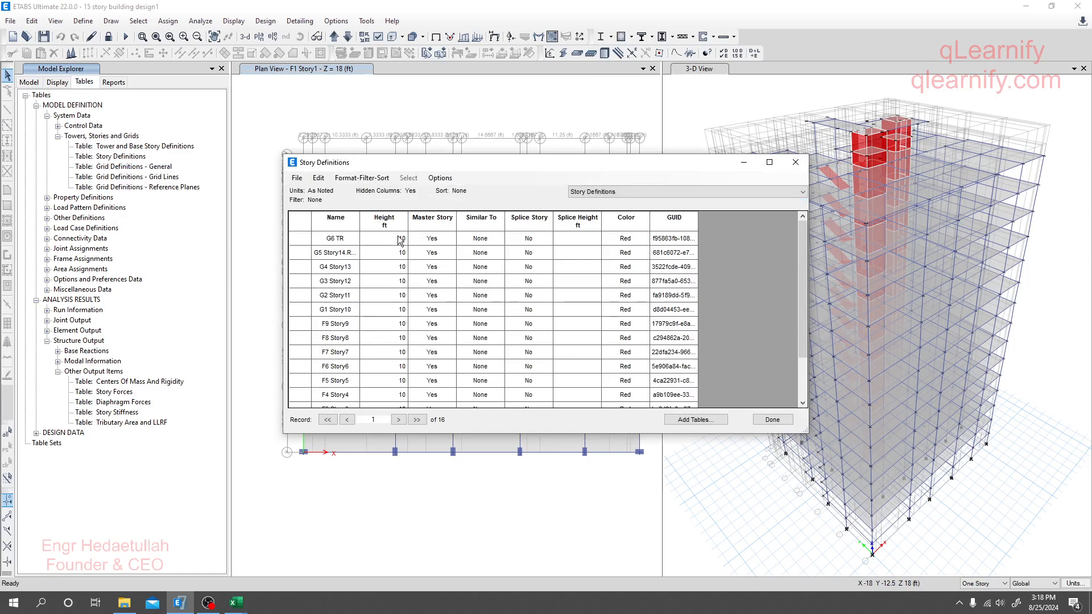
scroll("down", 3)
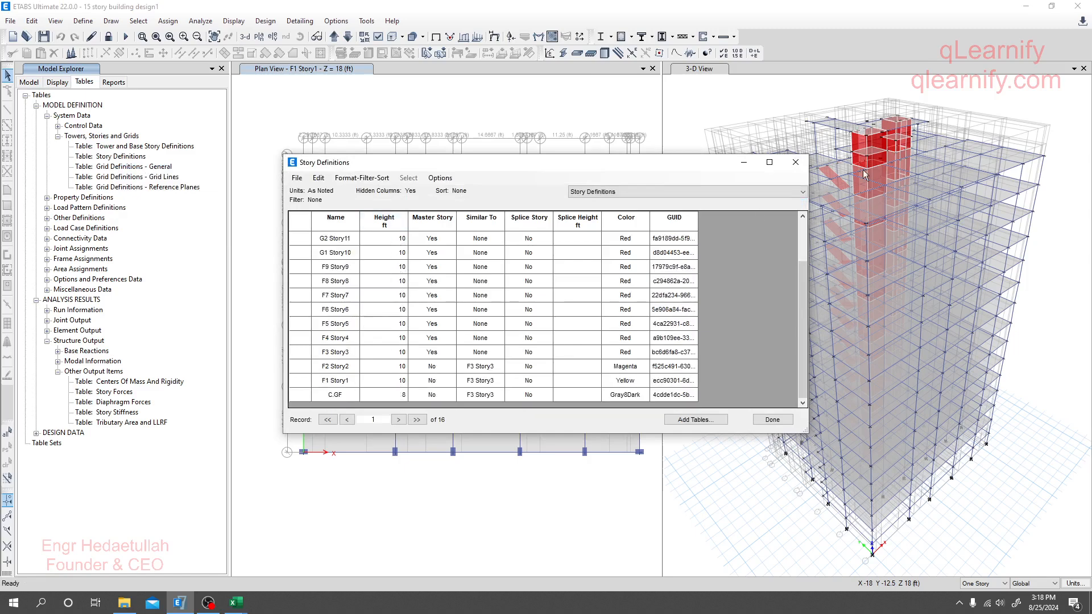
left_click(771, 419)
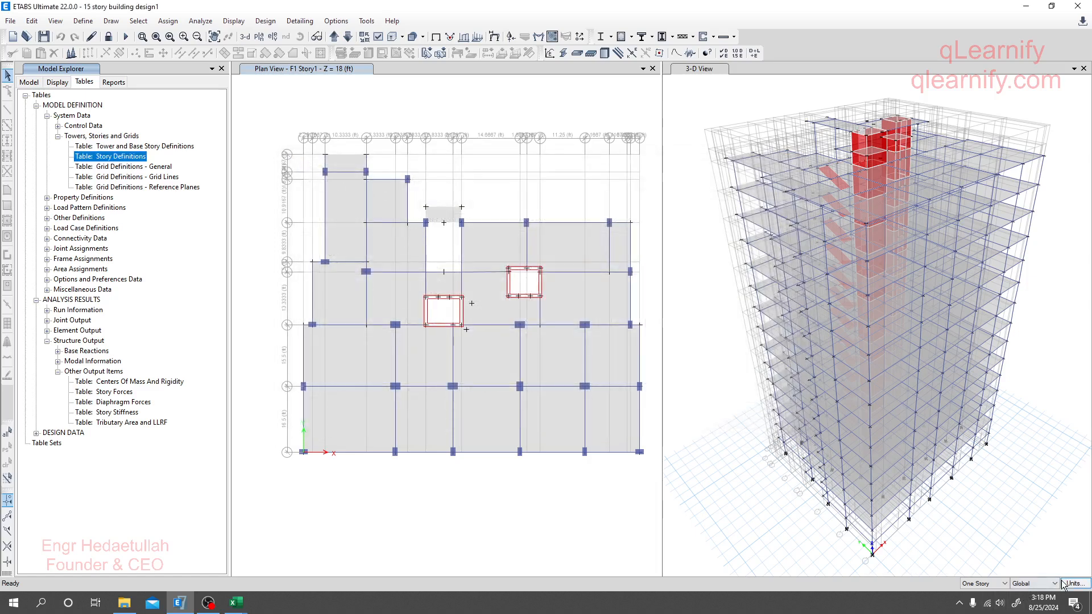
Step: Check the Absolute Distance length unit is feet in Display Units and close with OK
left_click(1061, 582)
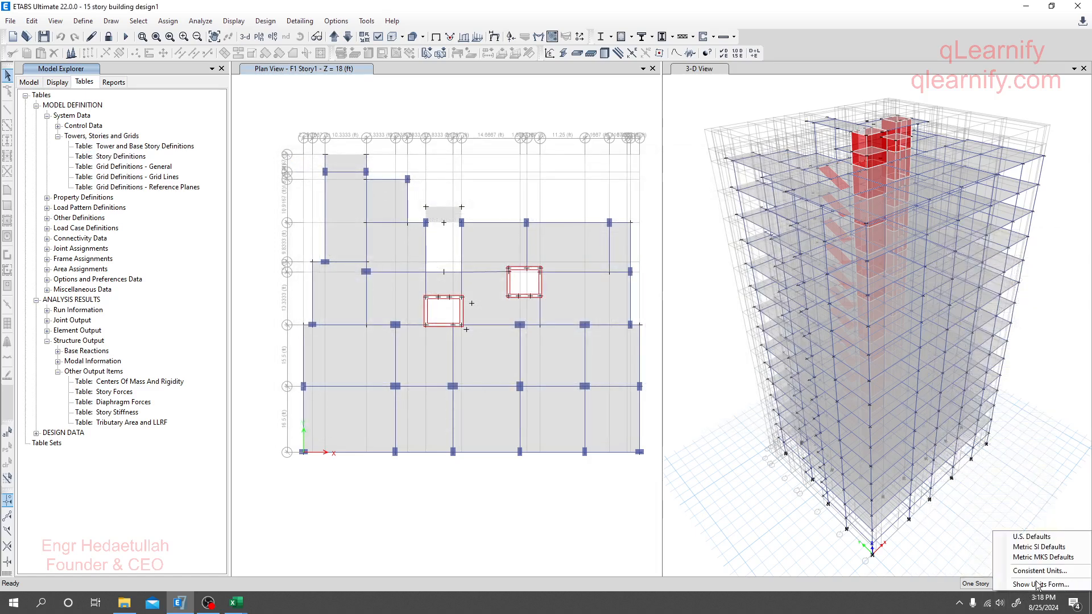
left_click(1041, 584)
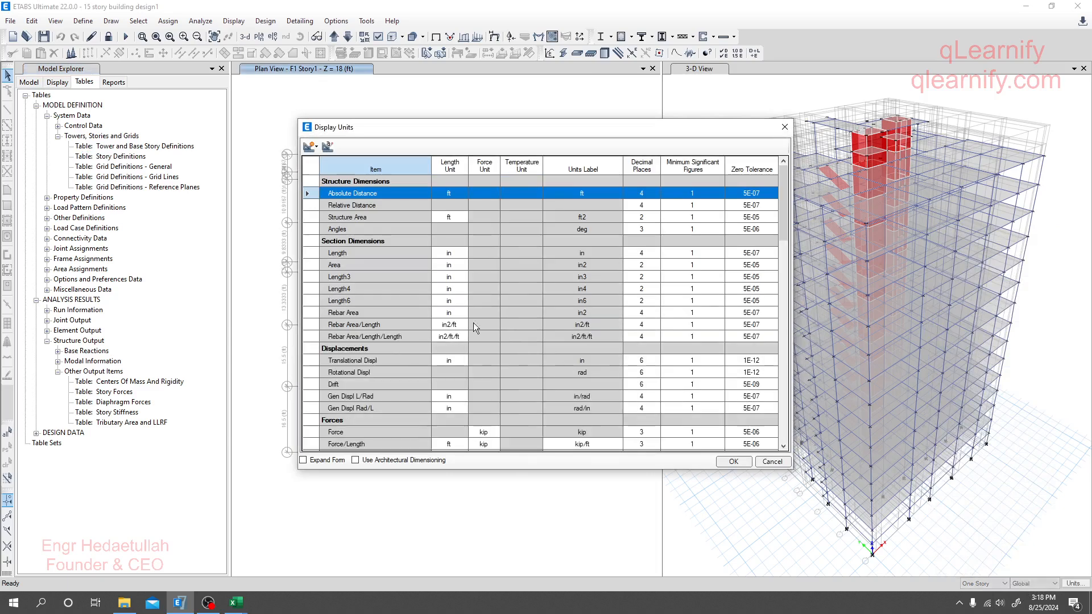
mouse_move(468, 233)
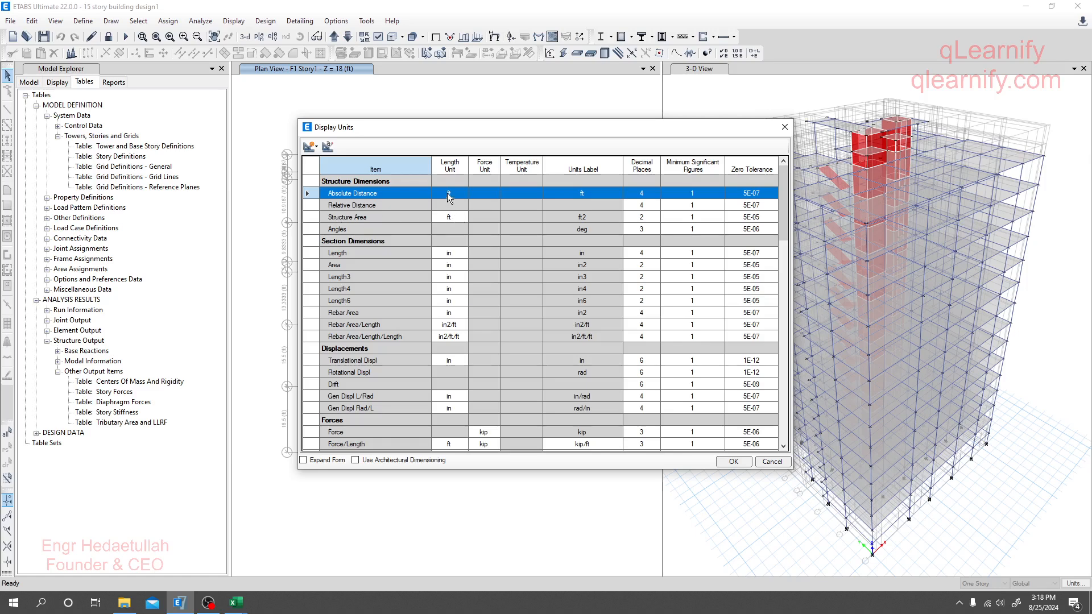
left_click(463, 192)
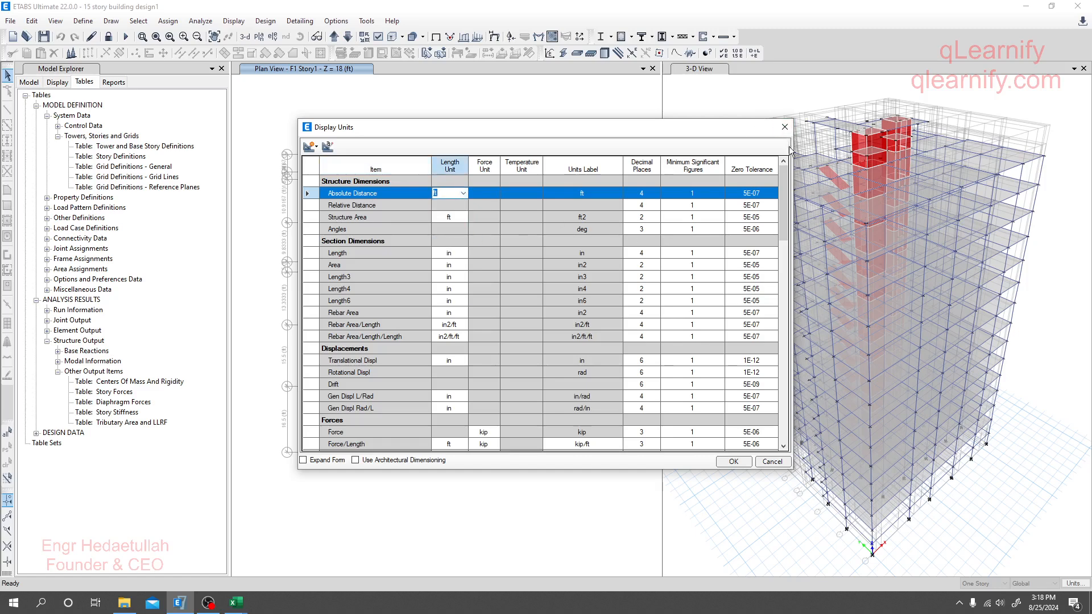
left_click(732, 462)
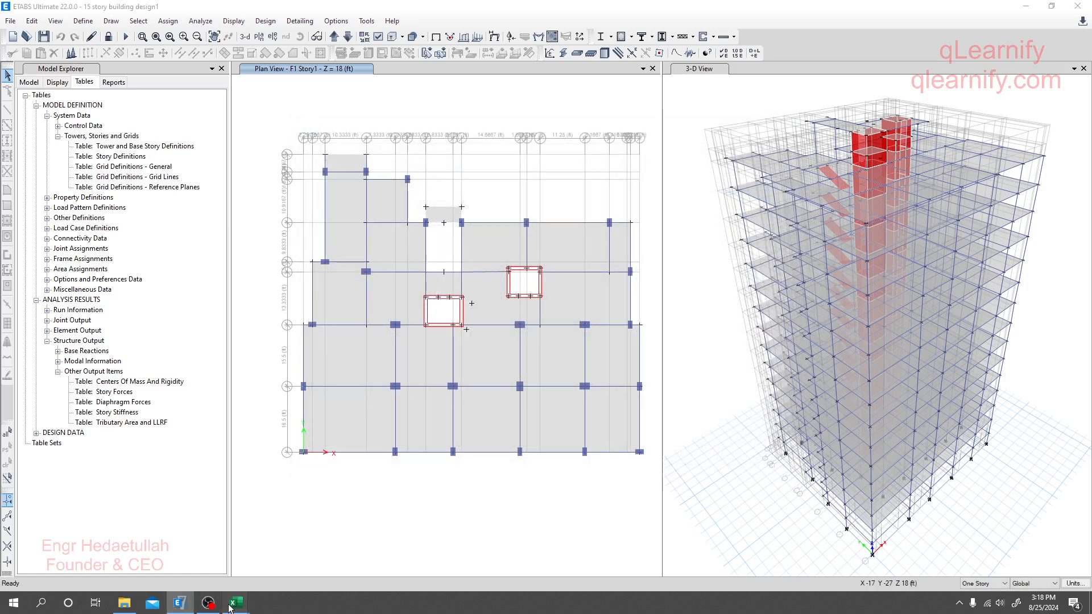
Step: Paste the 3.049 height into D13:D20 on Story Drift X and confirm C.GF's value
left_click(235, 602)
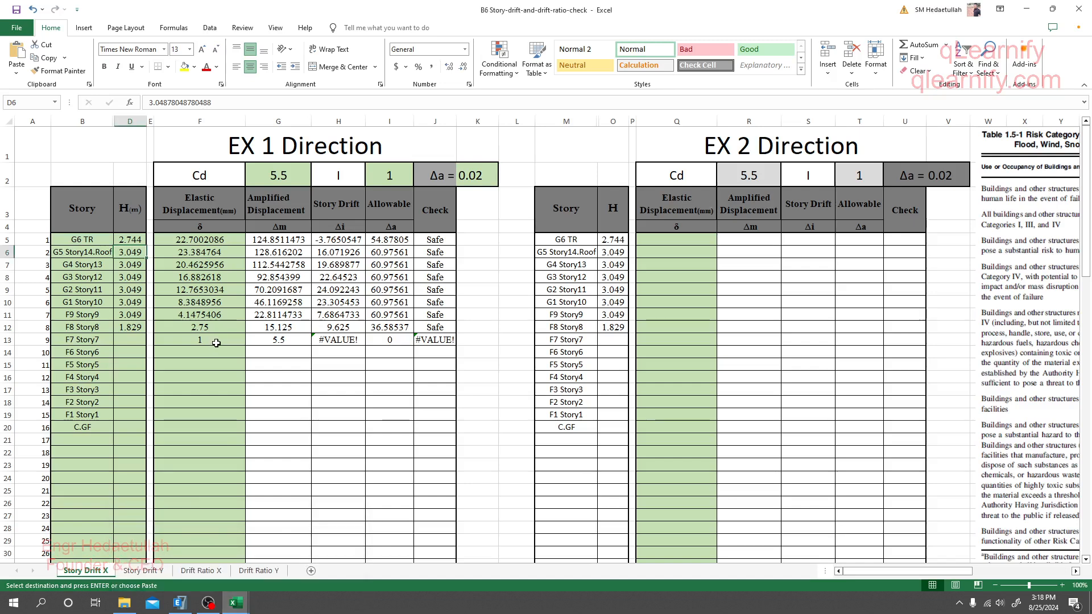
left_click(130, 239)
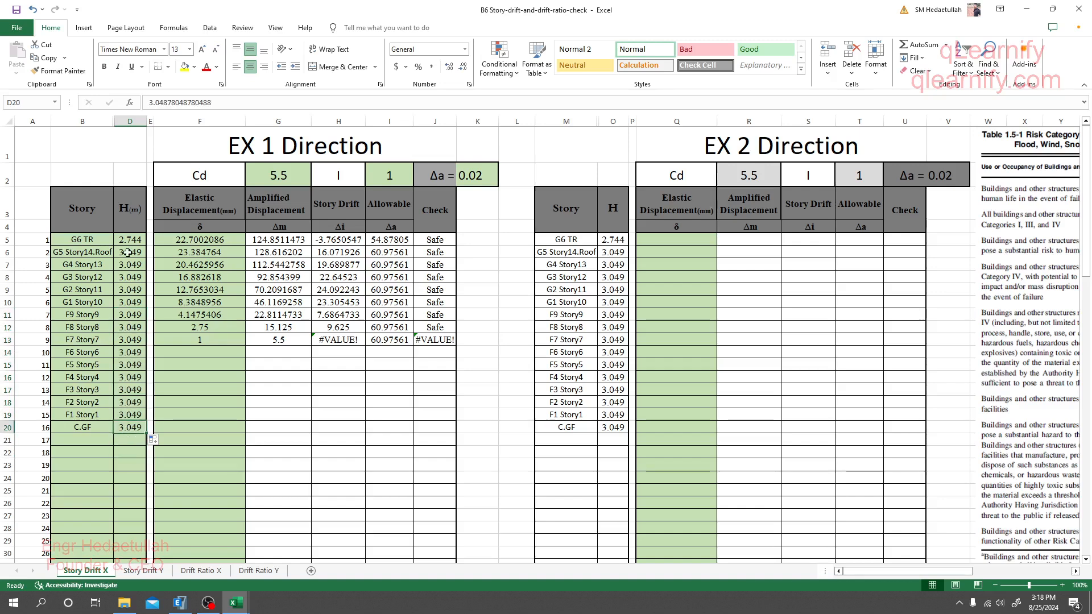
left_click(130, 451)
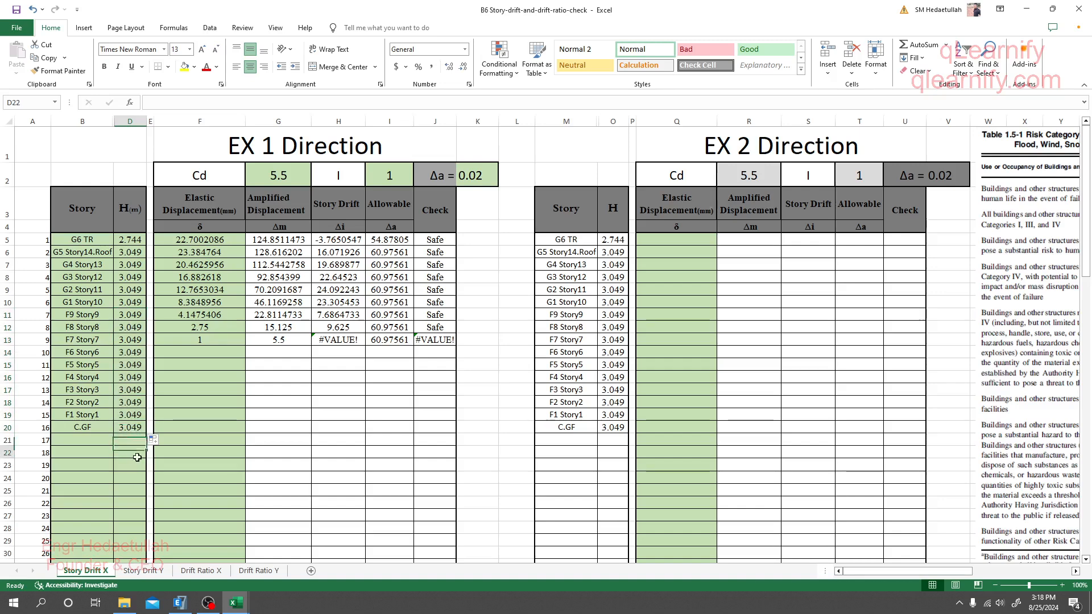
left_click(129, 427)
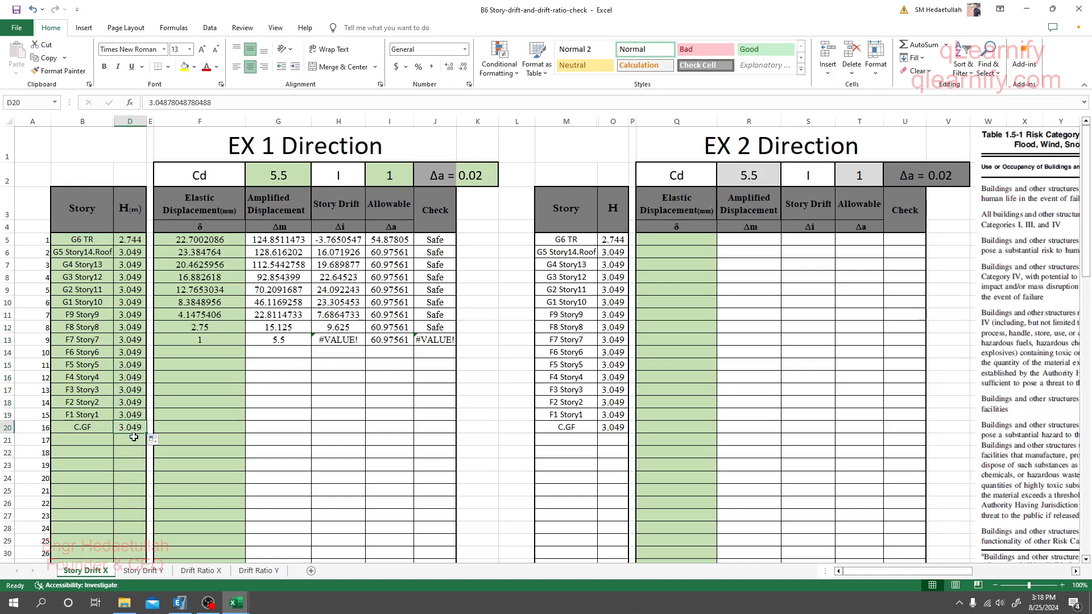
mouse_move(234, 221)
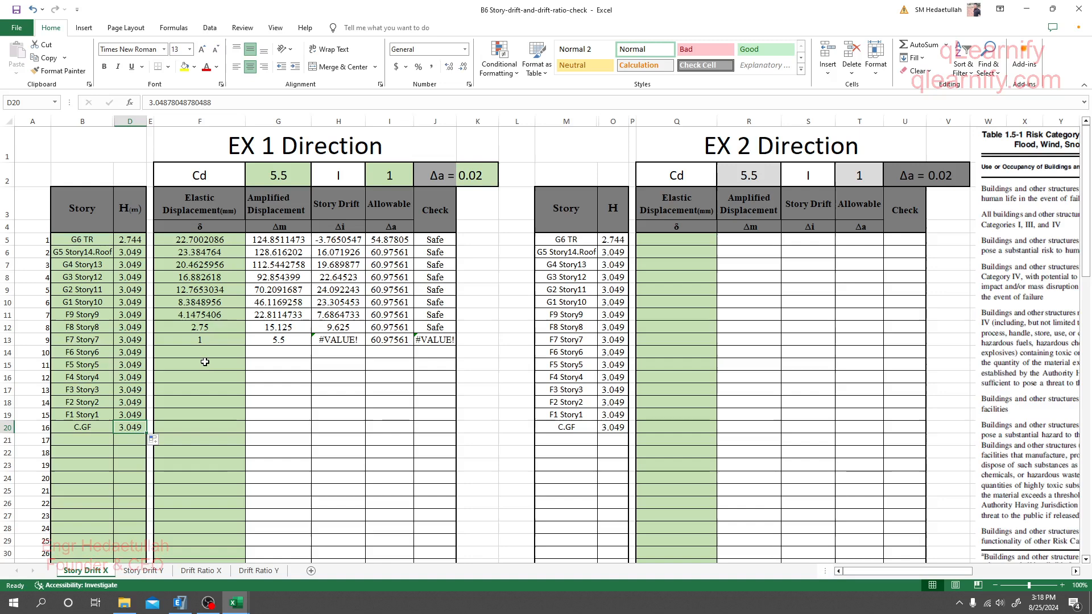
mouse_move(212, 255)
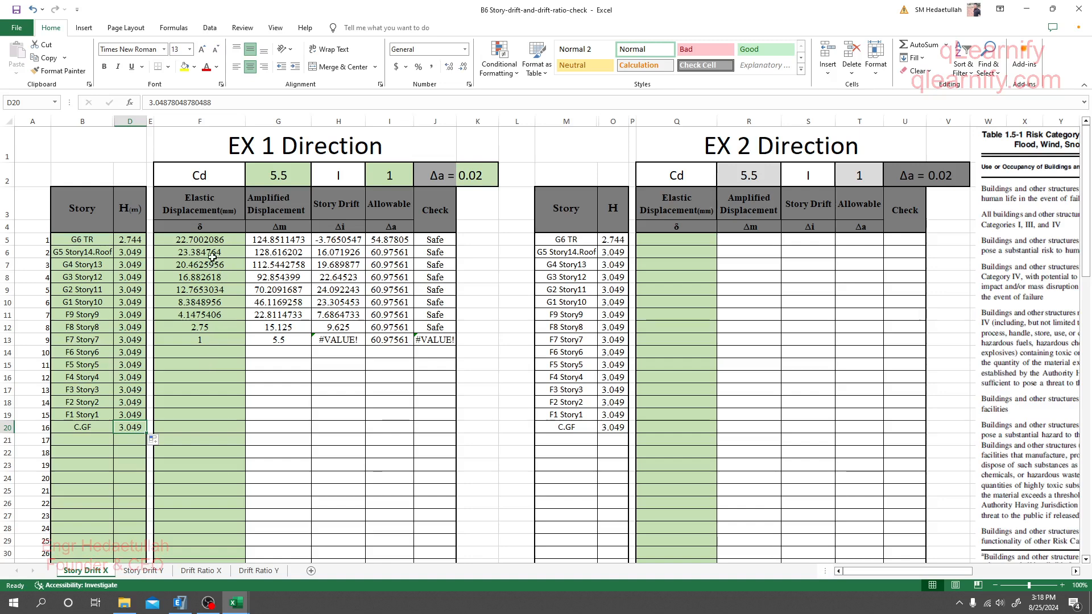
mouse_move(178, 602)
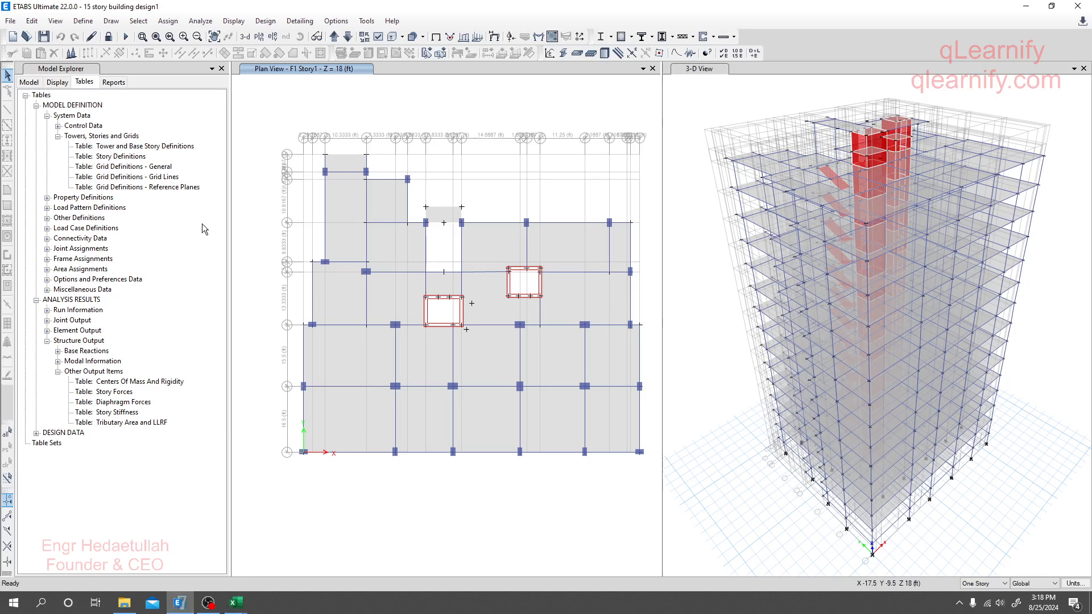
mouse_move(63, 146)
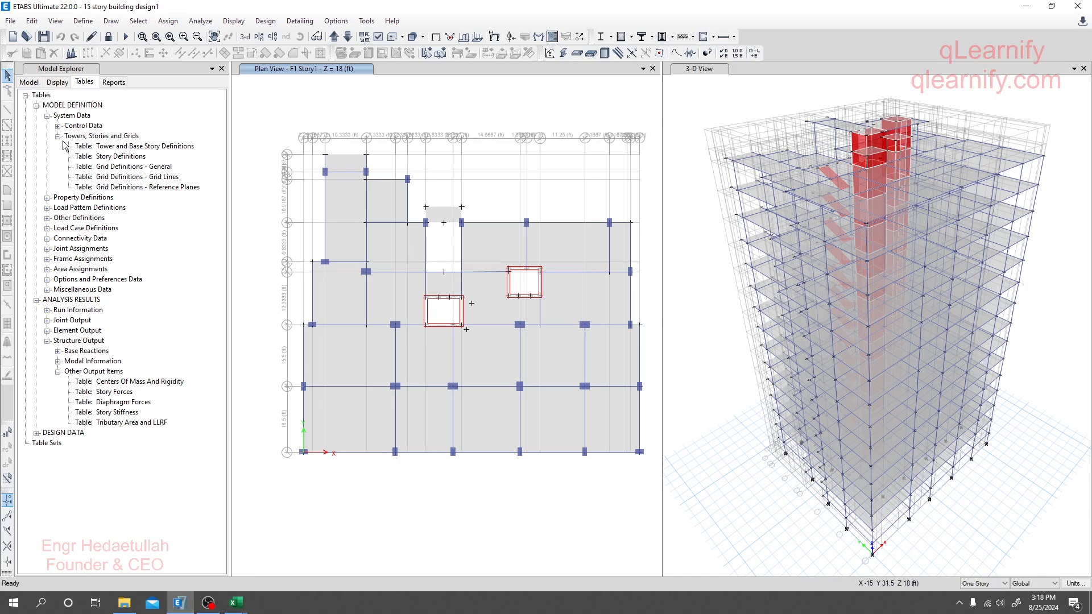
Step: Navigate Joint Output > Displacements and bring up actions for Story Max Over Avg Displacements
left_click(36, 105)
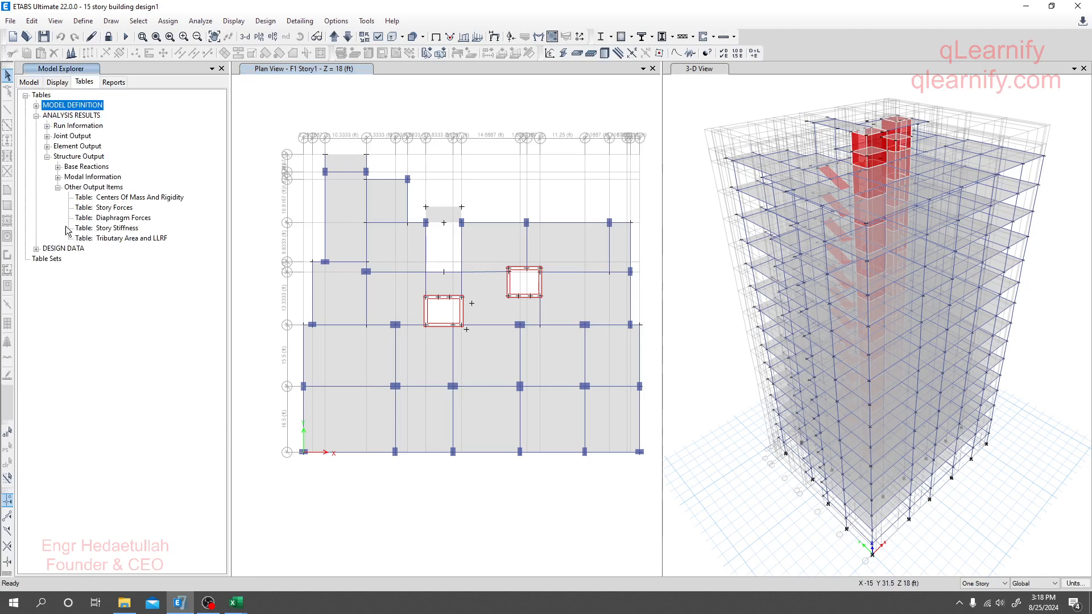
left_click(59, 156)
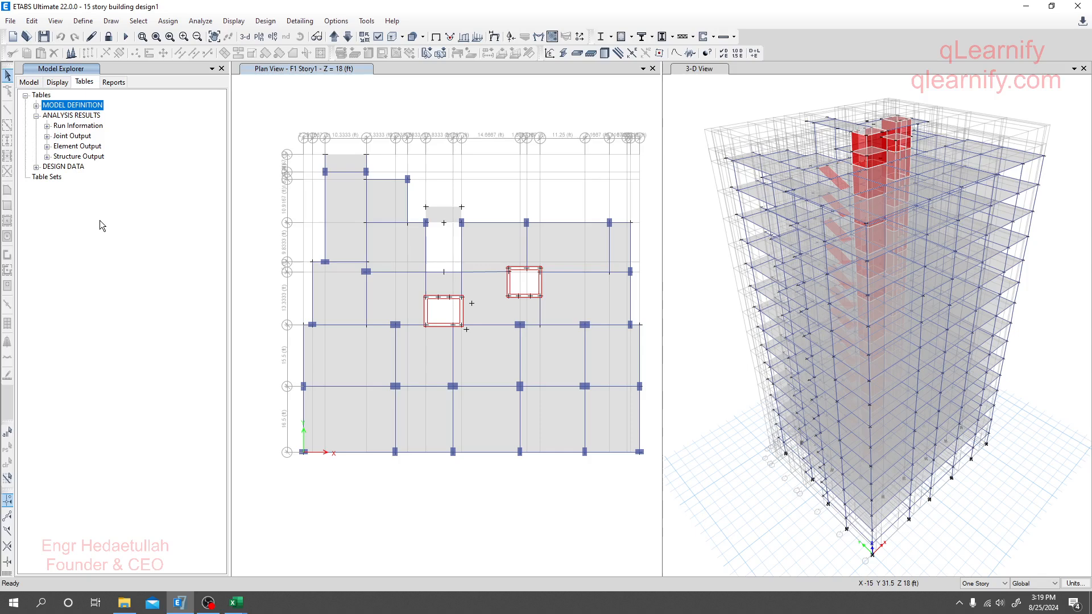
mouse_move(37, 176)
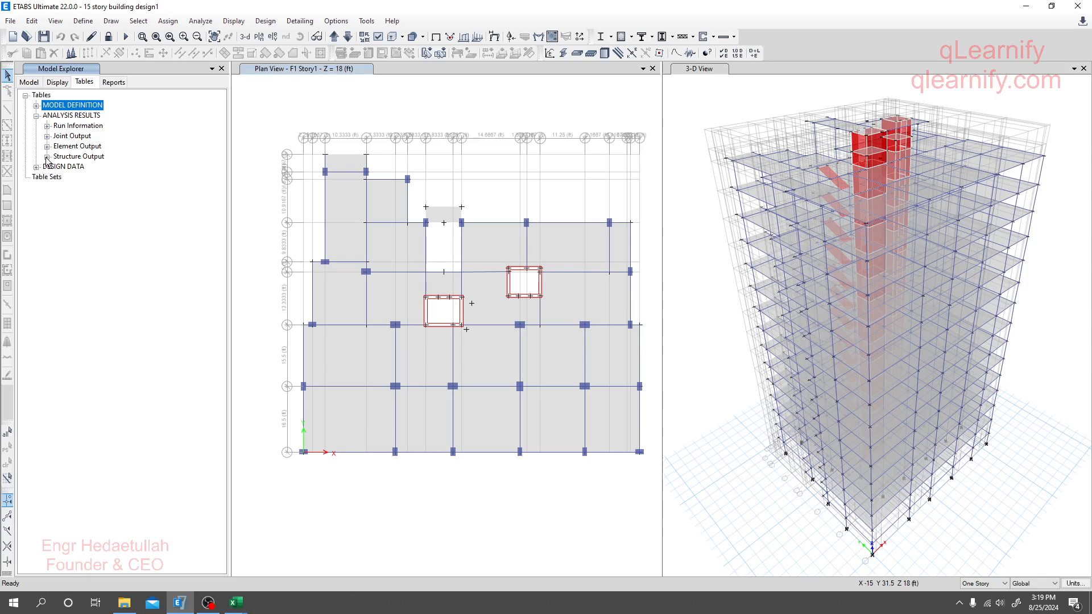
left_click(46, 136)
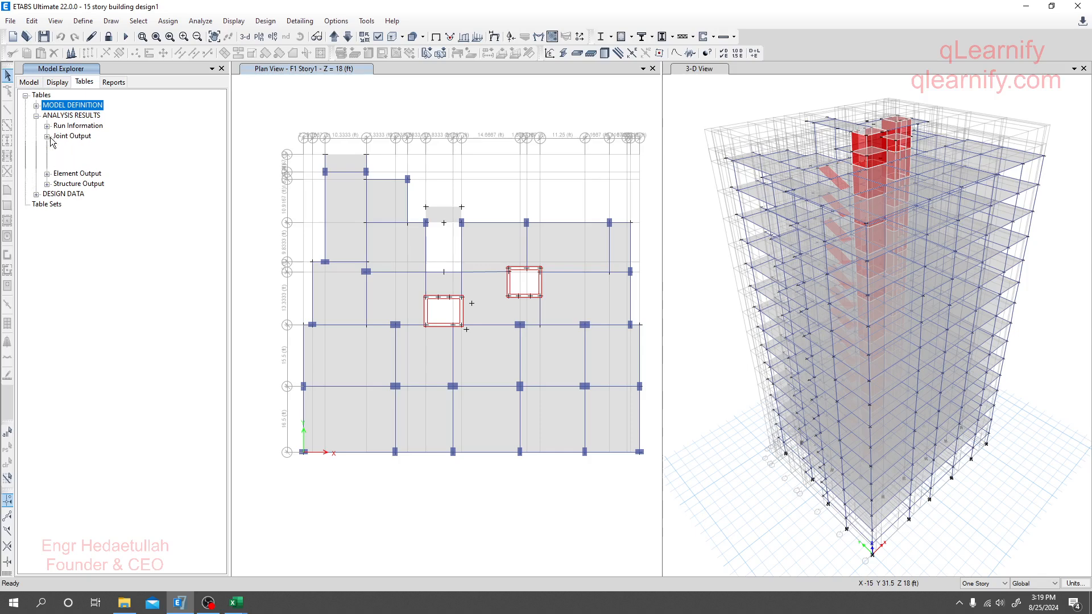
left_click(47, 136)
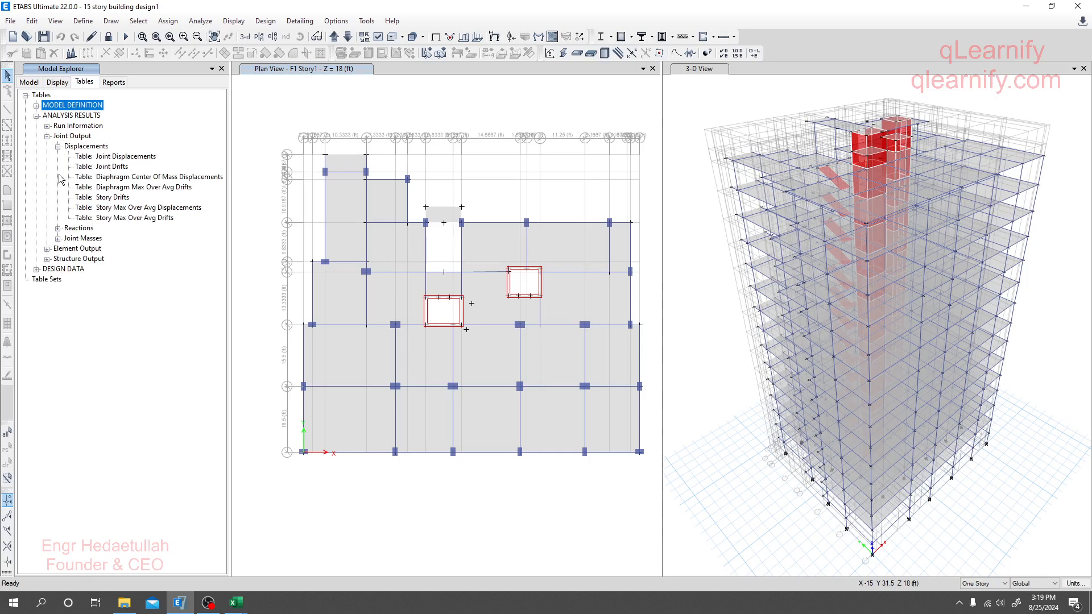
mouse_move(116, 217)
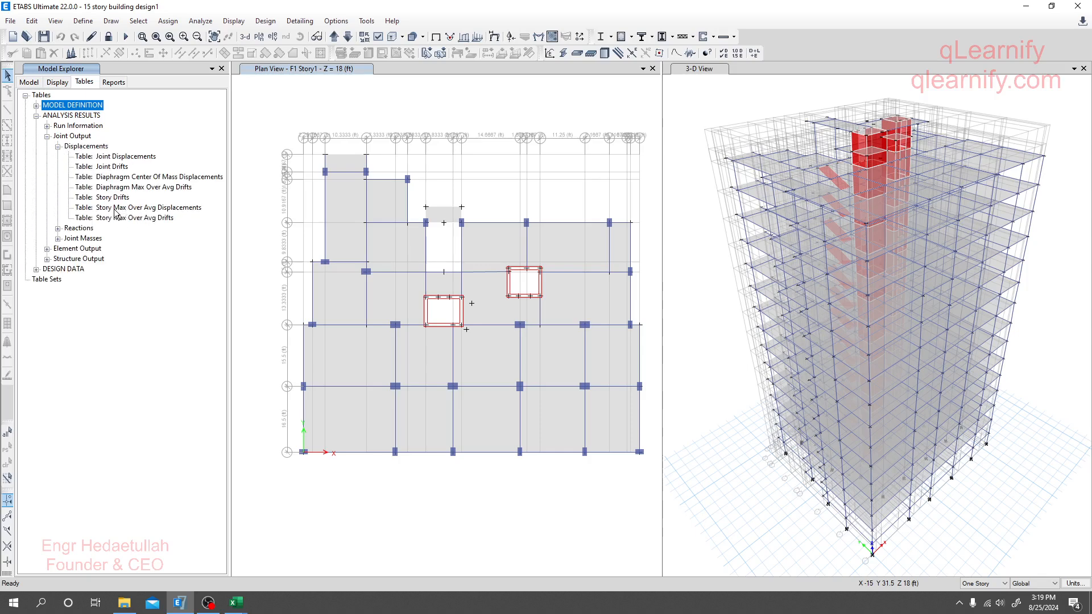
left_click(149, 207)
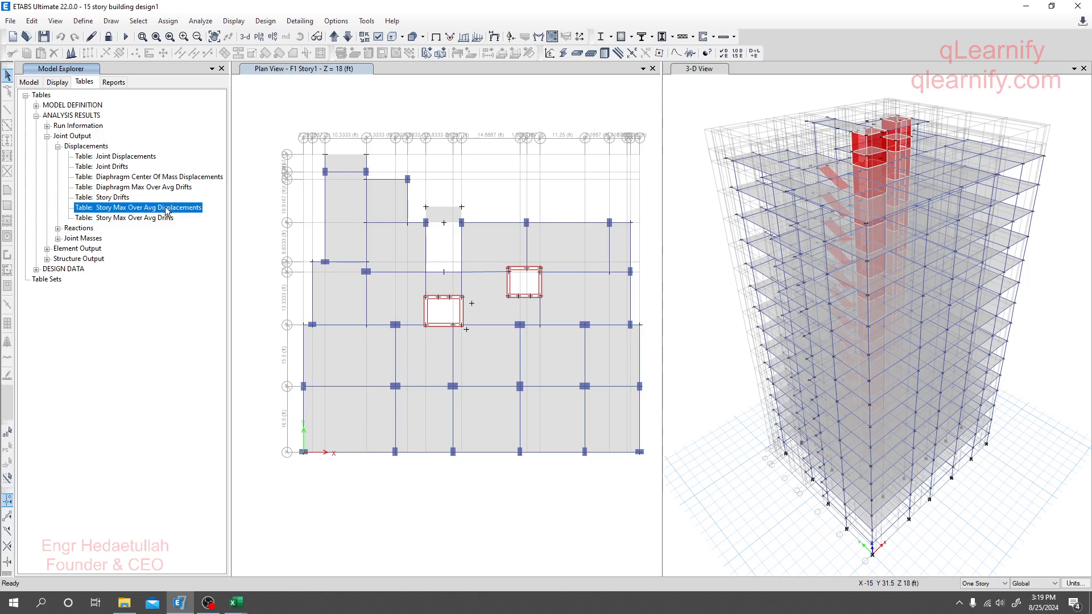
right_click(137, 207)
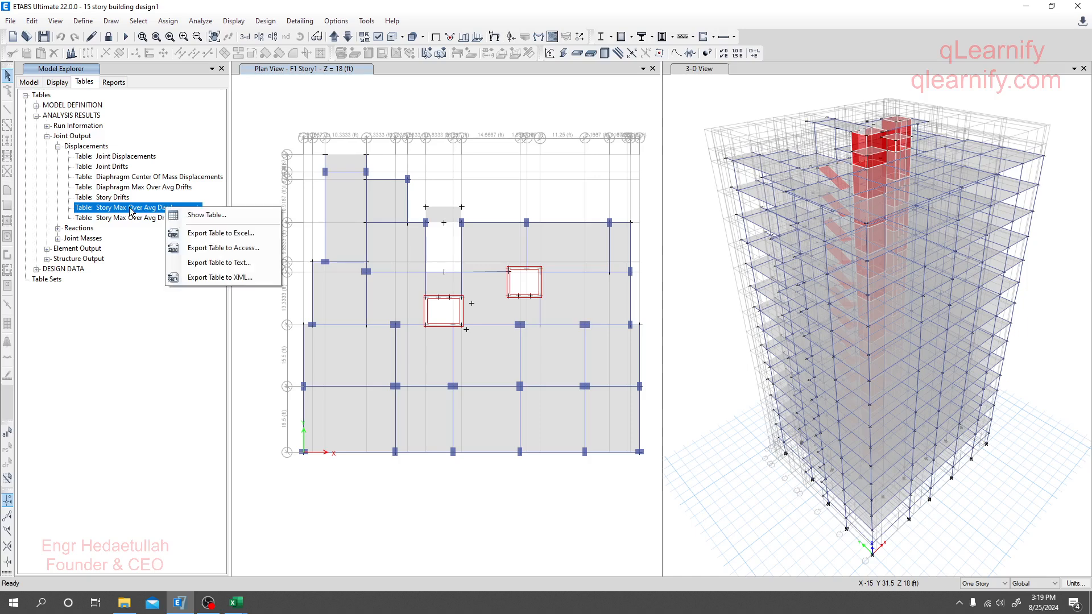
Step: Show the Story Max Over Avg Displacements table filtered to Output Case Ehx and Step Number 2
left_click(148, 367)
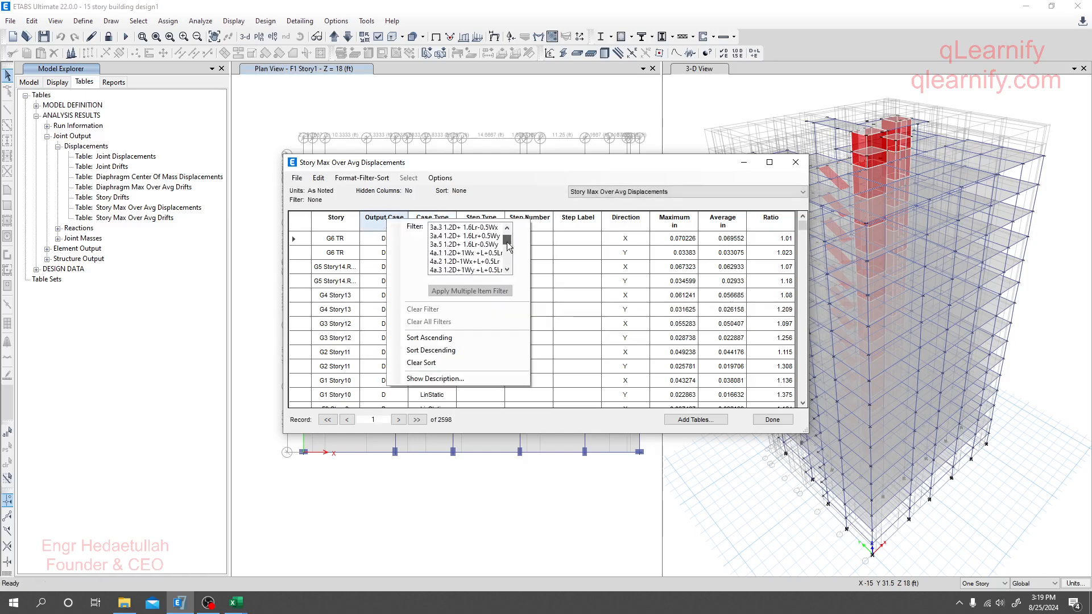
scroll("up", 3)
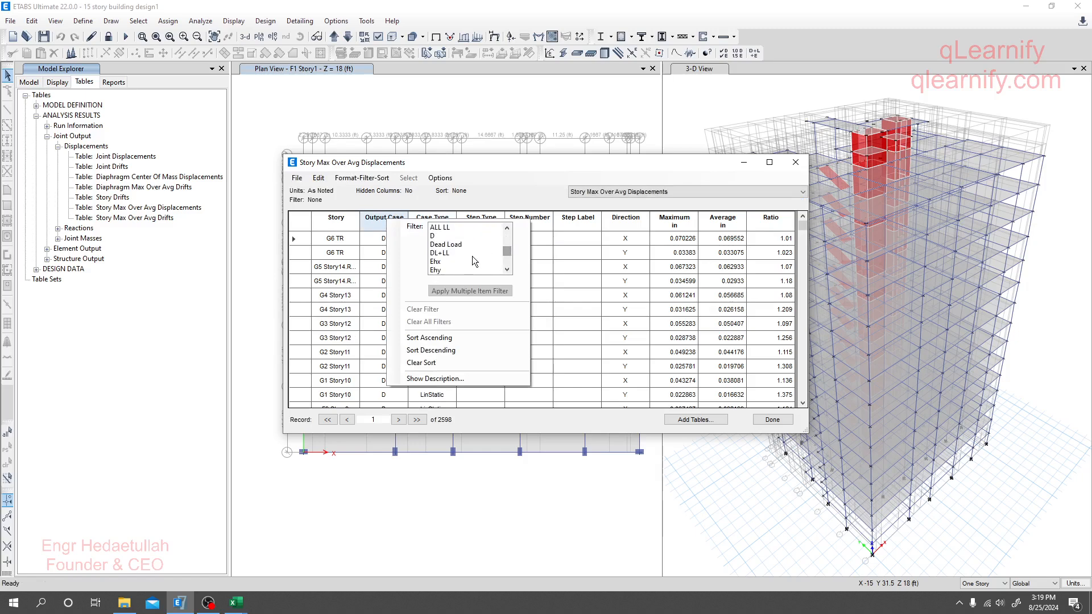
left_click(436, 261)
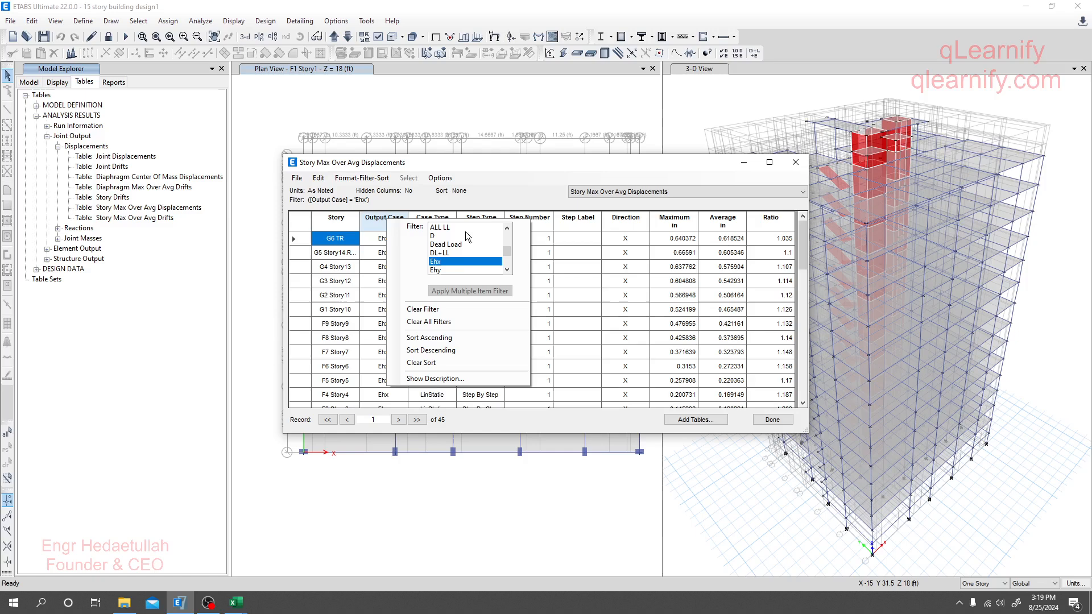
mouse_move(518, 184)
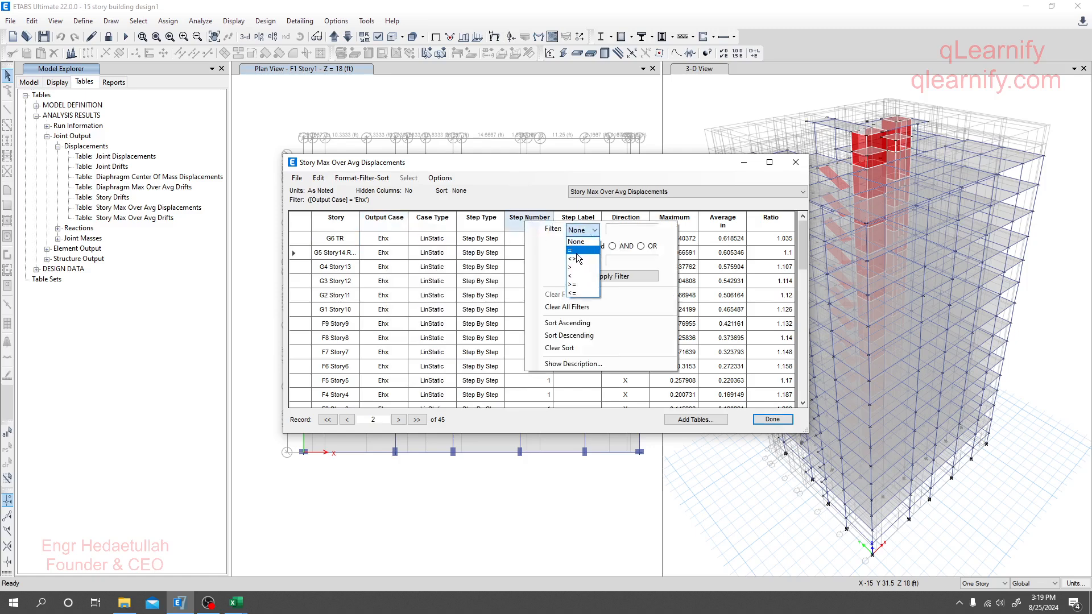
left_click(571, 249)
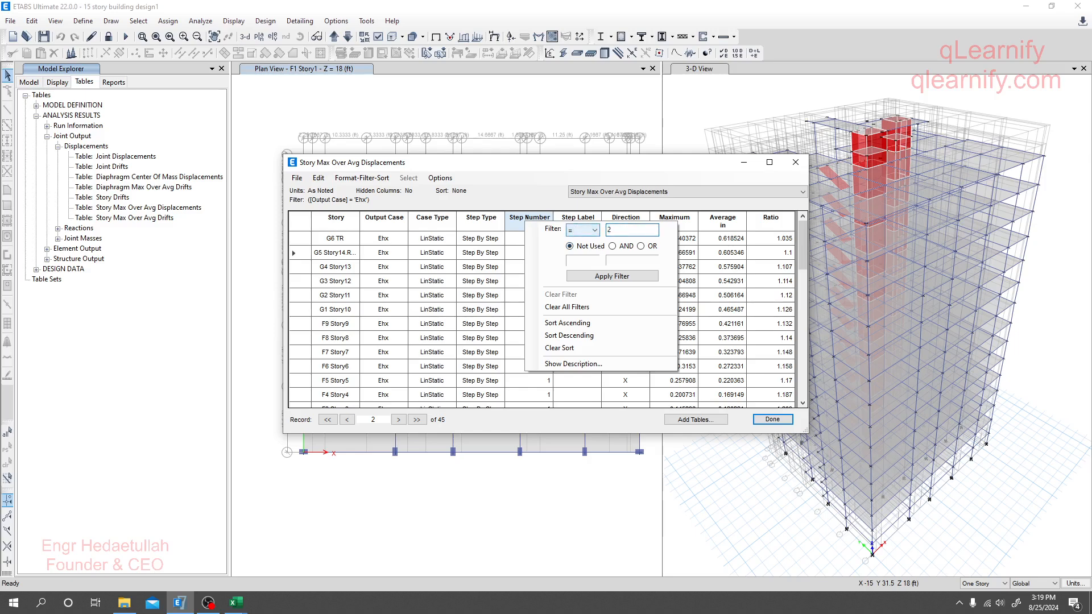
left_click(611, 276)
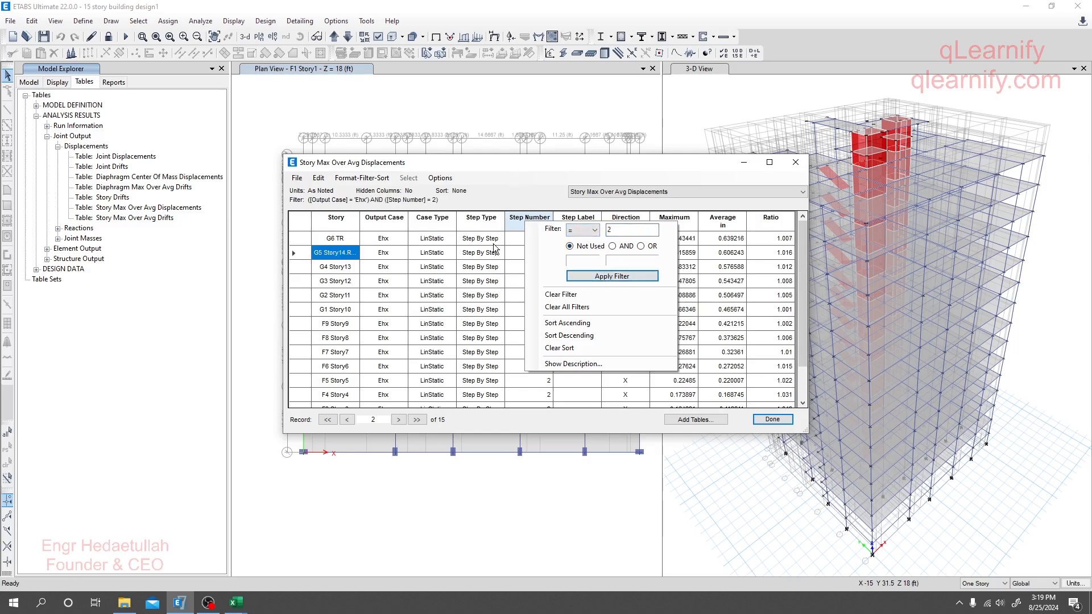
left_click(611, 276)
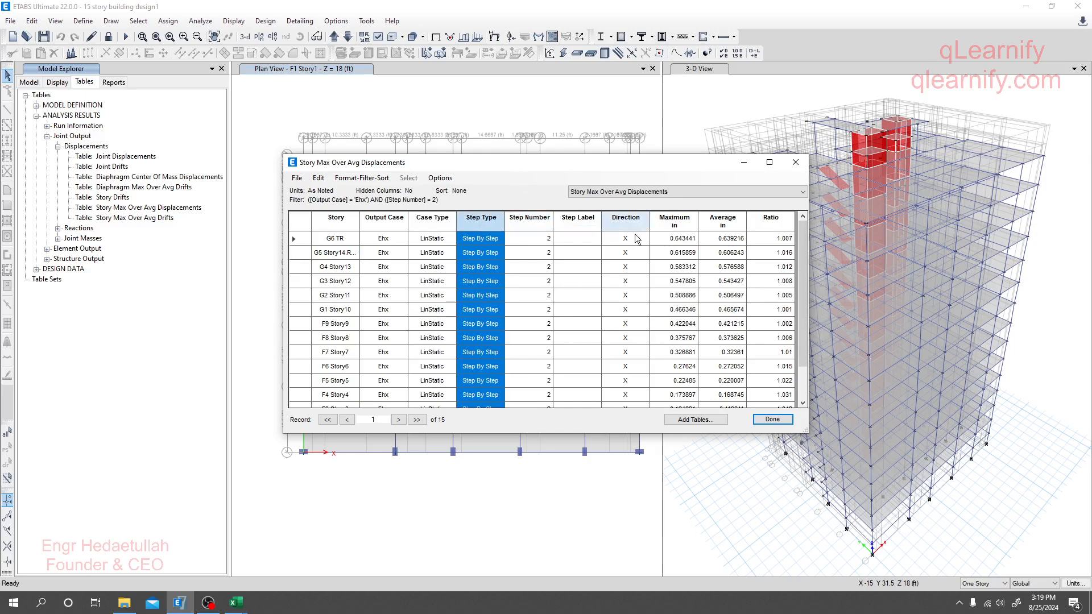
Step: Scroll through the Ehx results reviewing maximum displacements for all 15 stories down to F1 Story1
scroll("down", 3)
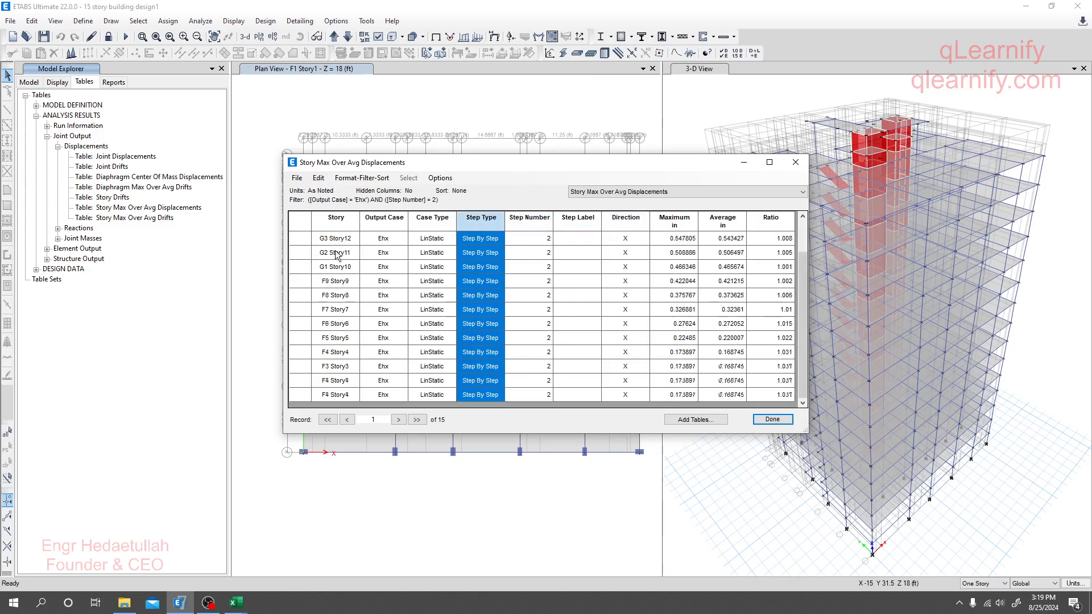
scroll("down", 3)
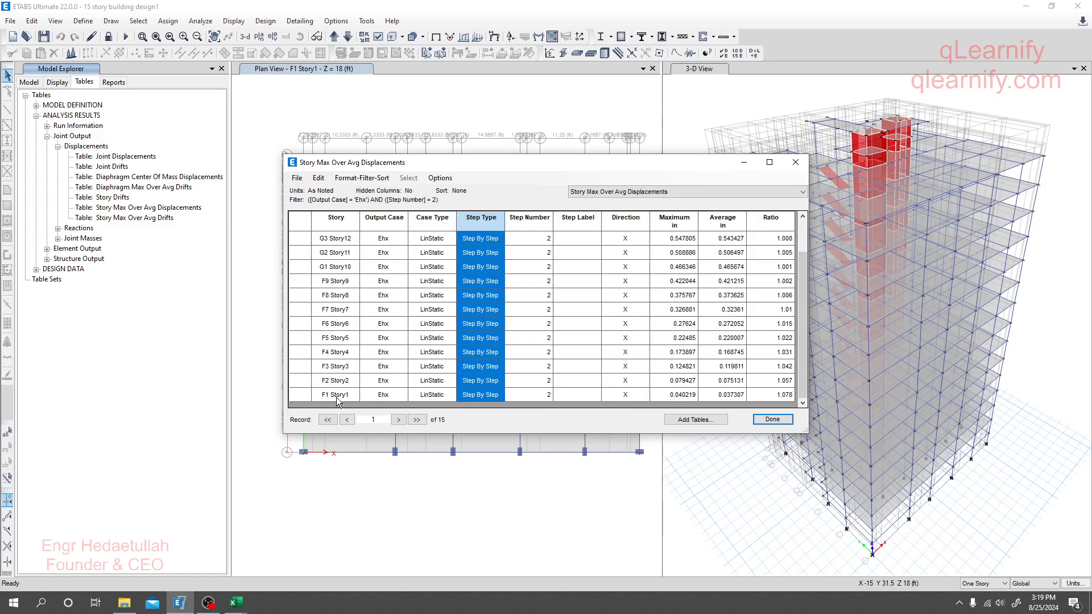
scroll("up", 3)
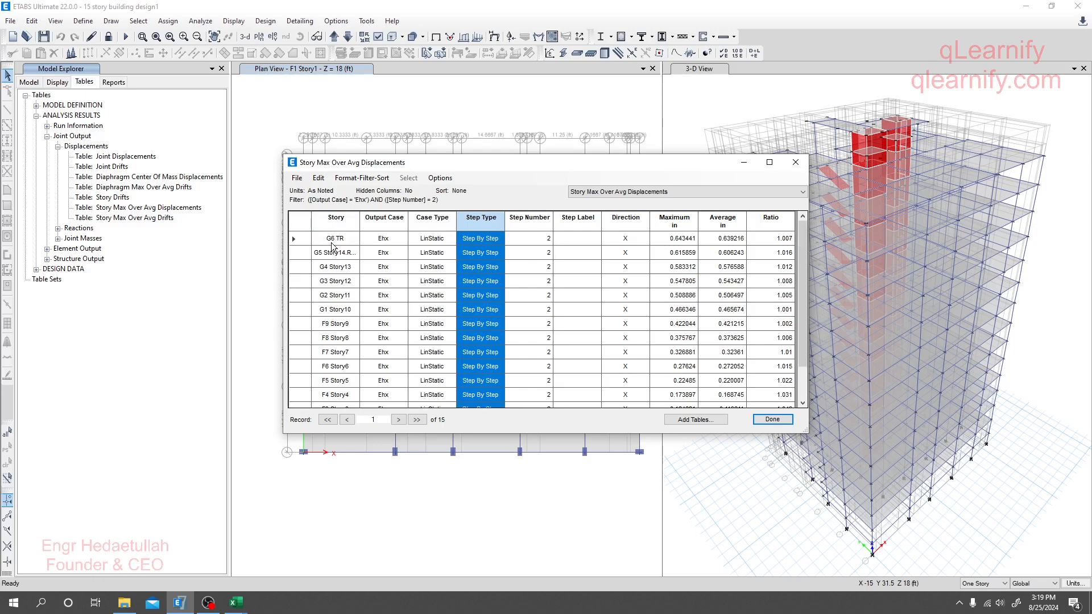
mouse_move(681, 409)
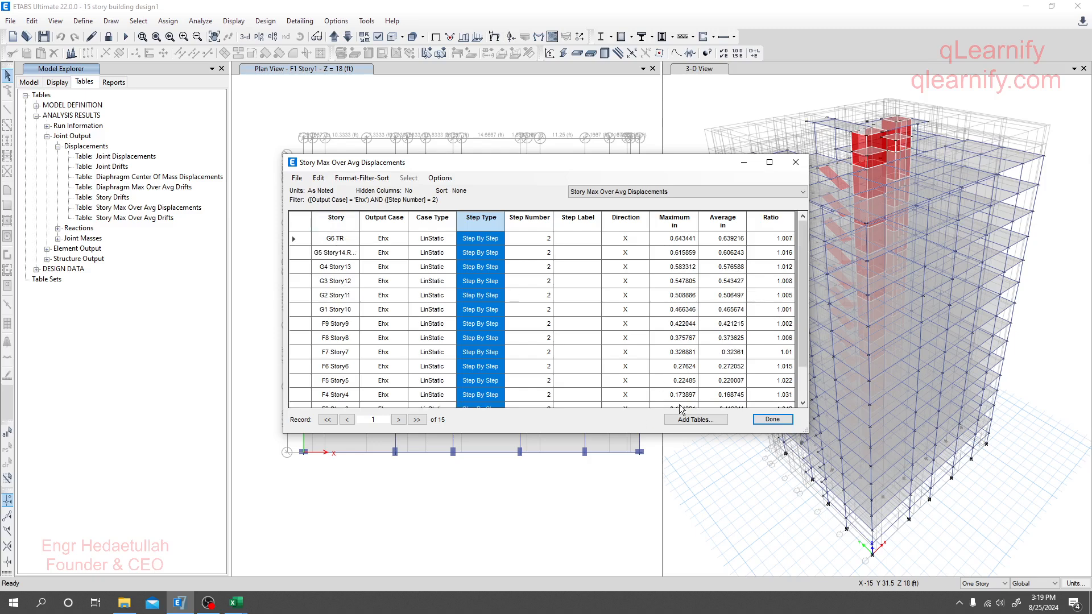
mouse_move(685, 243)
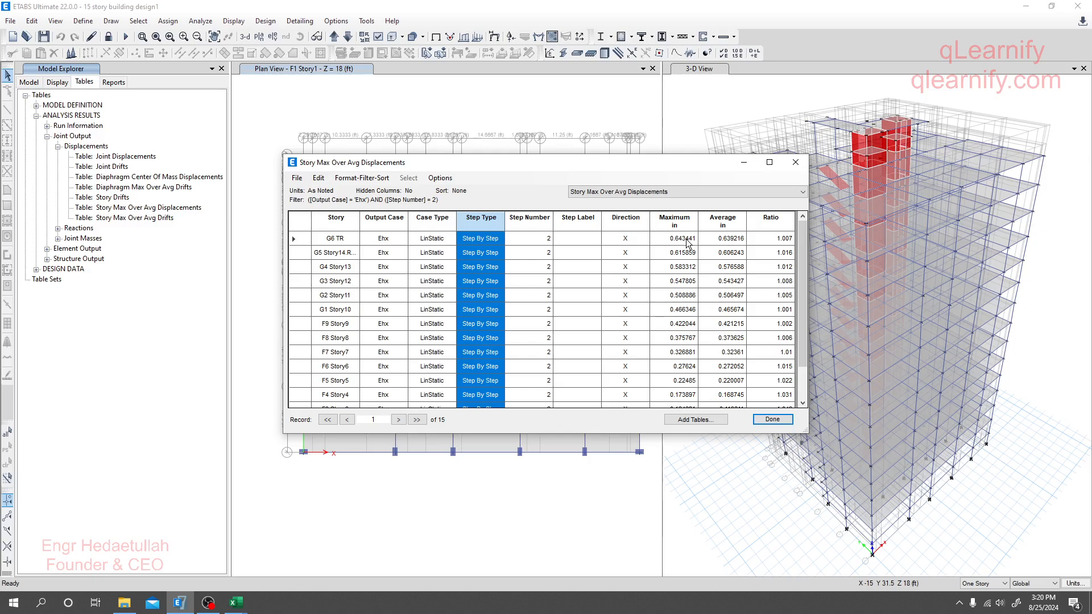
mouse_move(674, 230)
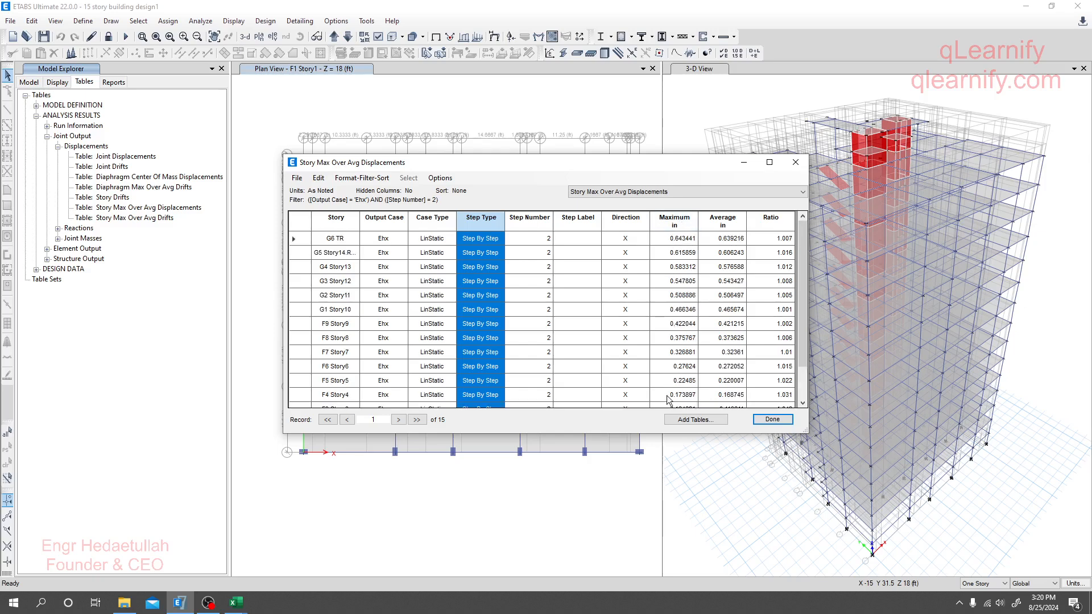
mouse_move(776, 249)
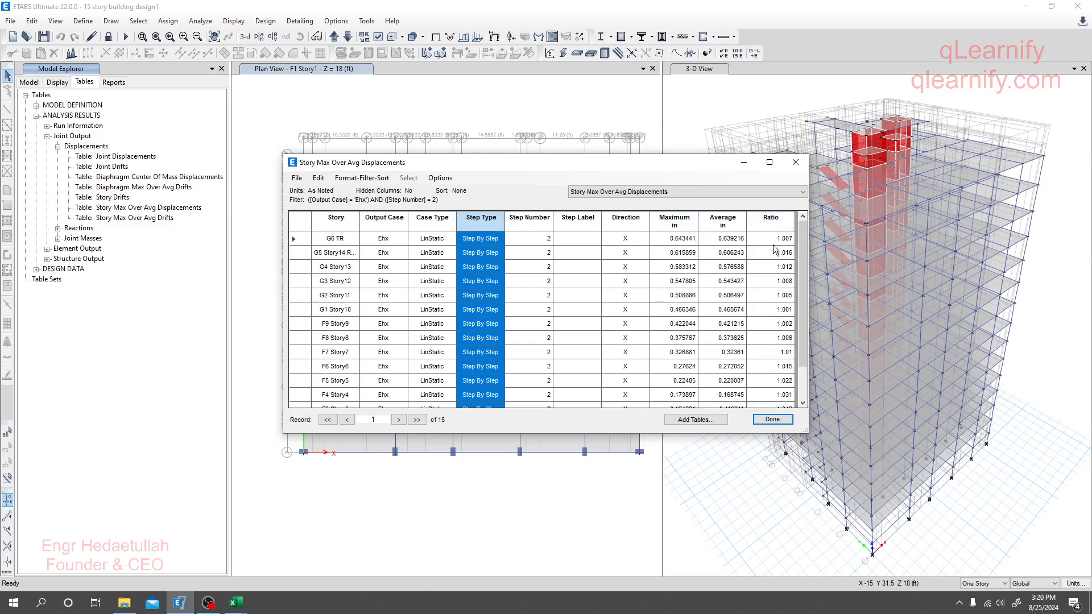
mouse_move(729, 248)
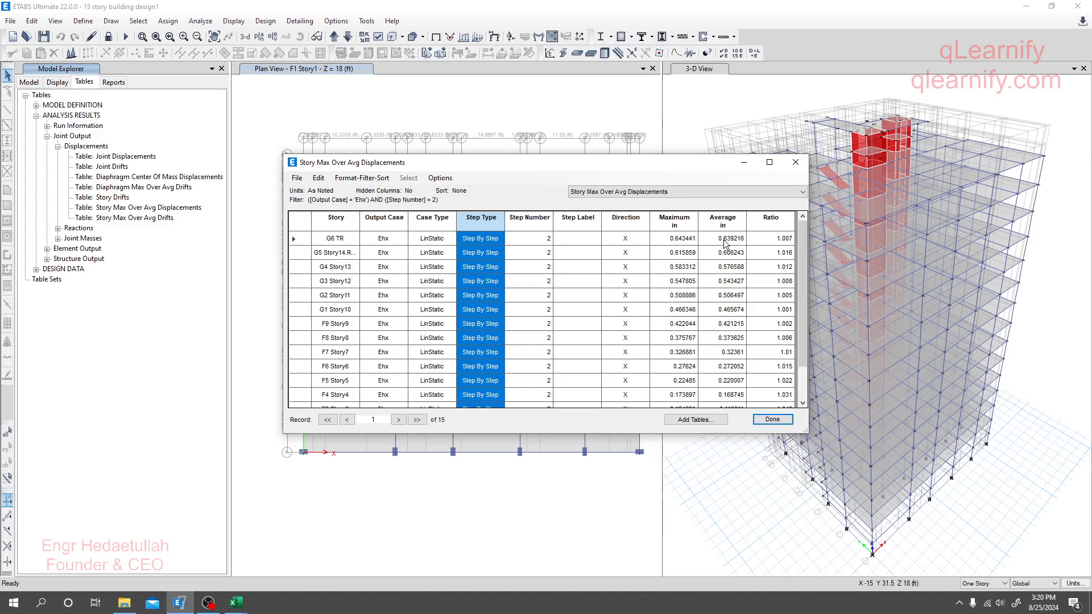
mouse_move(702, 304)
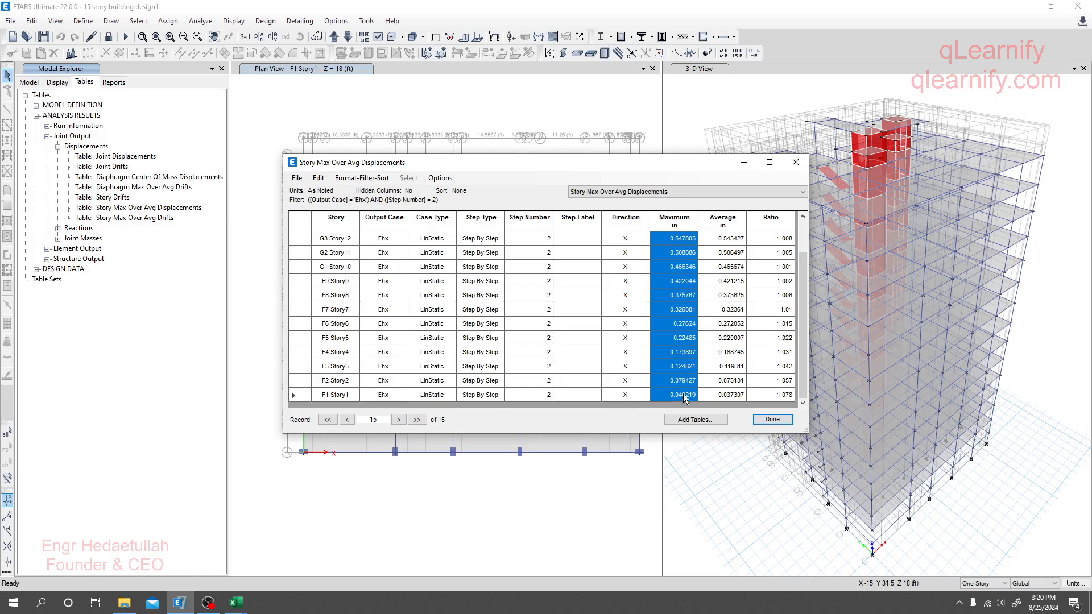
scroll("up", 3)
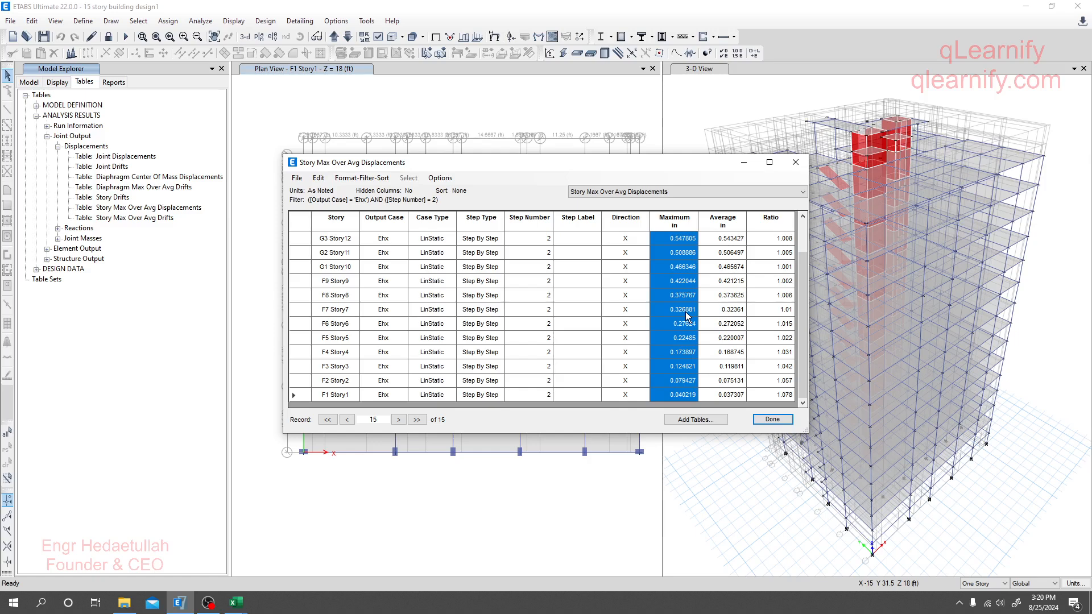
mouse_move(413, 338)
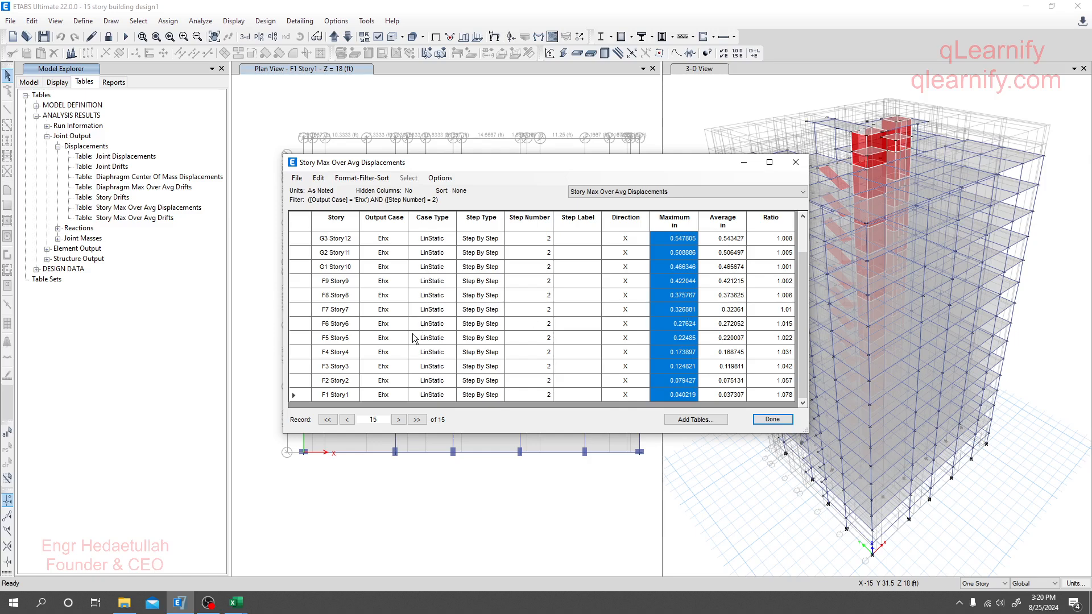
mouse_move(235, 602)
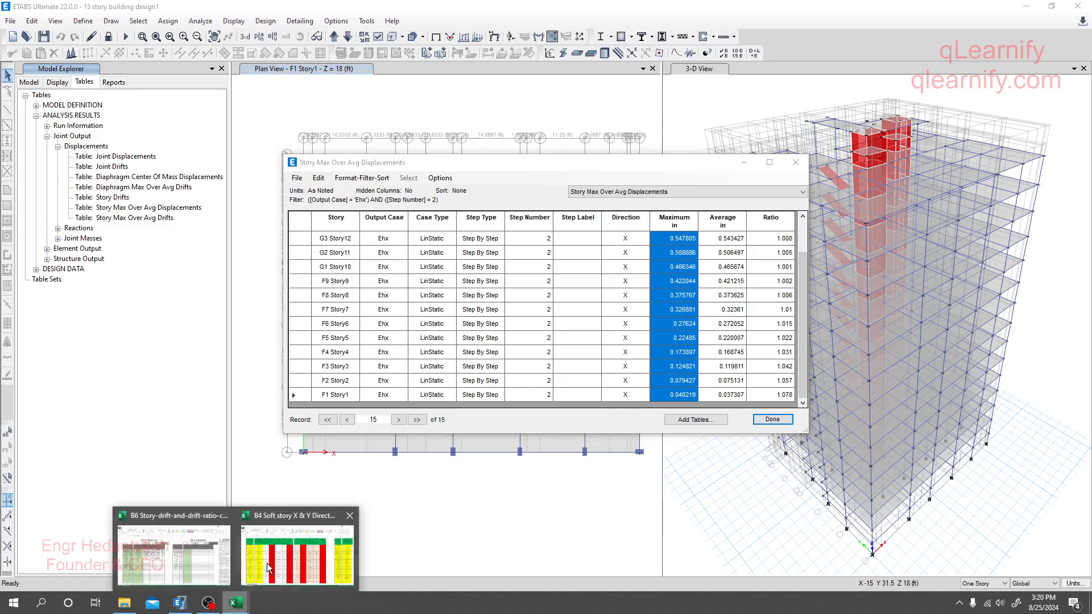
Step: Check the Story Drift X displacements in Excel, then return to ETABS and close the results table
left_click(173, 550)
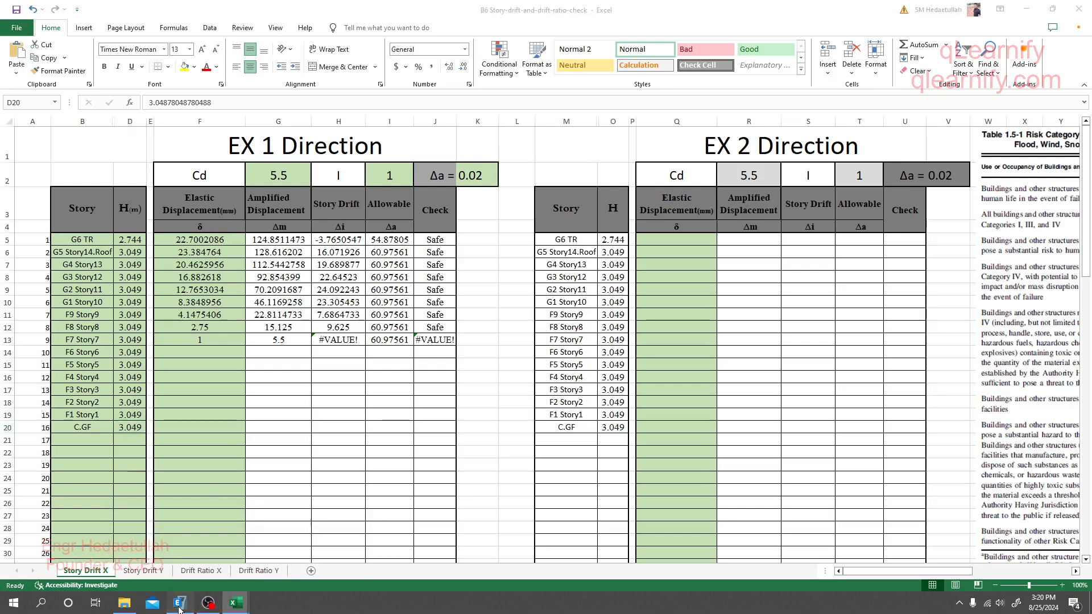
left_click(178, 603)
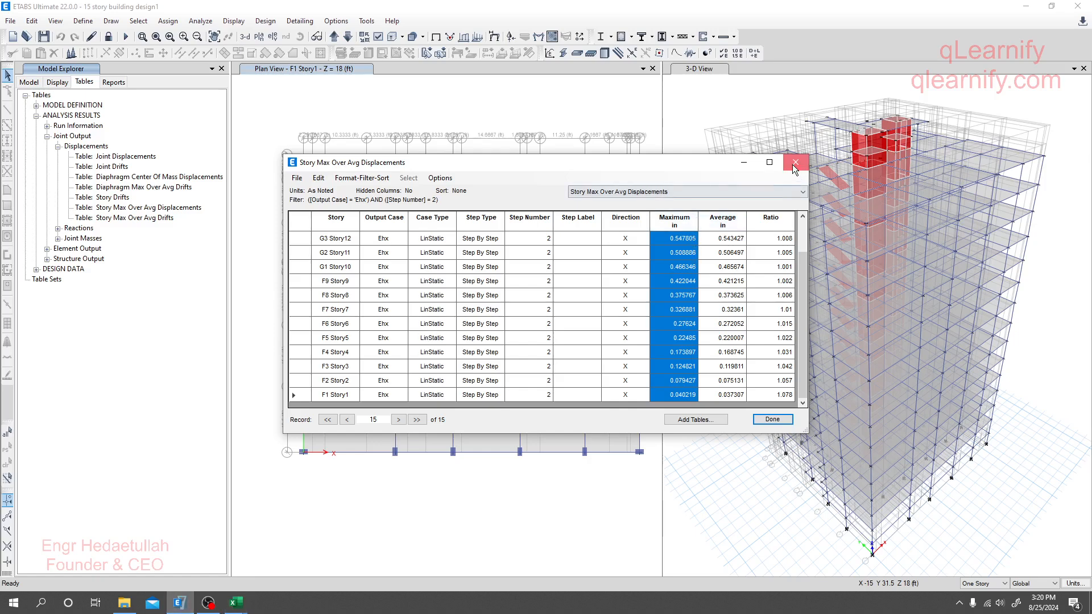
left_click(795, 162)
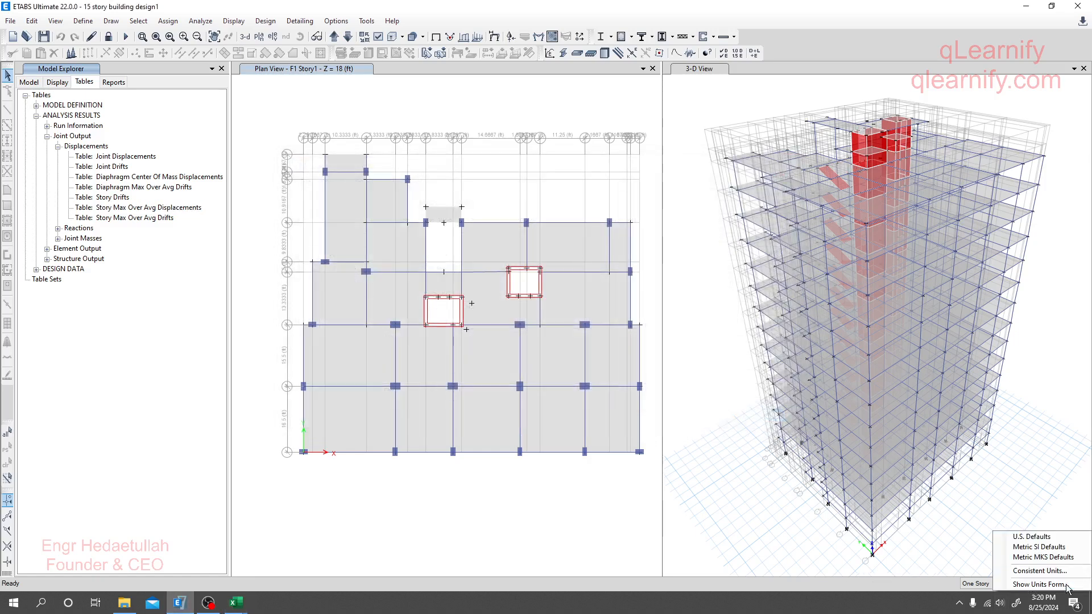
mouse_move(1027, 588)
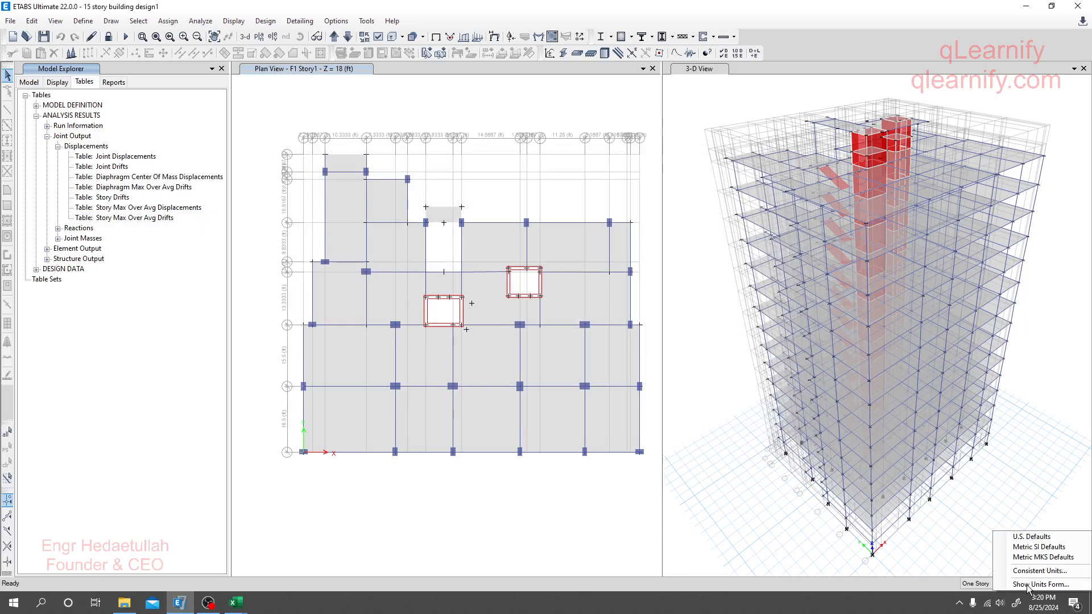
Step: Set Translational Displ Length Unit to mm in the Display Units form
left_click(1042, 584)
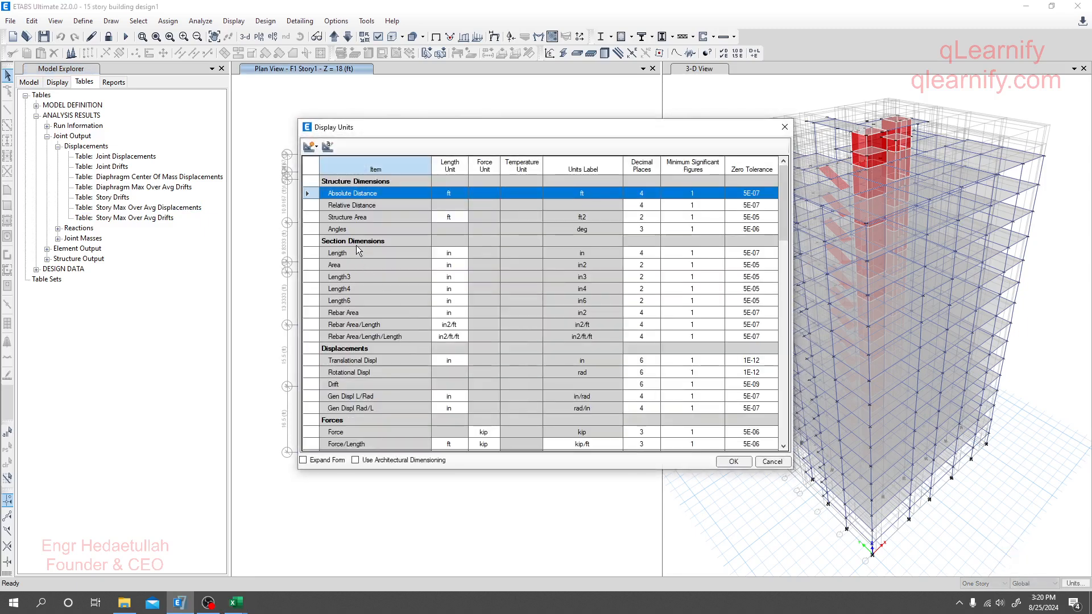
mouse_move(452, 258)
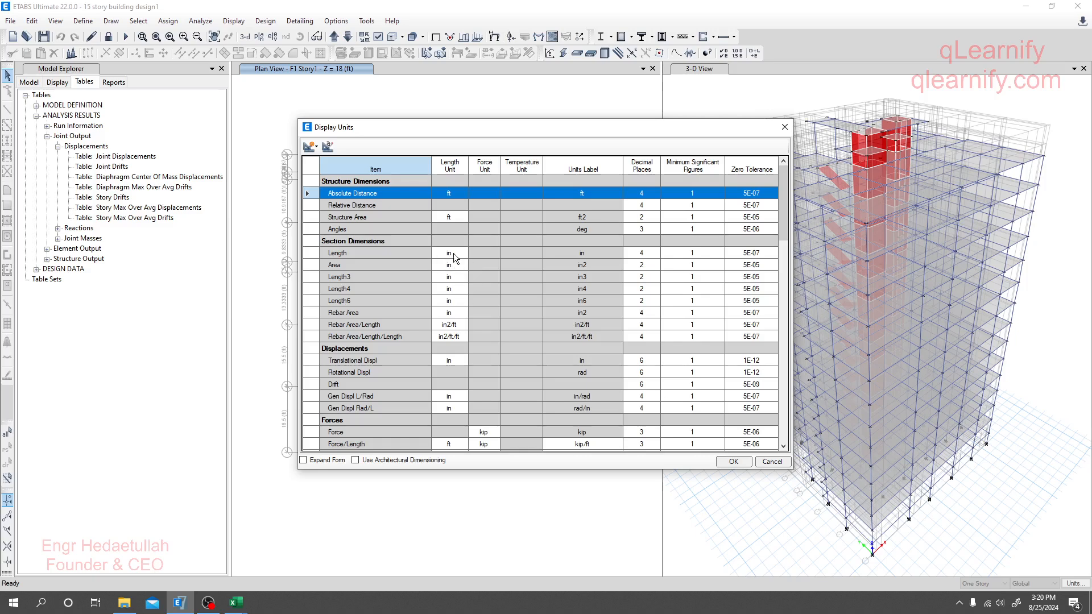
mouse_move(453, 300)
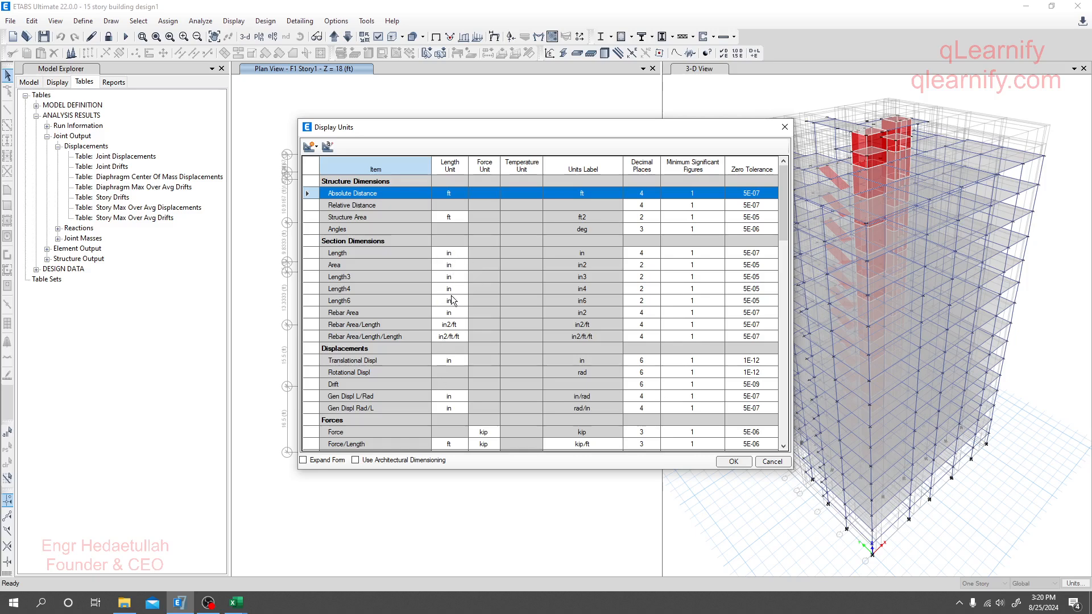
scroll("down", 3)
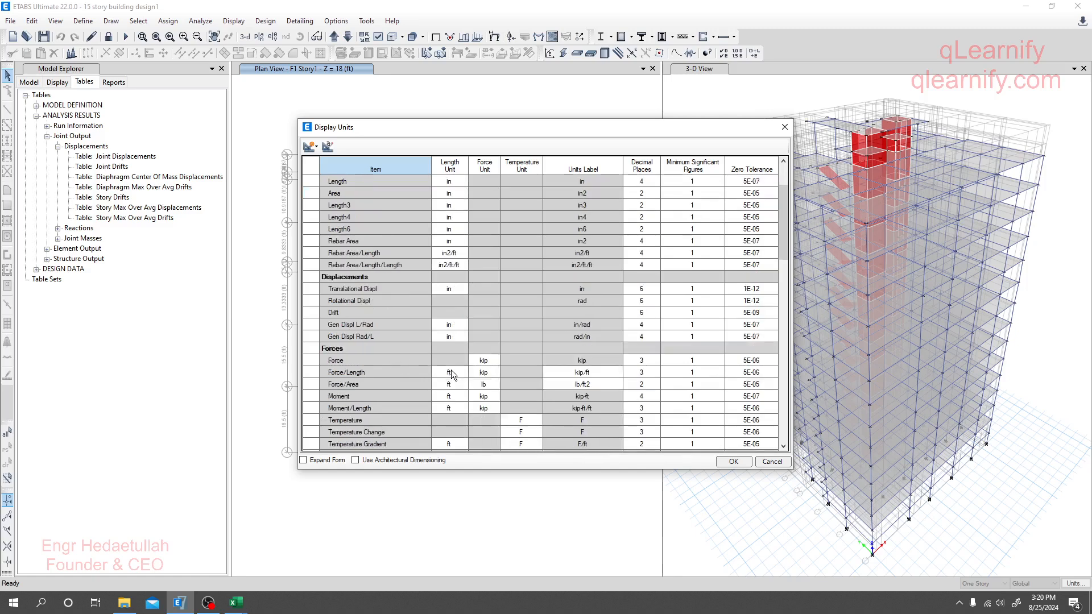
mouse_move(436, 296)
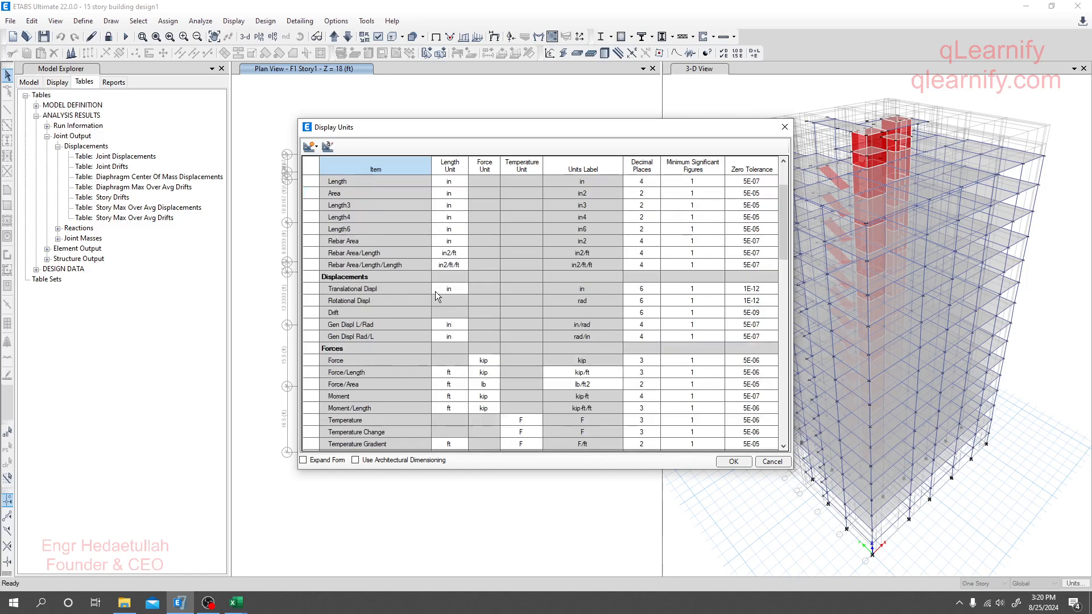
left_click(448, 288)
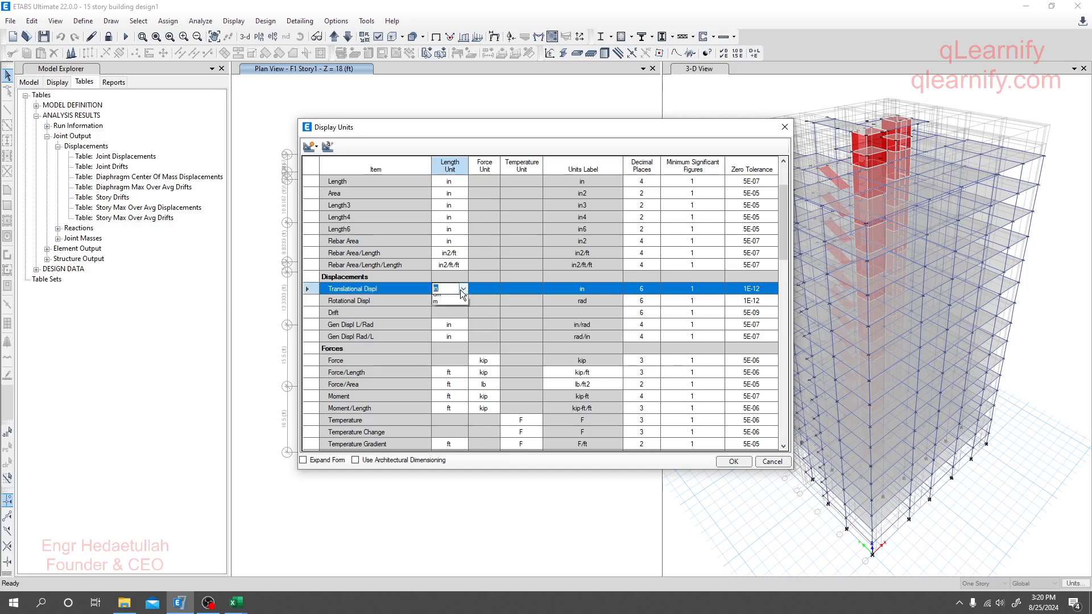
left_click(437, 300)
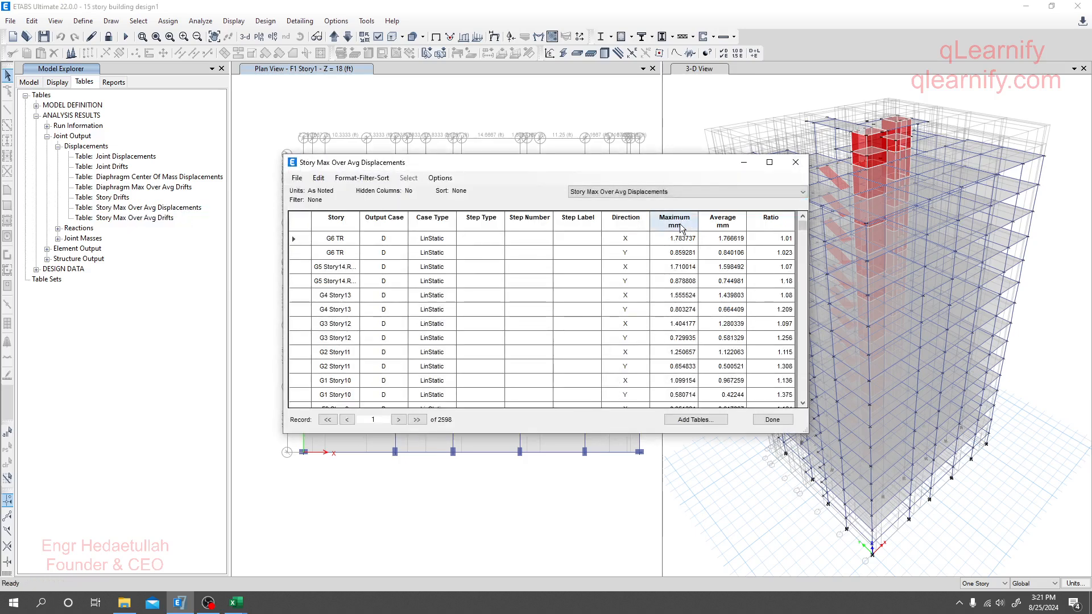
Step: Filter the displacement table to output case Ehx with Step Number = 2, leaving 15 story records
scroll("down", 3)
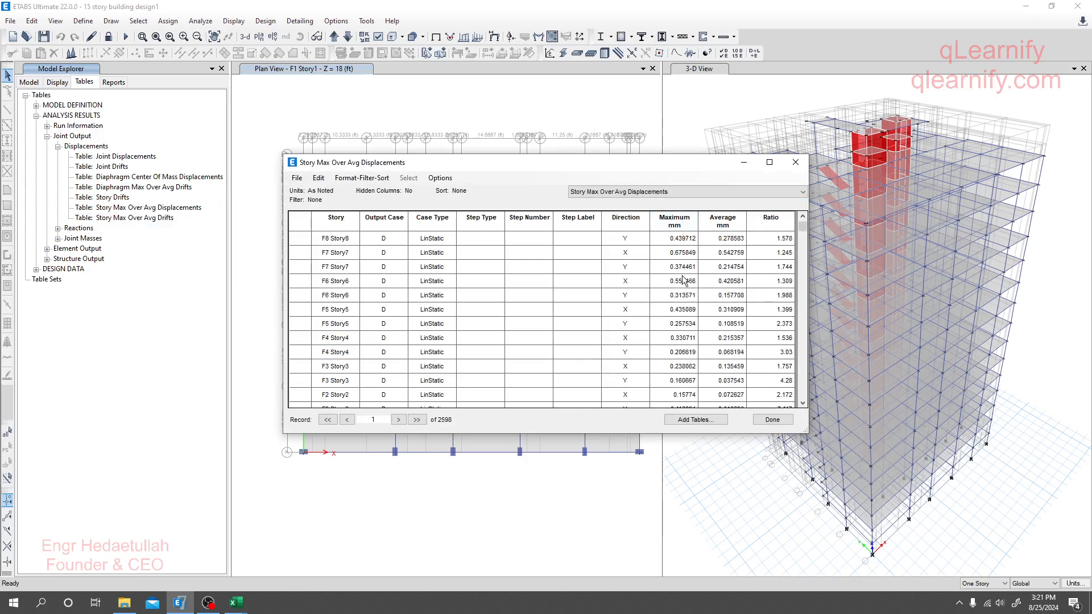
left_click(384, 218)
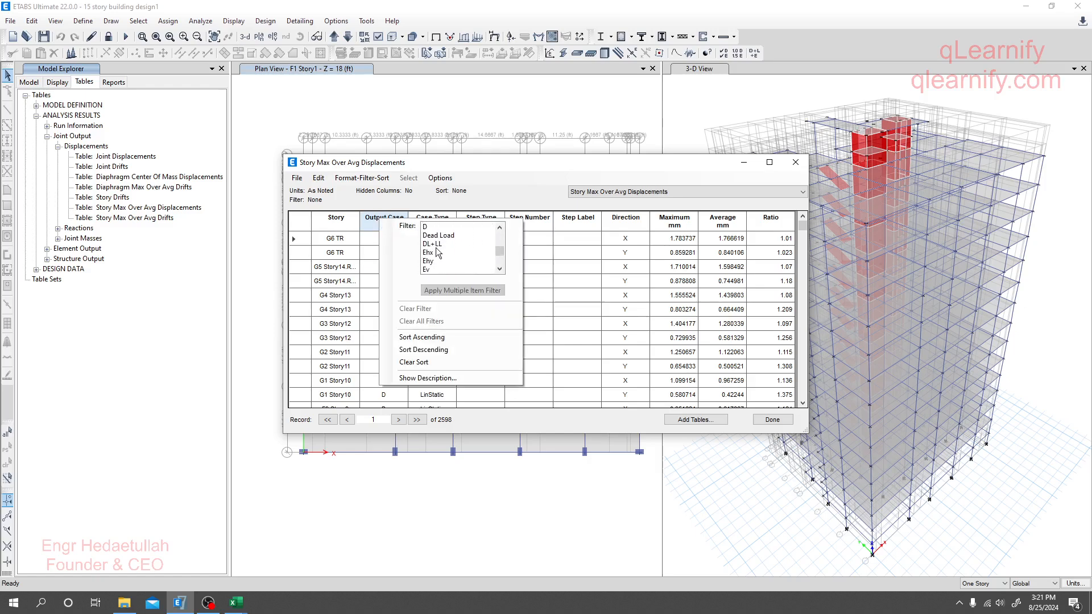
left_click(428, 252)
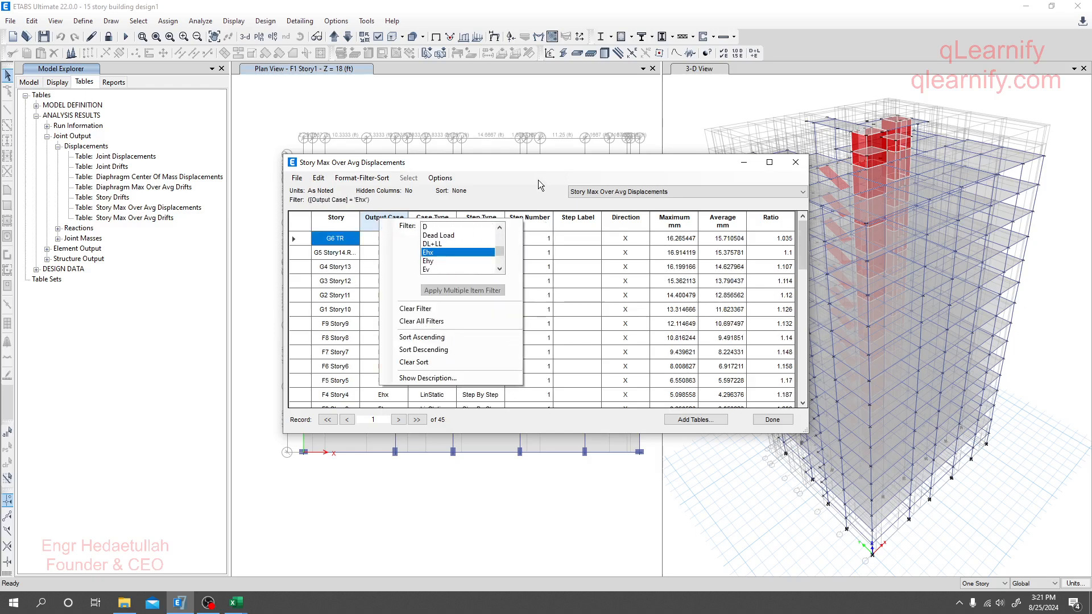
left_click(529, 217)
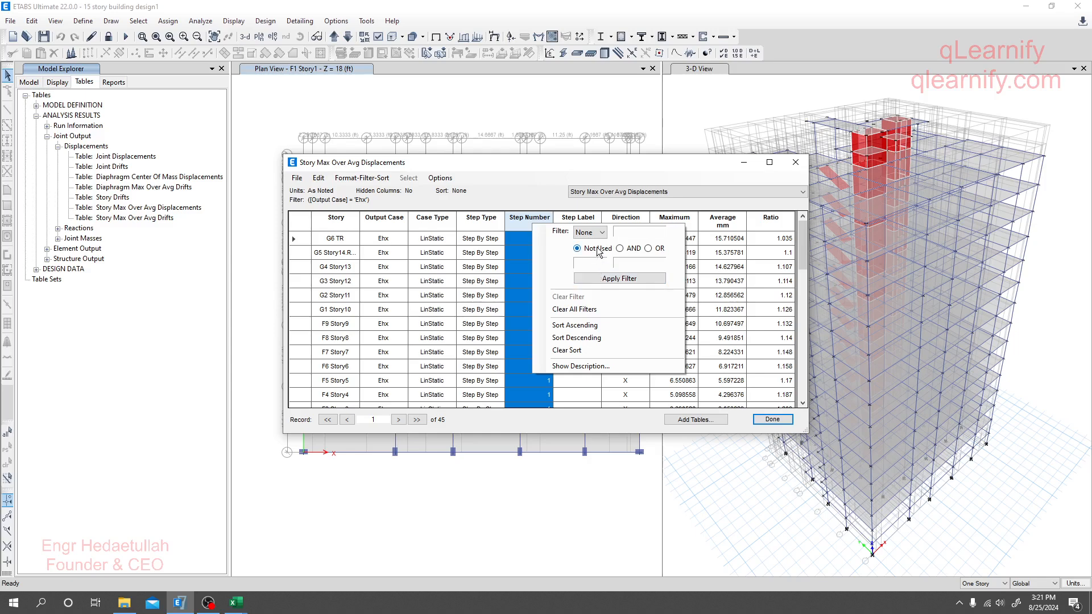
left_click(588, 232)
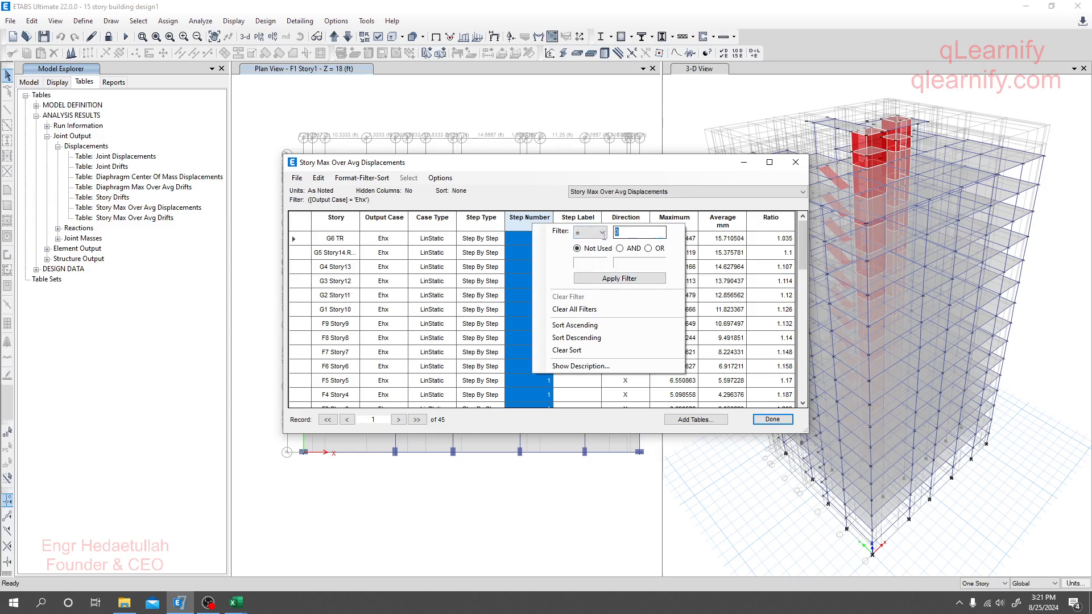
type("2")
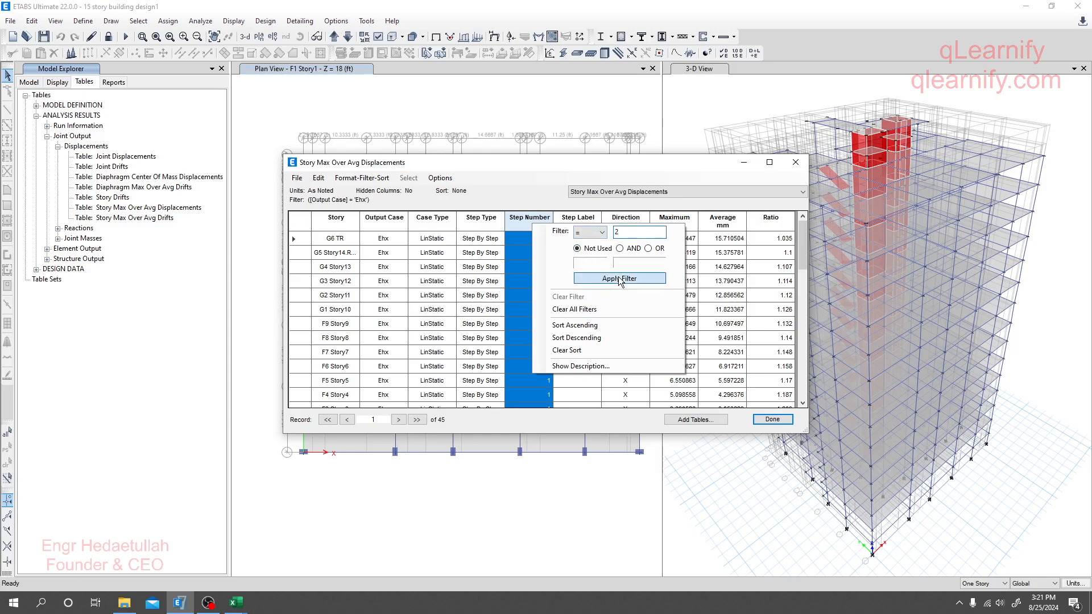
left_click(619, 278)
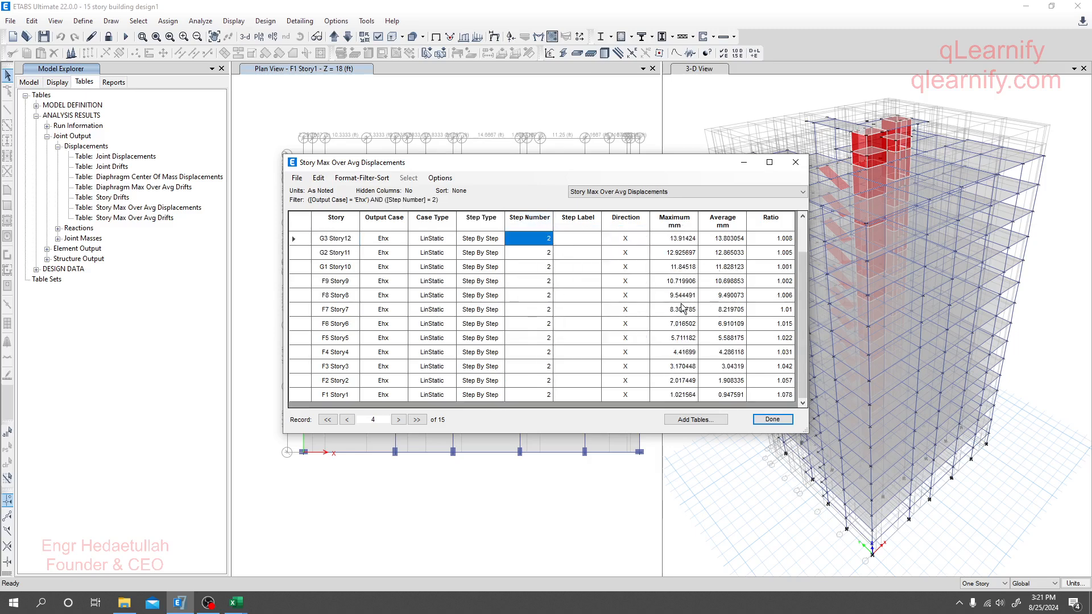
left_click(346, 420)
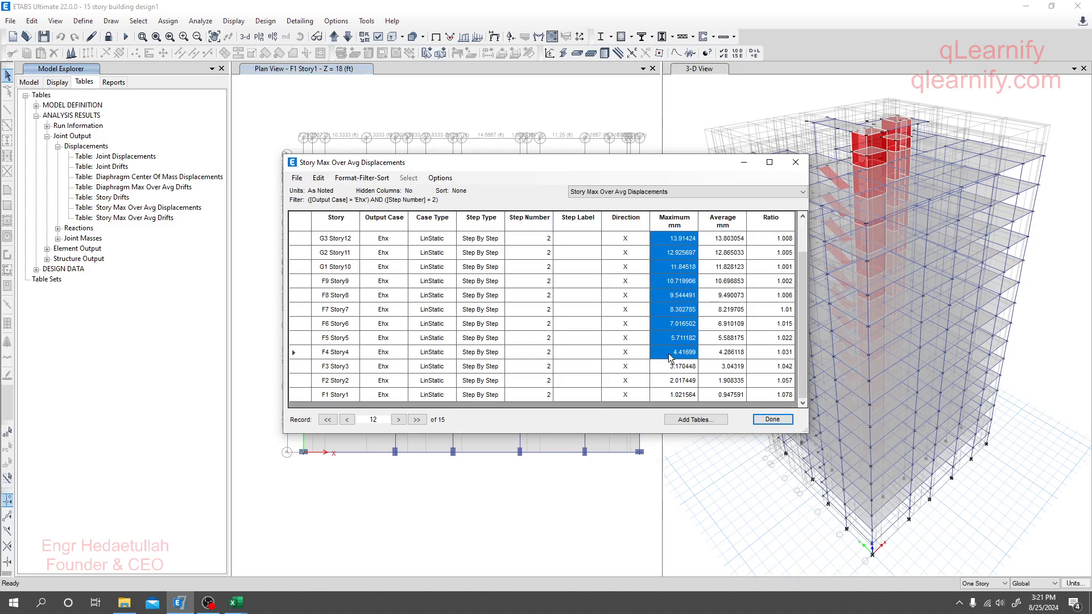
Step: Copy the Ehx Maximum displacements for all stories down to Story1 and bring up the Excel workbook
left_click(415, 419)
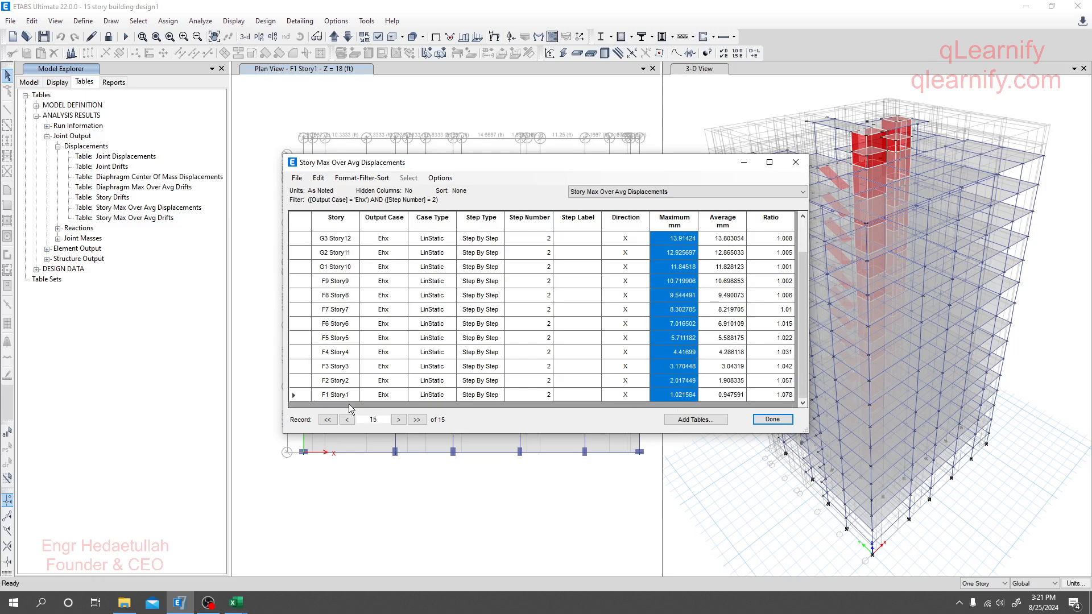
scroll("up", 3)
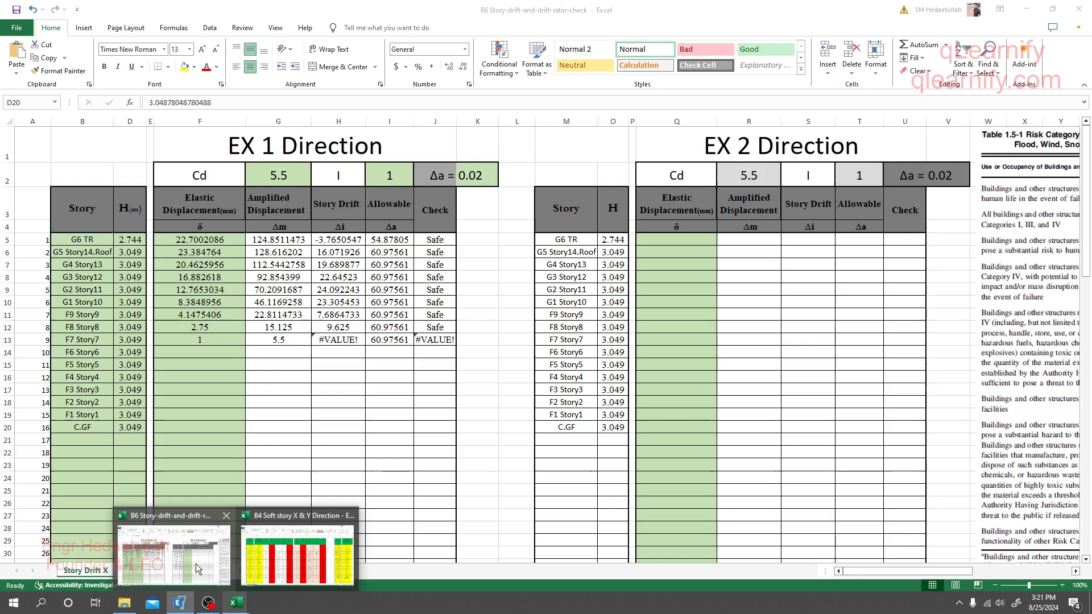
left_click(198, 239)
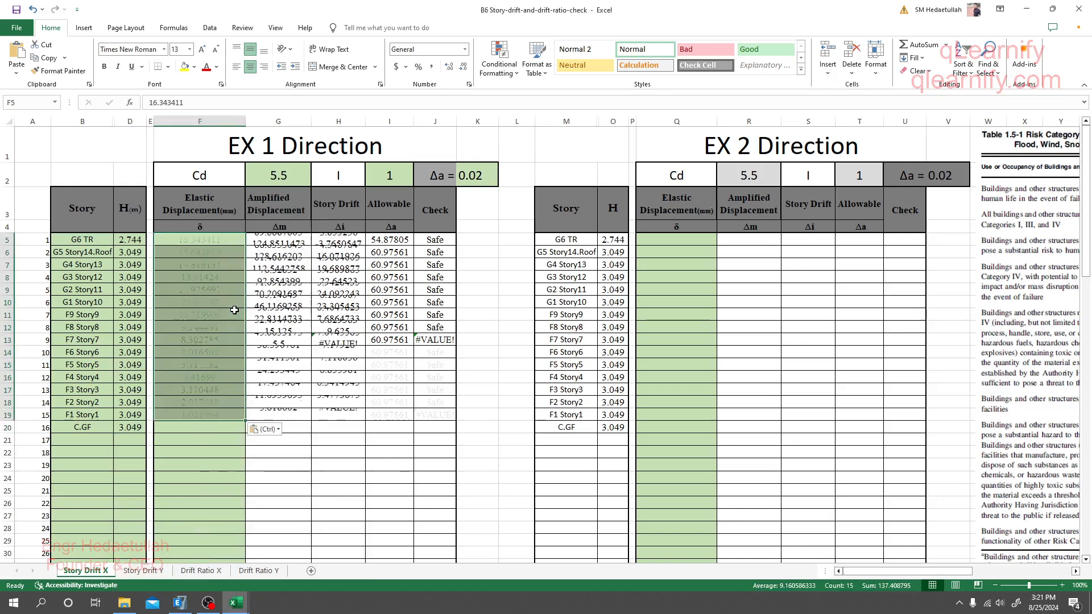
Step: Leave the 15 pasted EX 1 displacements in place and enter 1 in the C.GF row cell
left_click(200, 479)
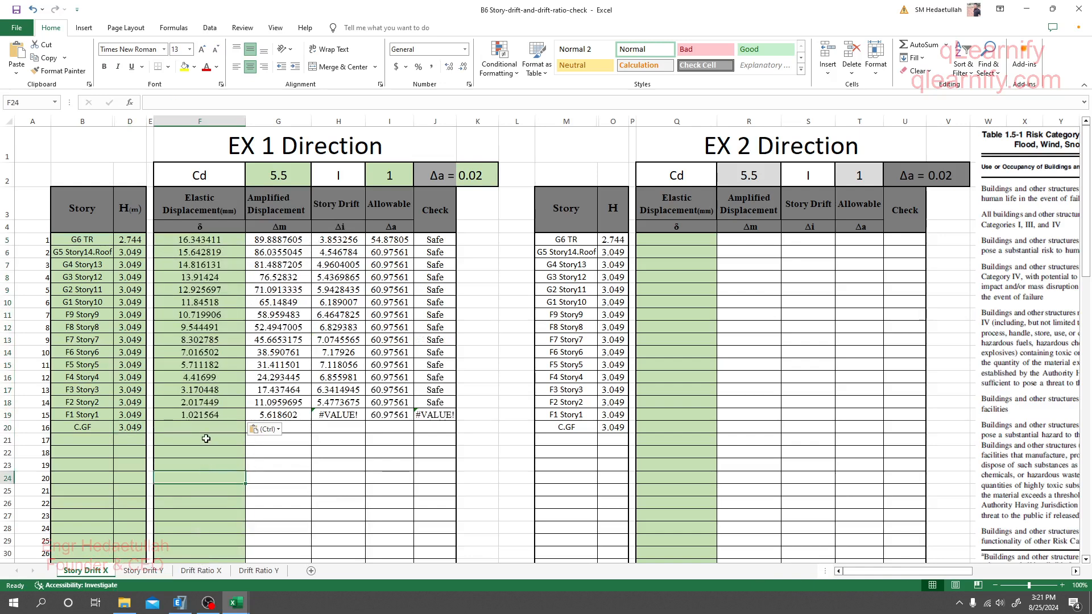
left_click(200, 427)
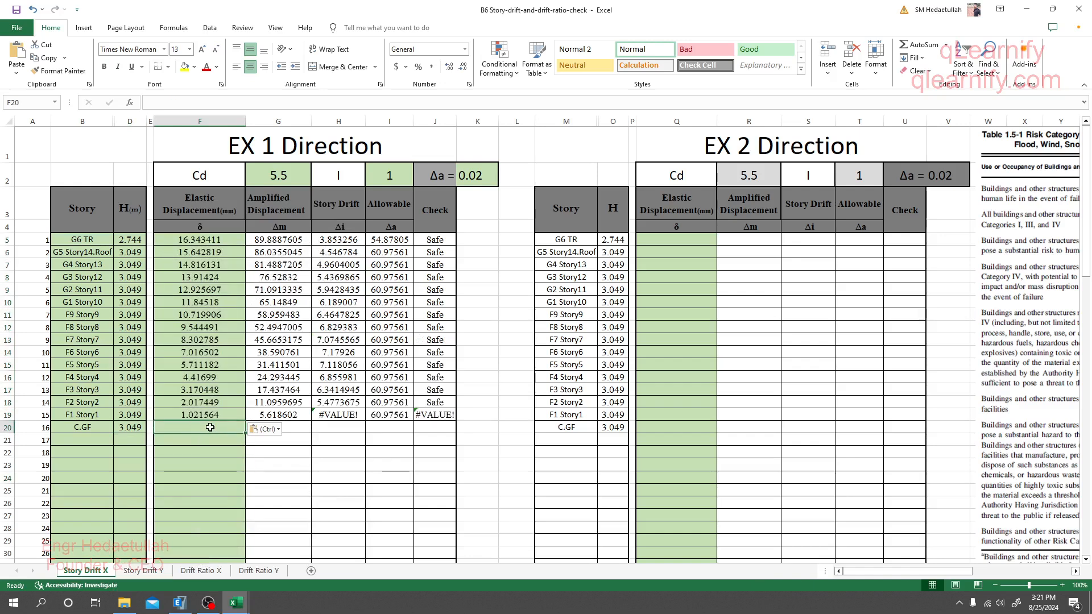
type("1")
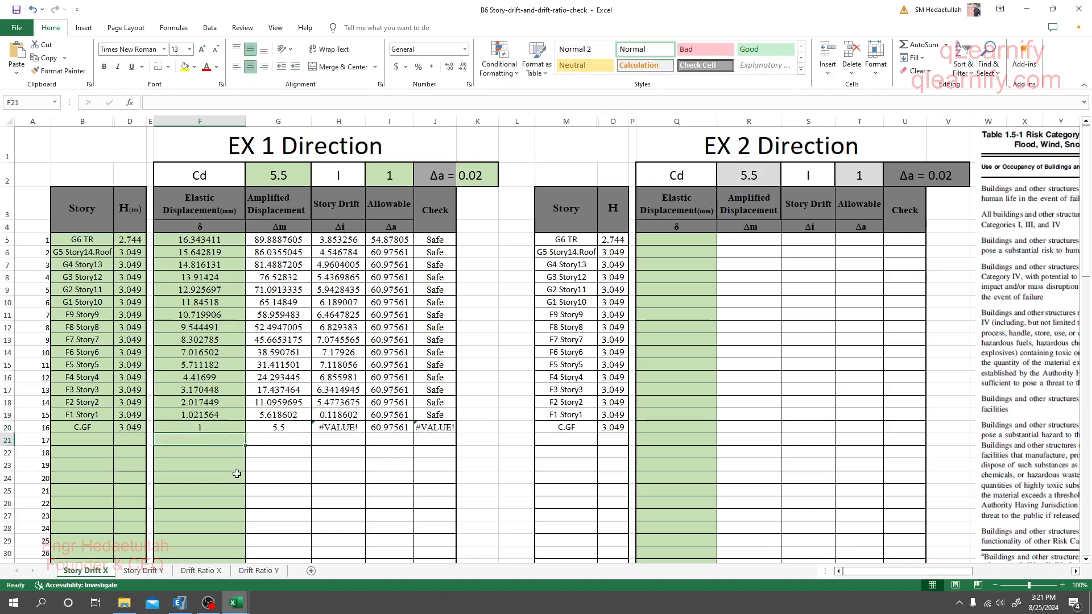
left_click(199, 427)
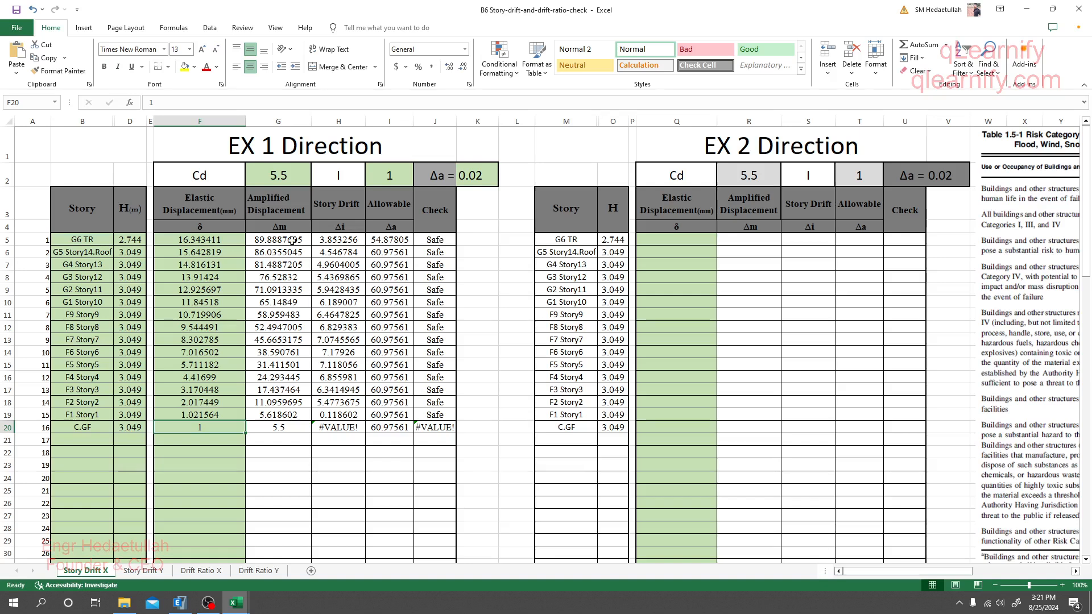
Step: Review the Cd value of 5.5 and the 0.02 allowable drift ratio in the header cells
left_click(277, 174)
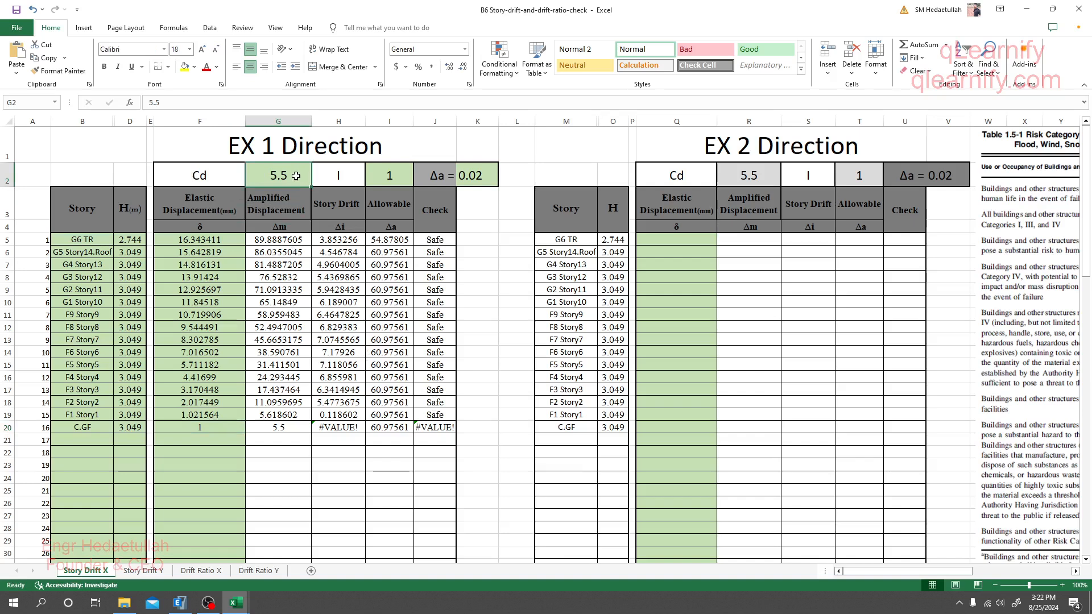
left_click(435, 175)
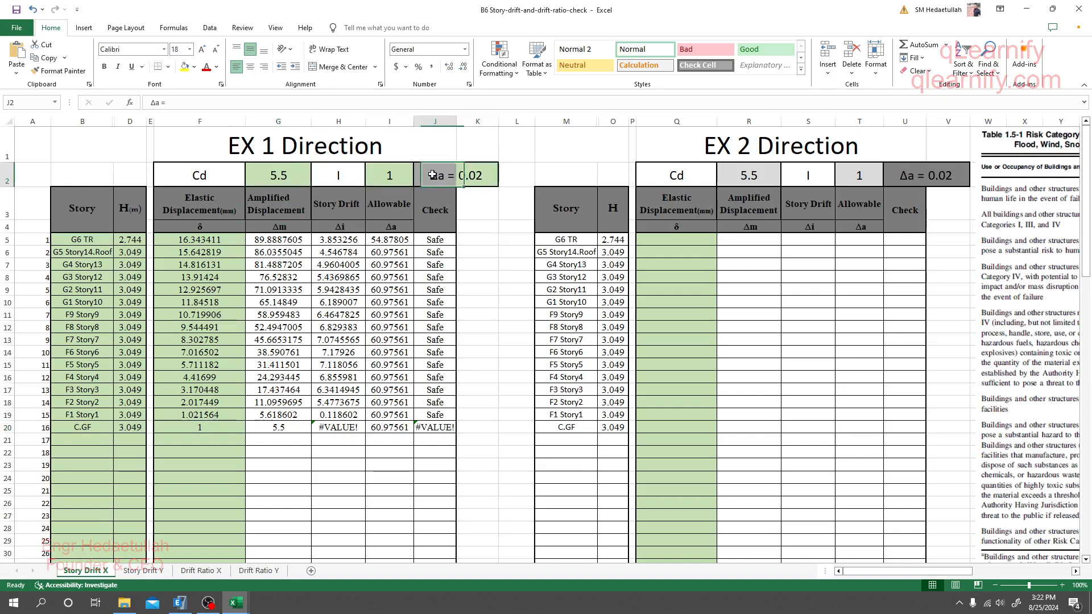
left_click(477, 174)
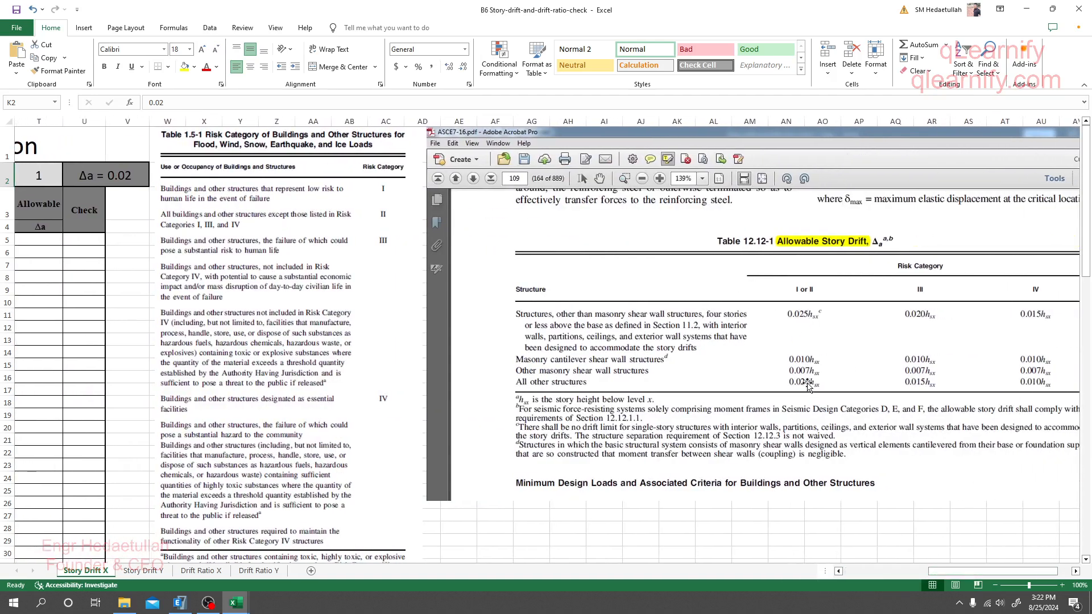
mouse_move(618, 319)
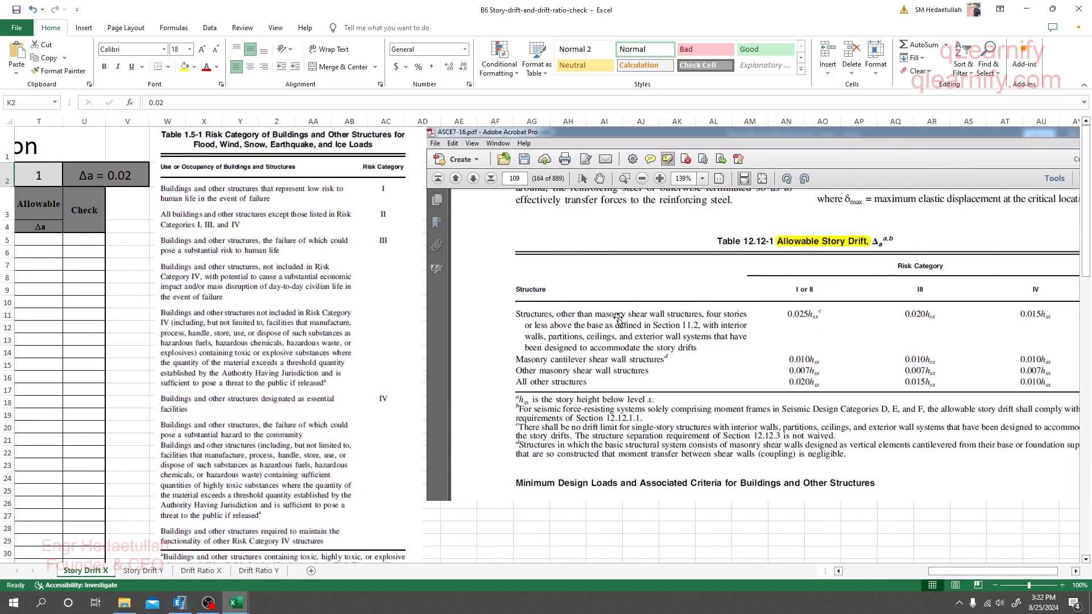
mouse_move(572, 355)
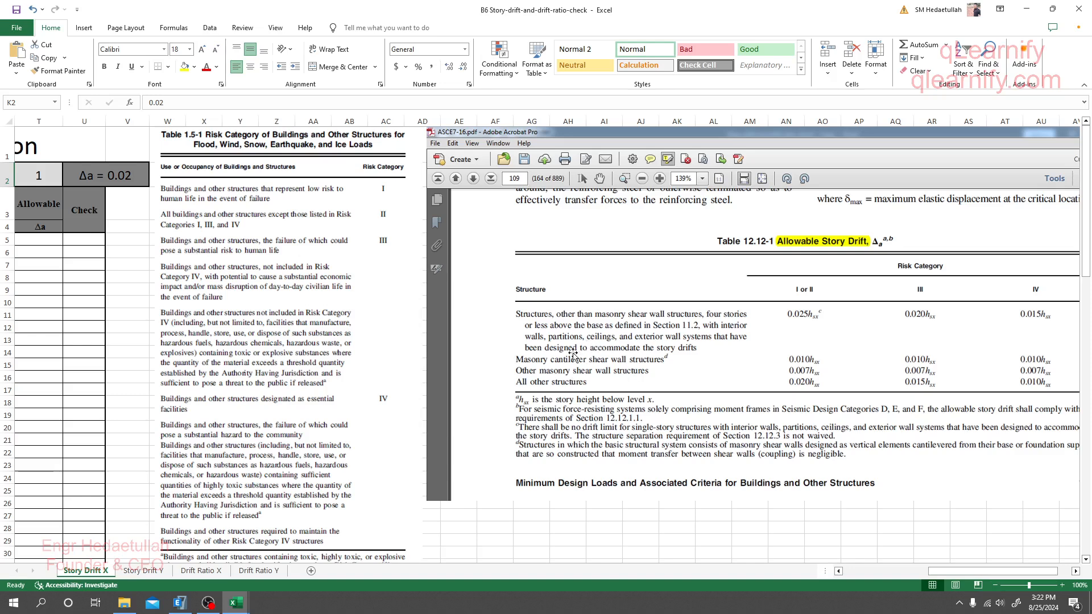
mouse_move(616, 347)
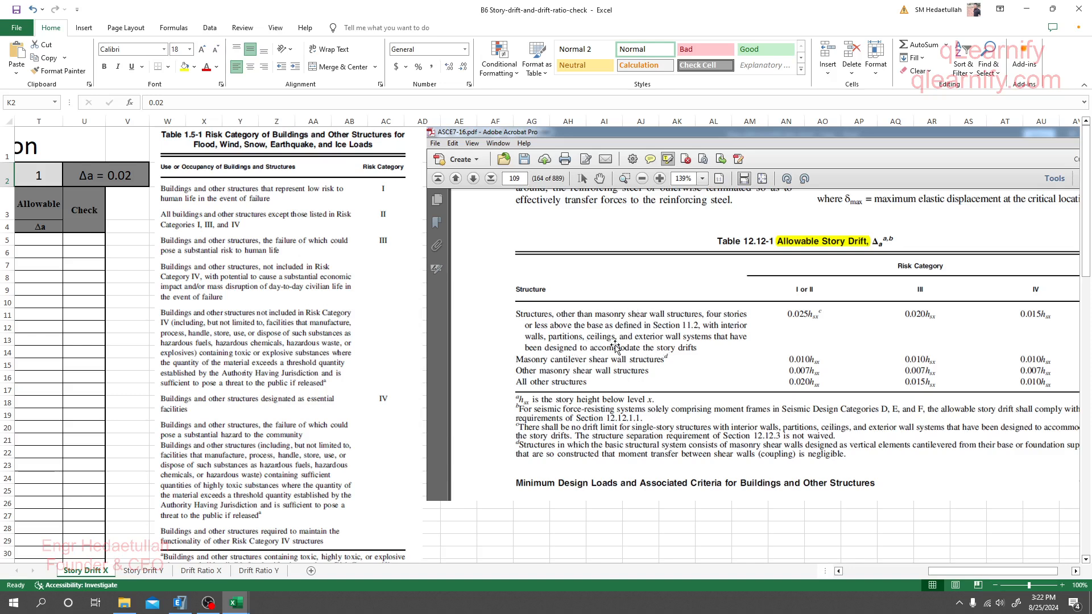
mouse_move(909, 386)
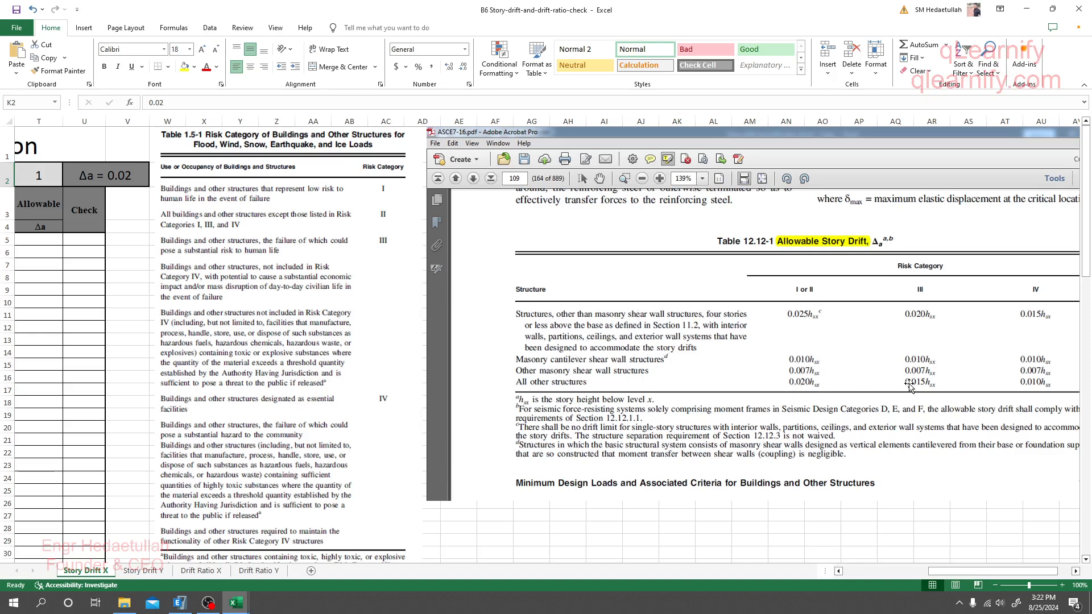
mouse_move(809, 296)
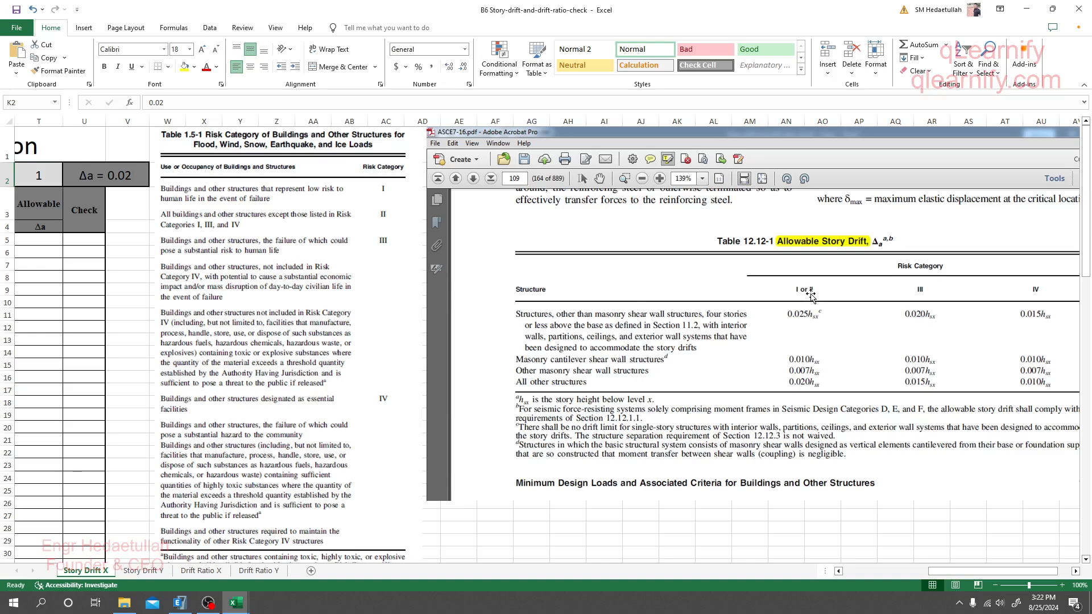
mouse_move(799, 321)
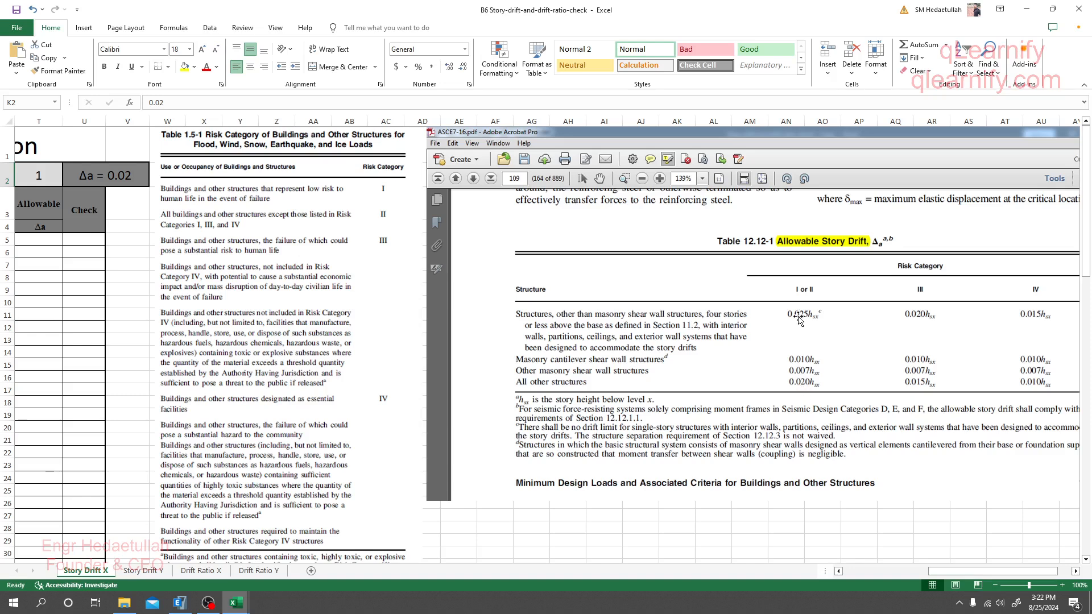
mouse_move(621, 363)
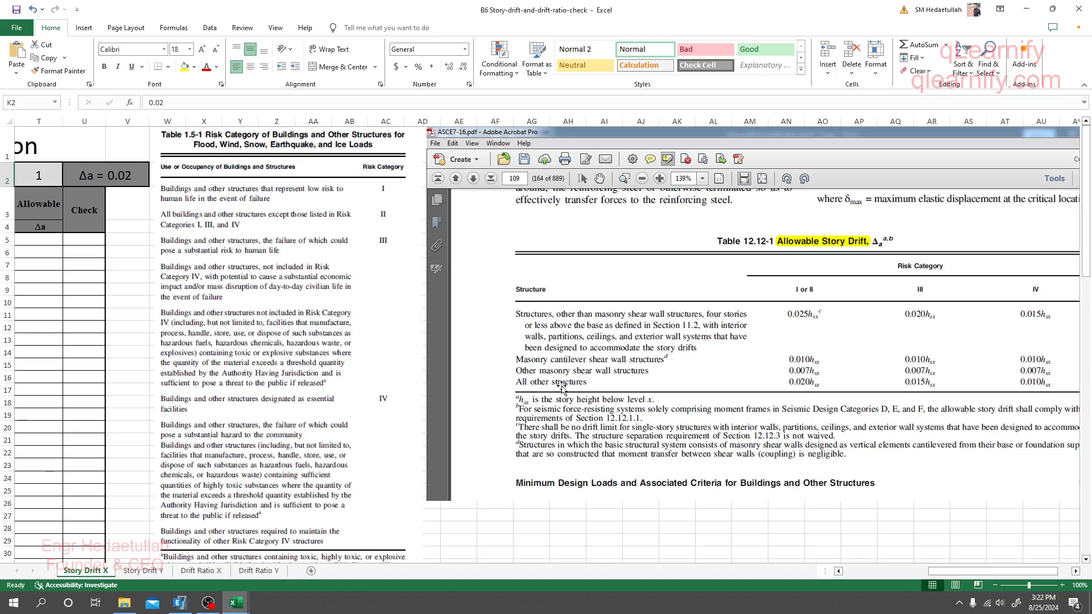
mouse_move(804, 388)
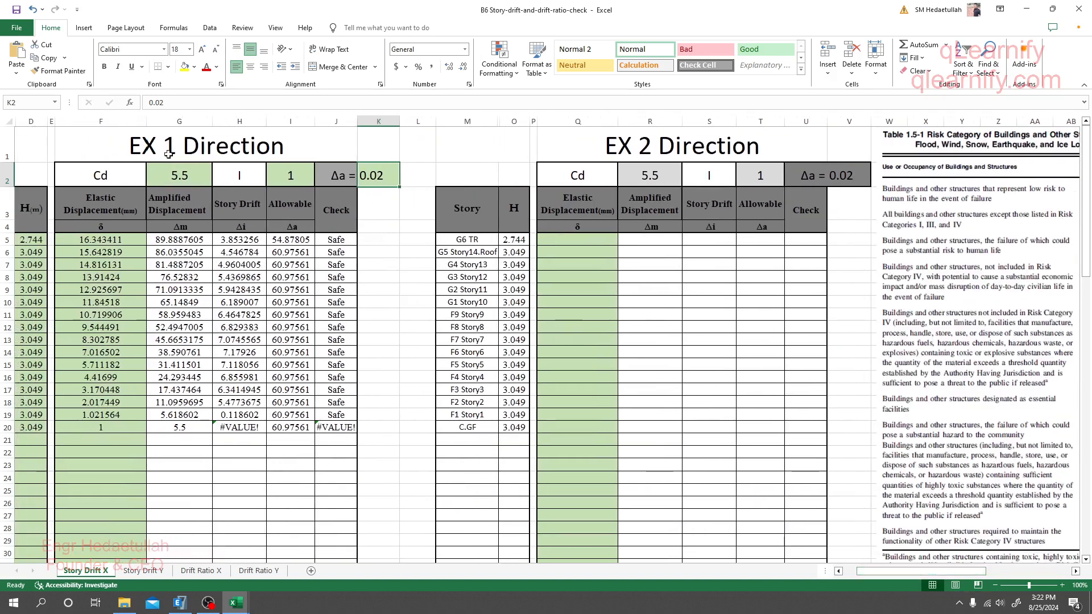
mouse_move(657, 154)
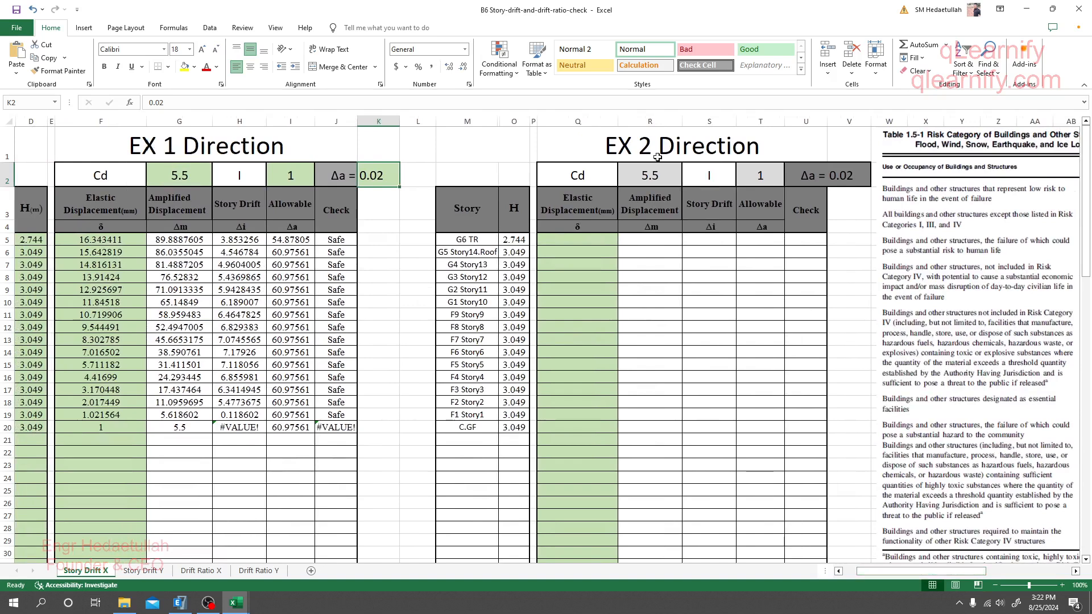
mouse_move(239, 164)
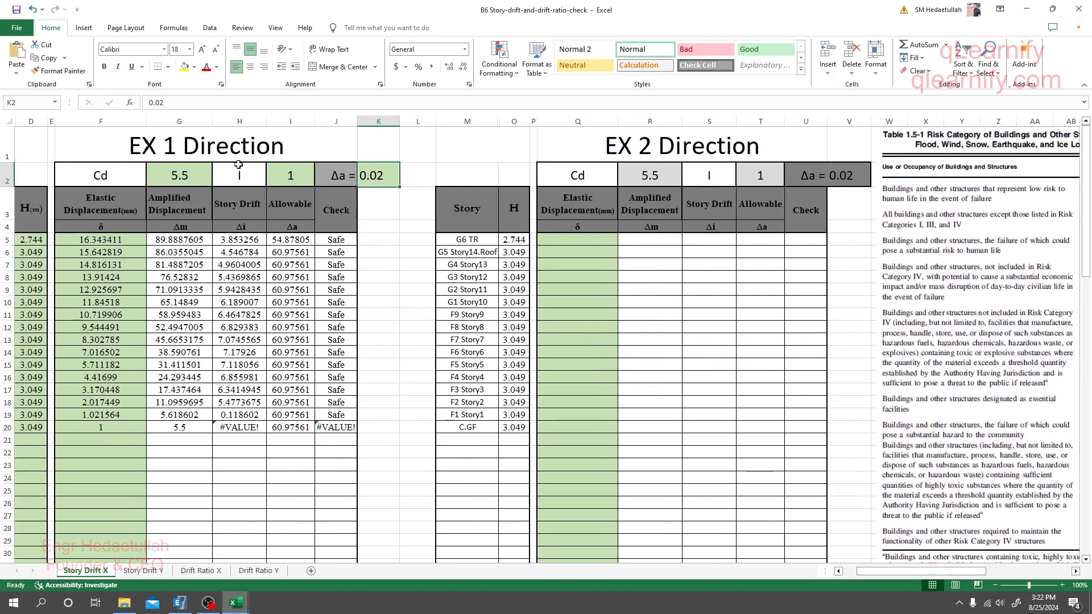
mouse_move(630, 148)
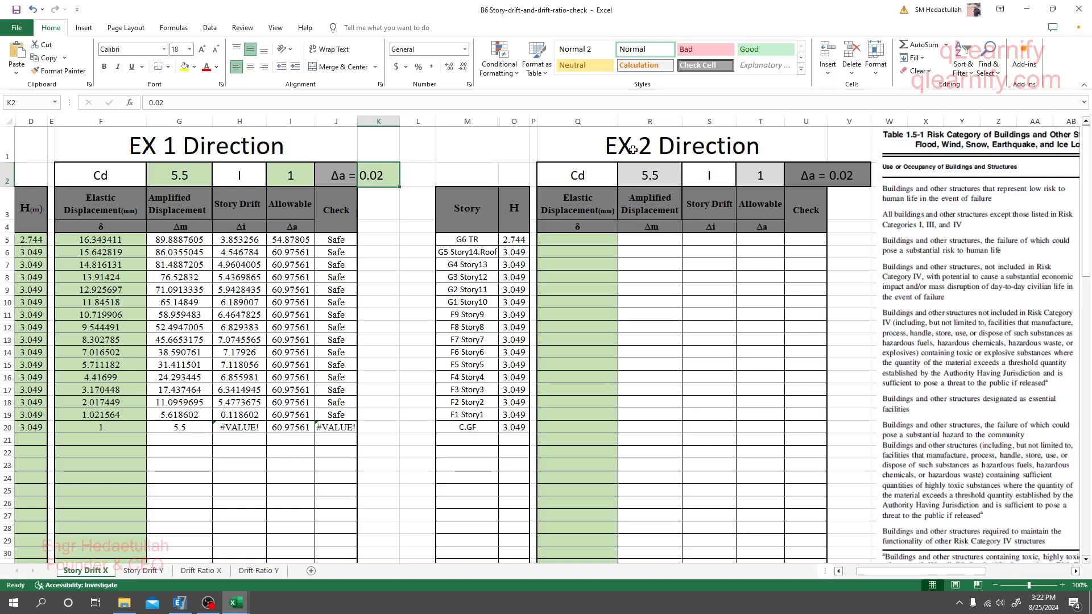
Step: View the Story Drift Y sheet, then the Drift Ratio X sheet with its EX 1 Safe checks
left_click(143, 571)
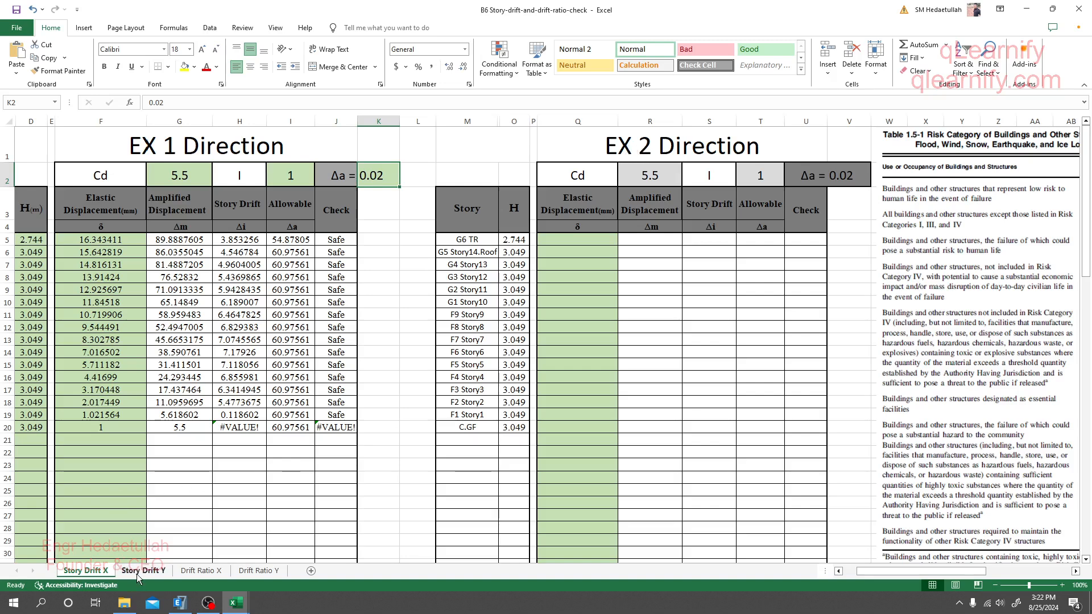
left_click(142, 571)
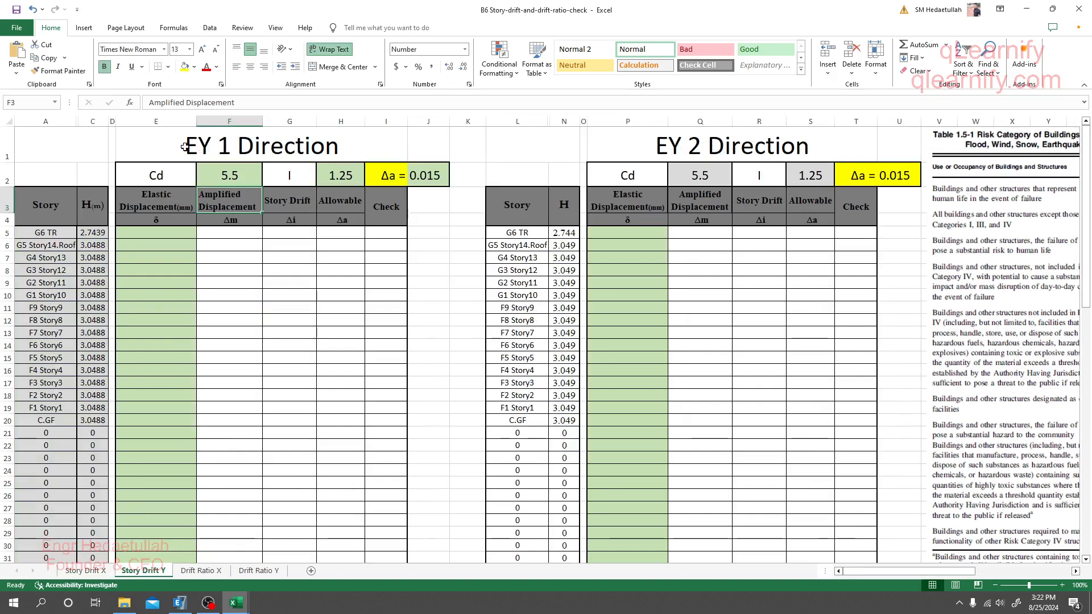
mouse_move(687, 148)
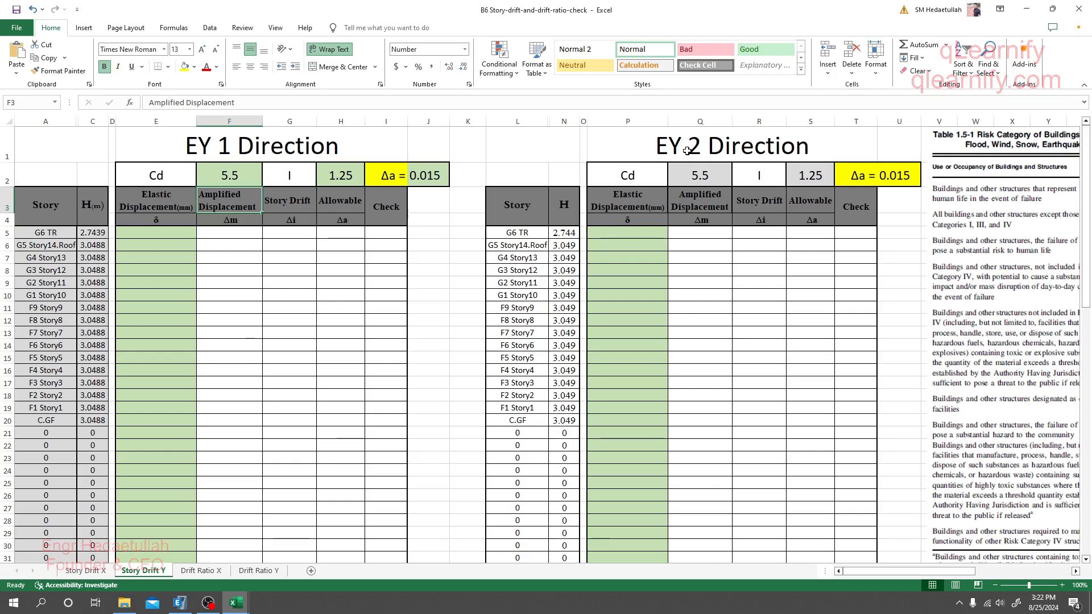
left_click(201, 570)
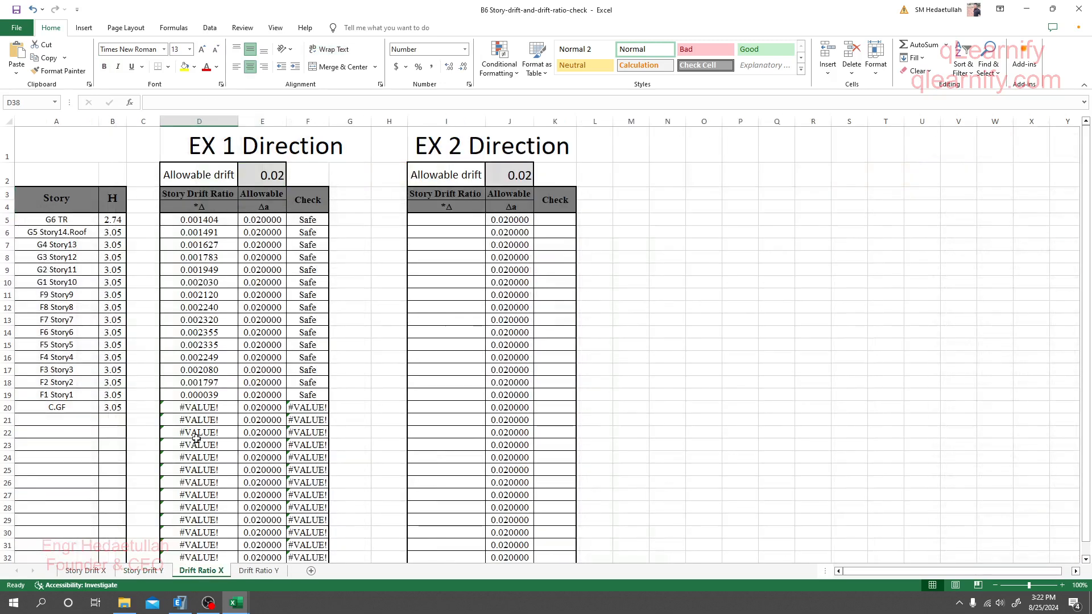
mouse_move(81, 458)
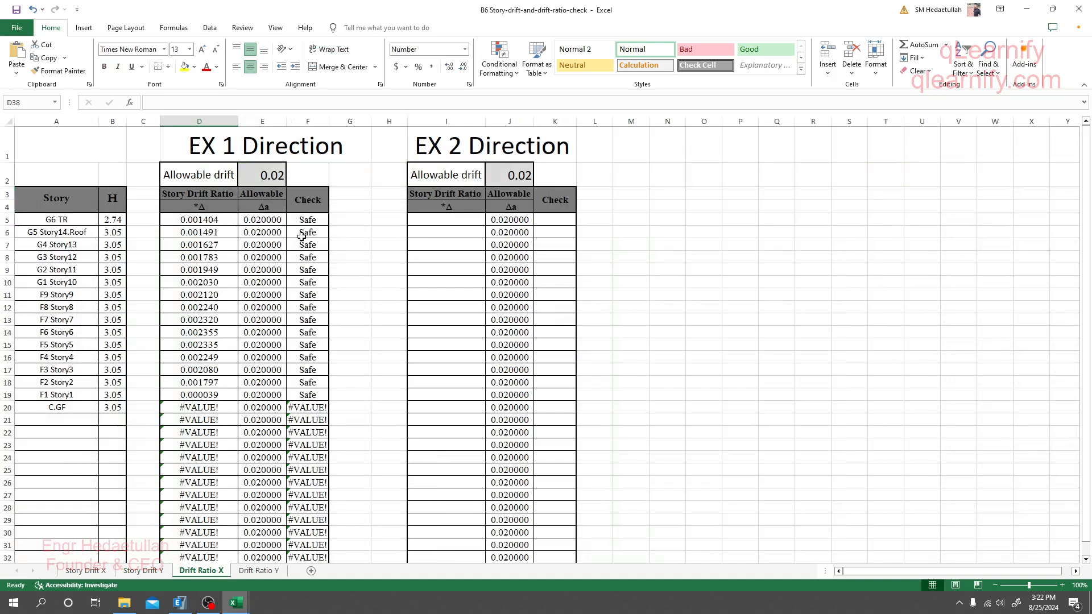
Step: Inspect the D10 drift ratio and F5 Safe check formulas, then return to the ETABS window
left_click(198, 282)
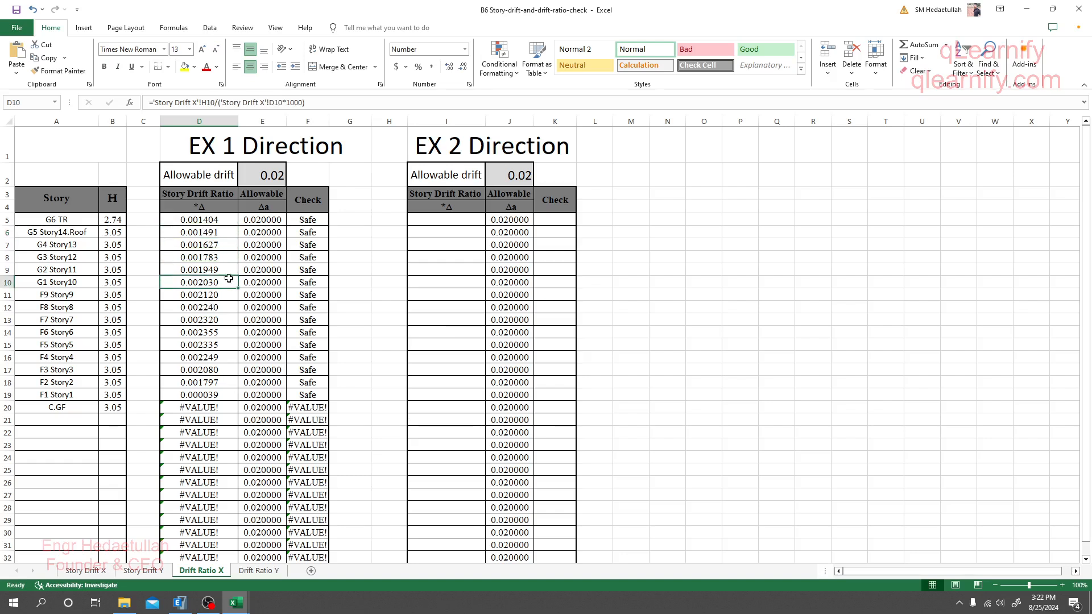
left_click(308, 220)
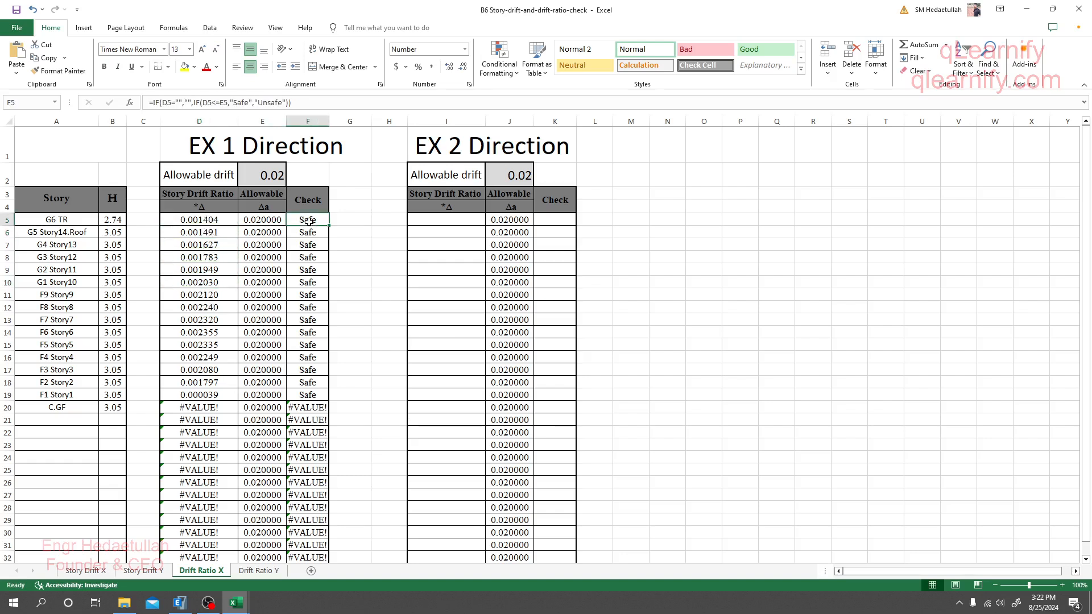
left_click(703, 357)
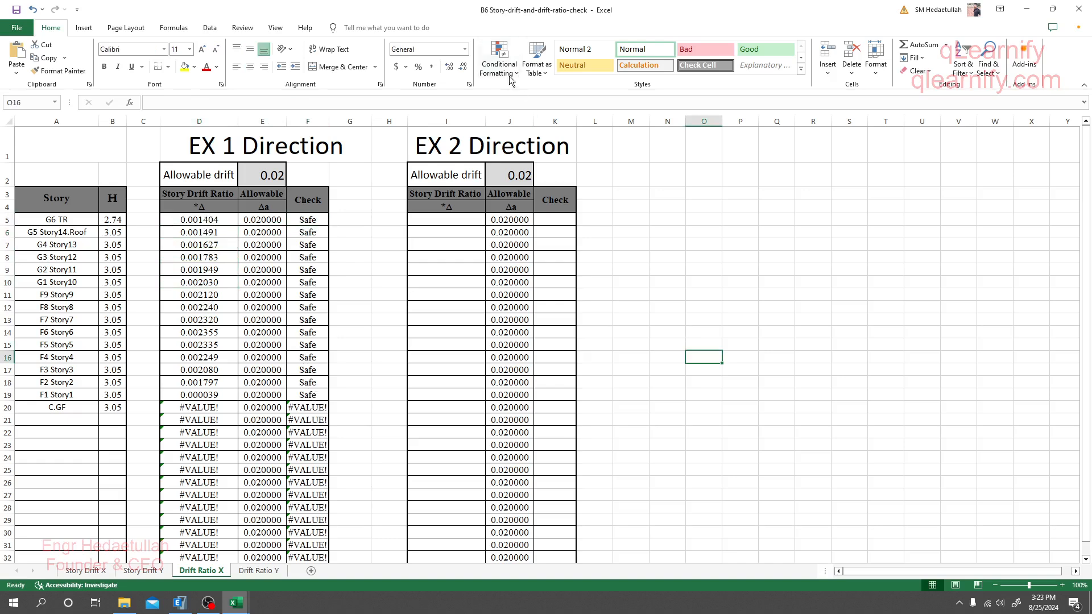
mouse_move(457, 238)
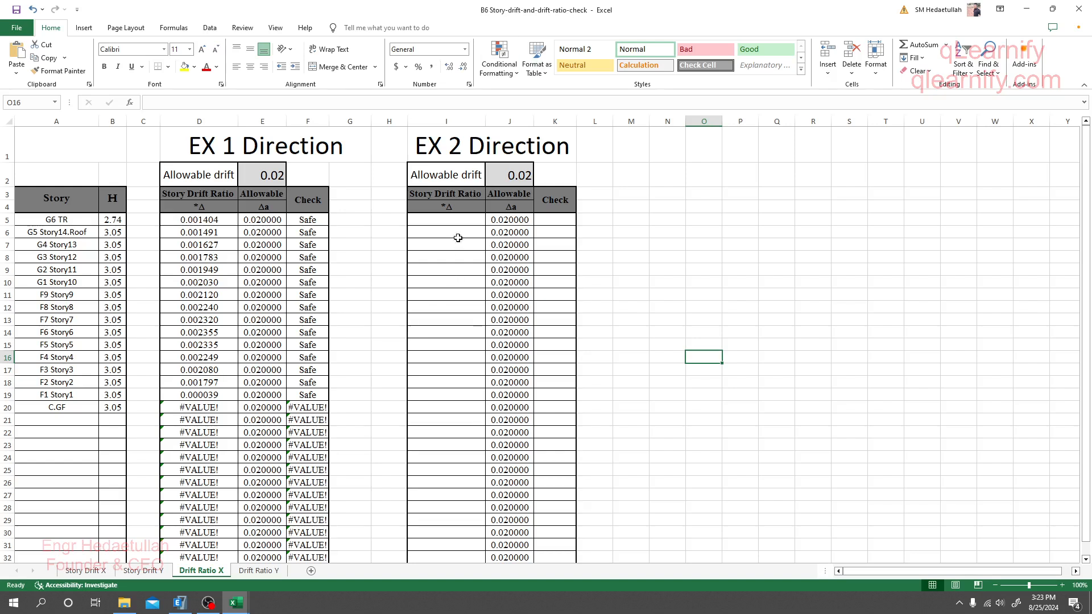
mouse_move(457, 147)
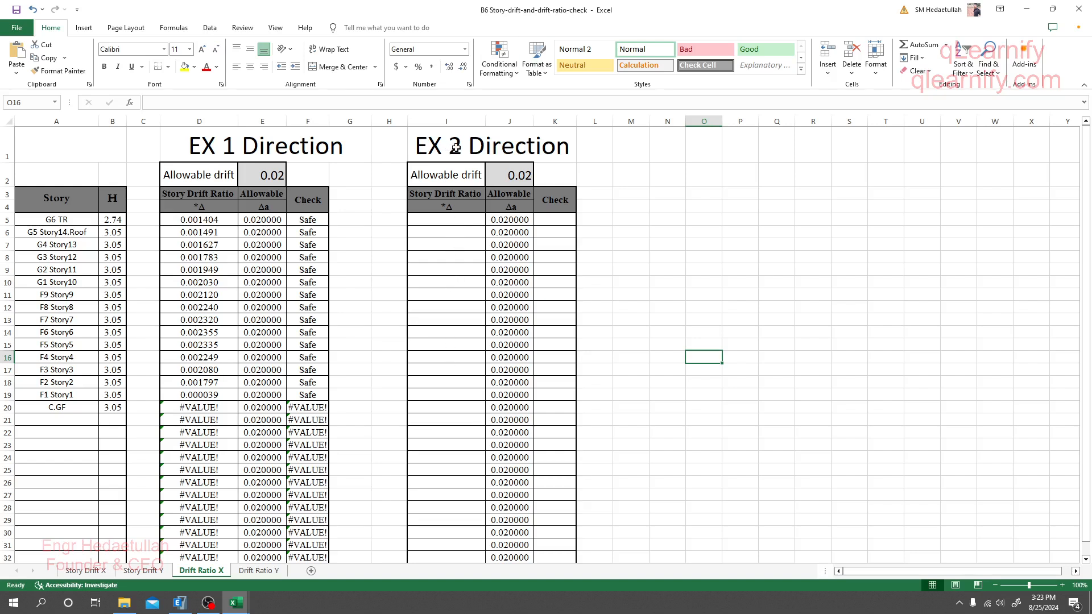
mouse_move(448, 264)
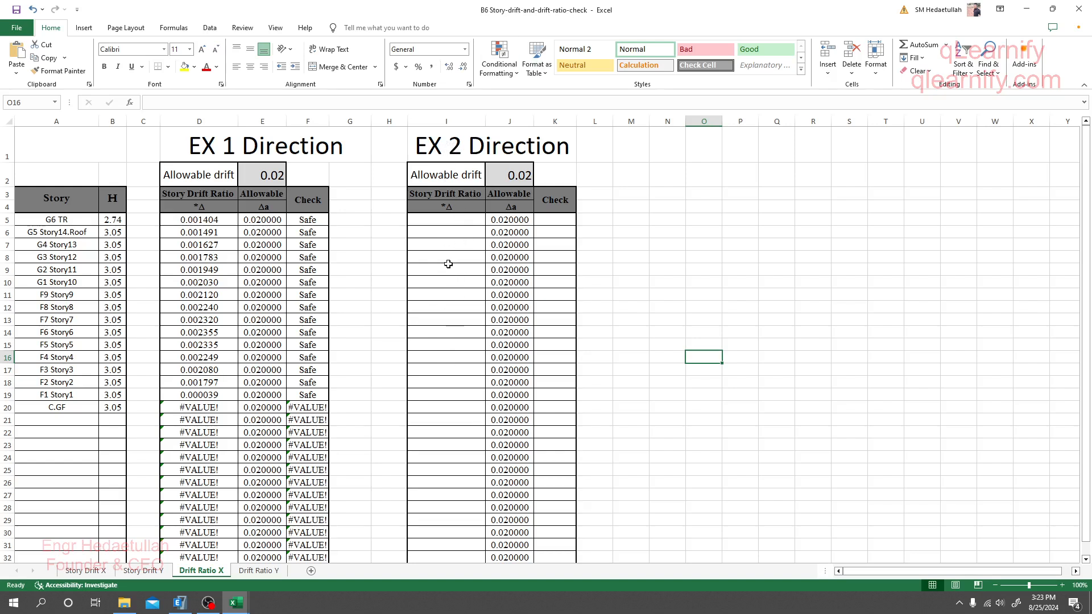
mouse_move(466, 238)
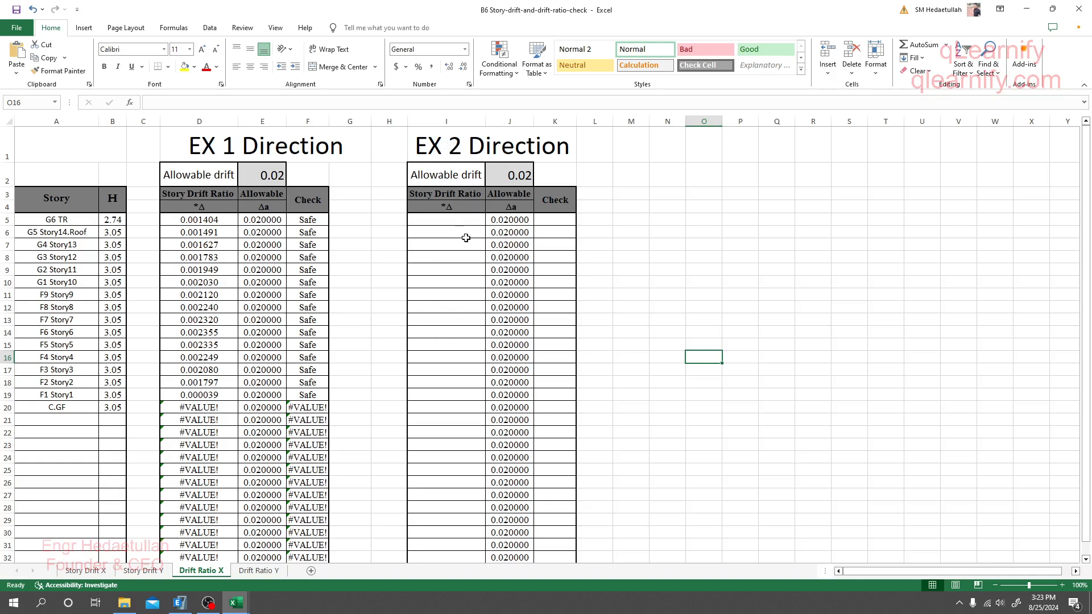
mouse_move(341, 611)
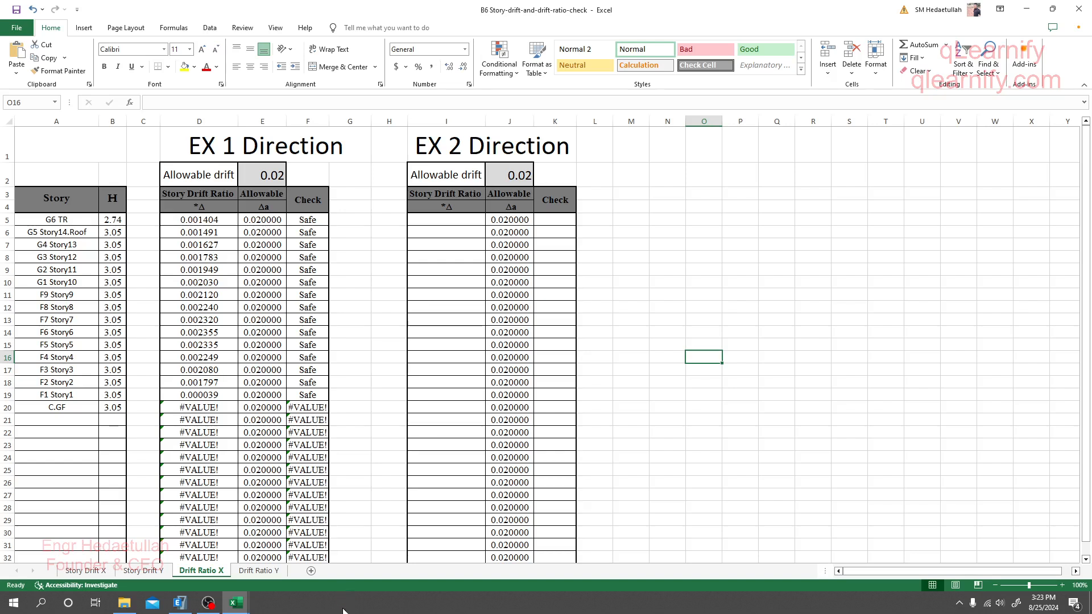
mouse_move(316, 170)
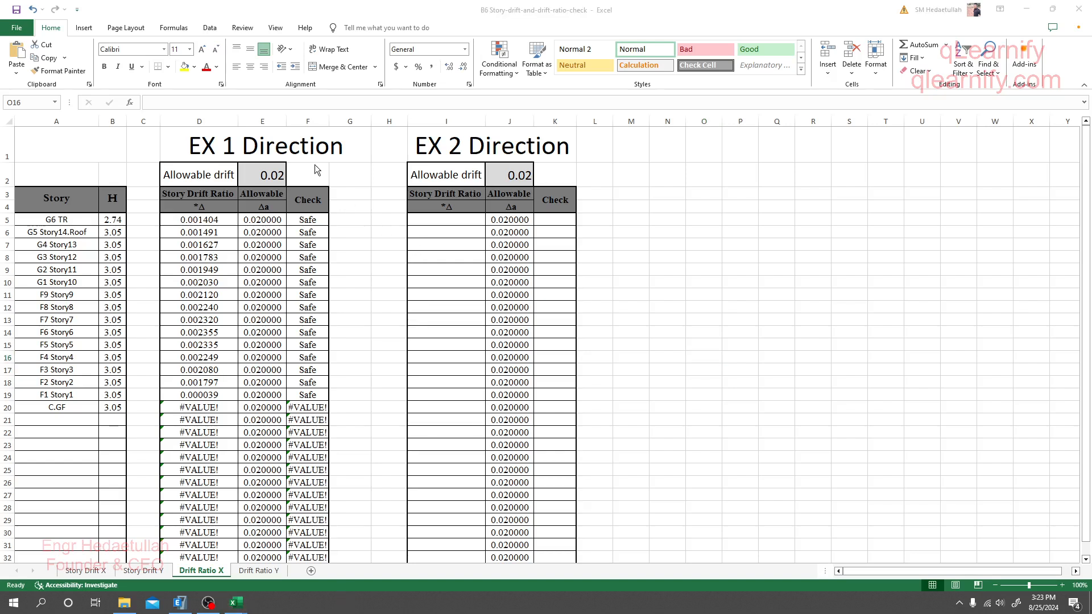
mouse_move(206, 602)
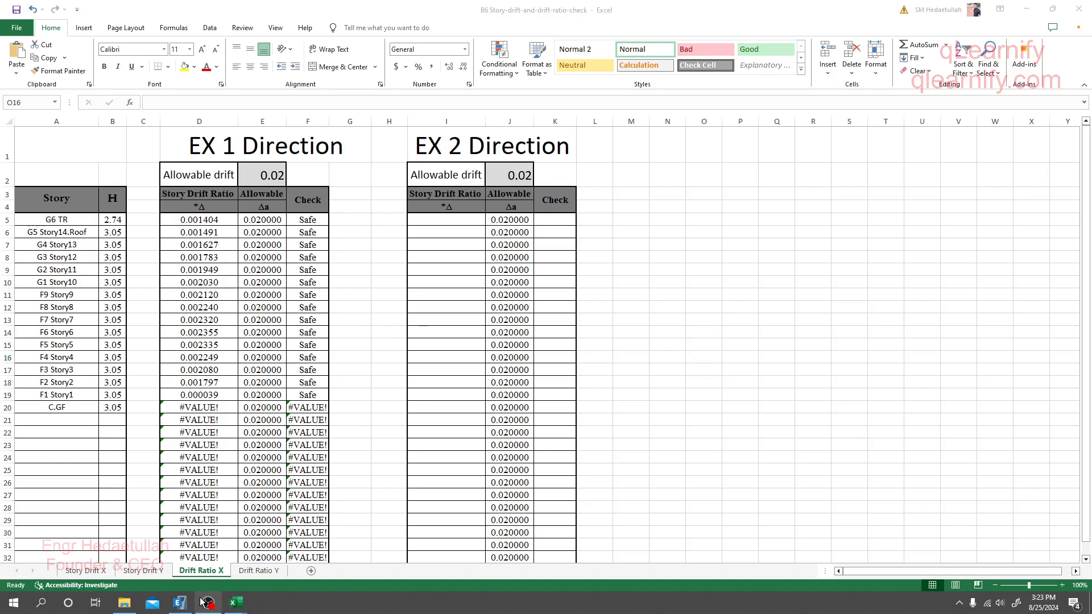
left_click(207, 602)
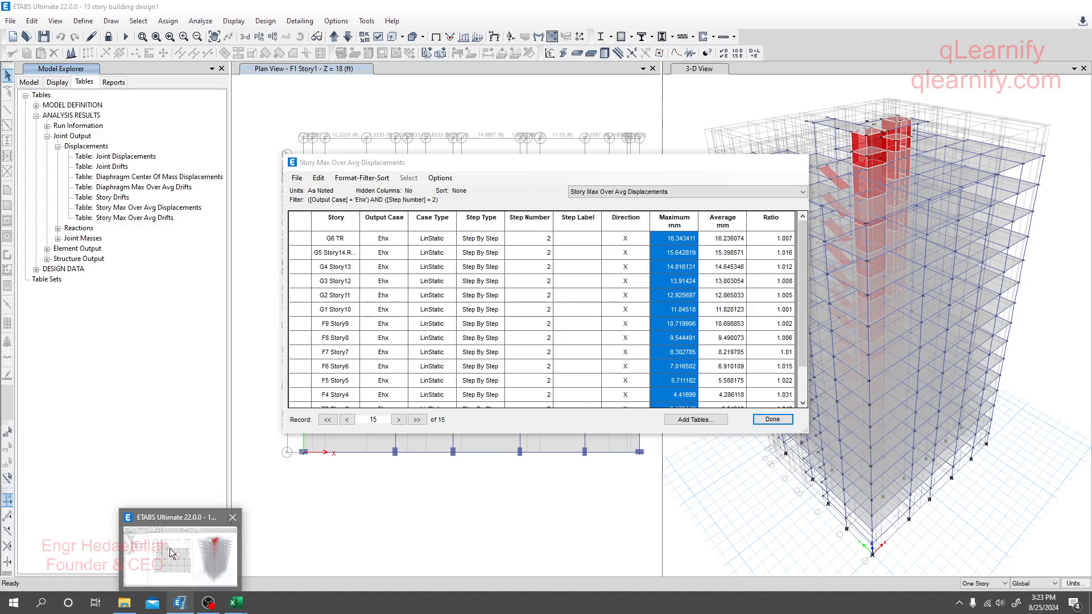
Step: Close the Story Max Over Avg Displacements table with Done, leaving plan and 3D views
left_click(533, 296)
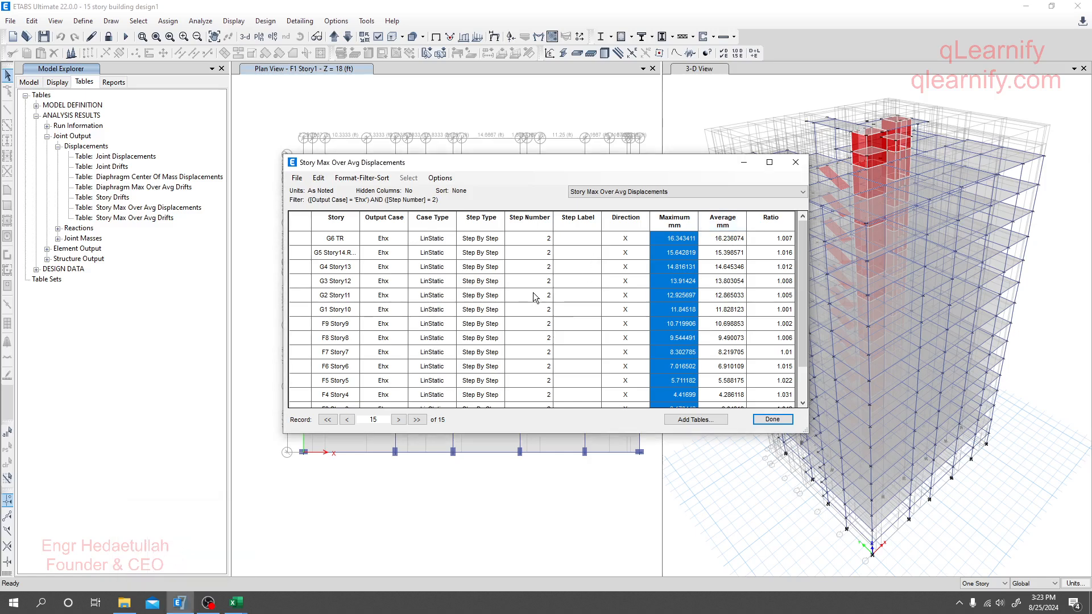
left_click(772, 418)
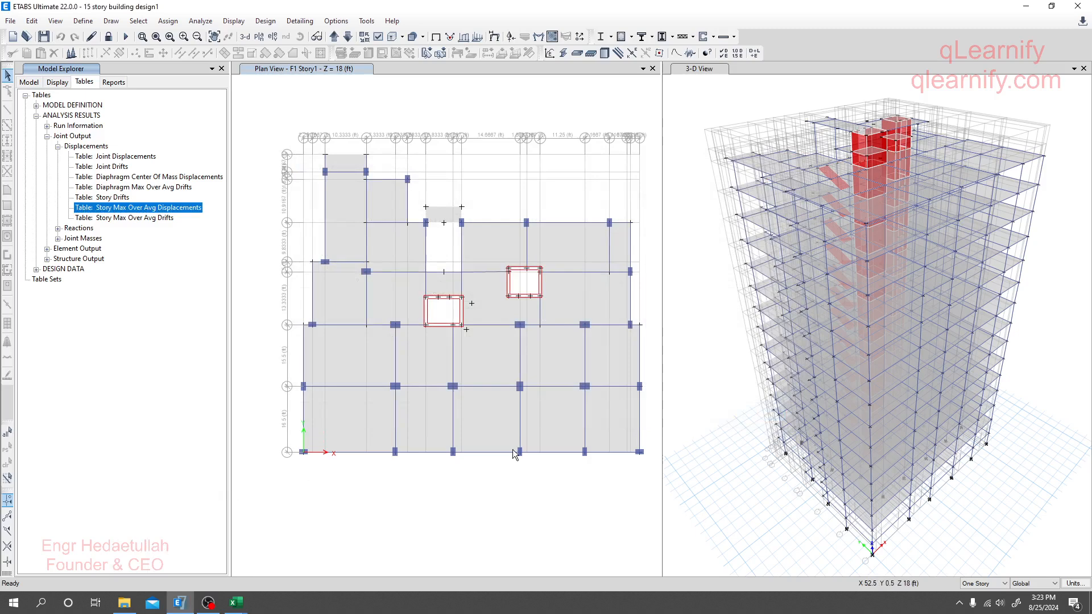
mouse_move(756, 335)
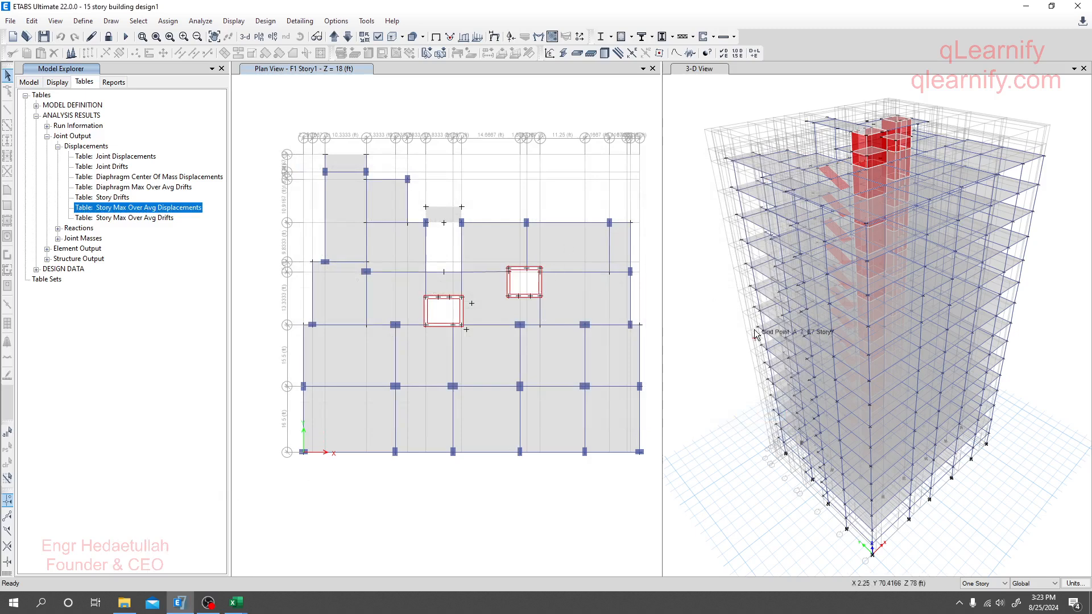
mouse_move(788, 272)
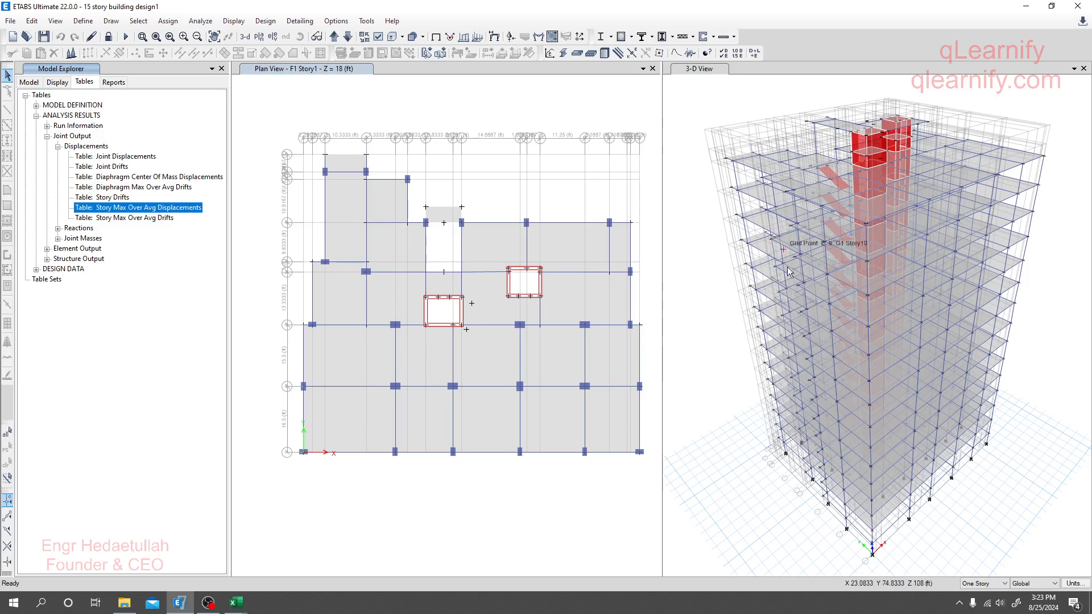
mouse_move(426, 270)
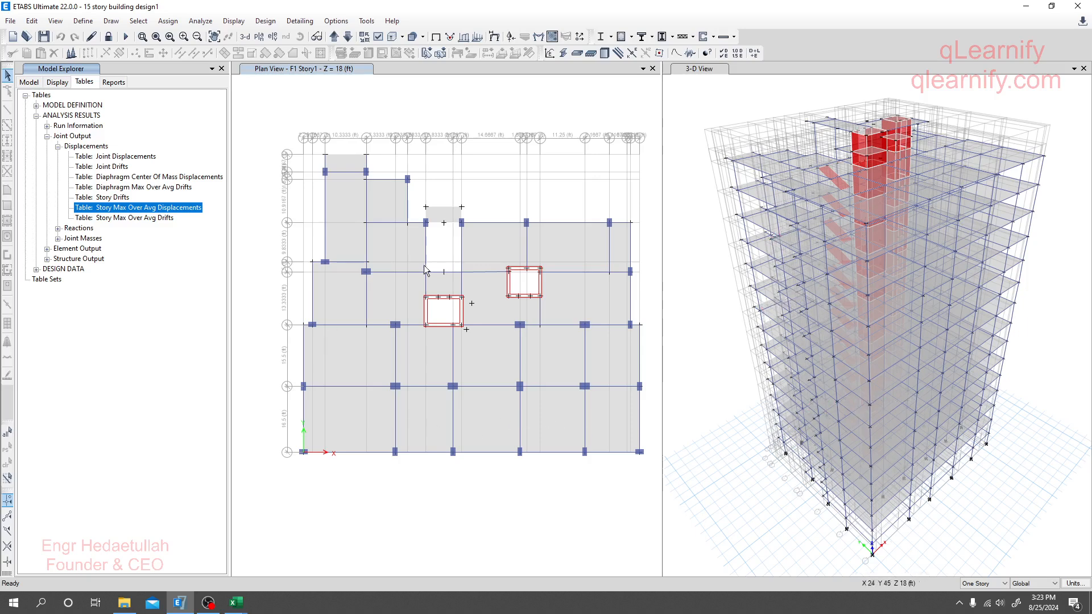
mouse_move(470, 332)
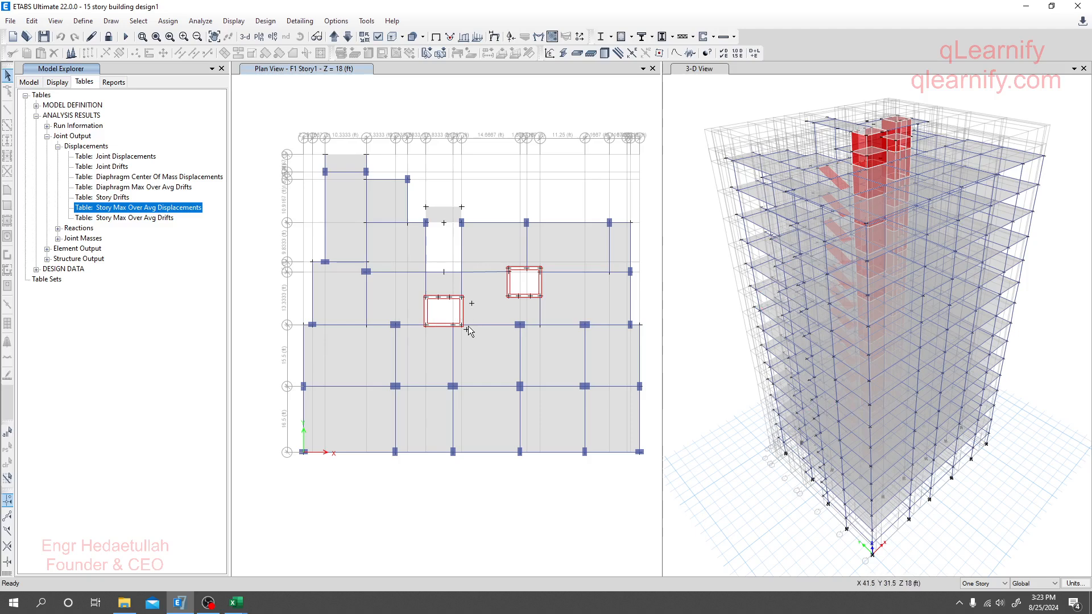
mouse_move(471, 336)
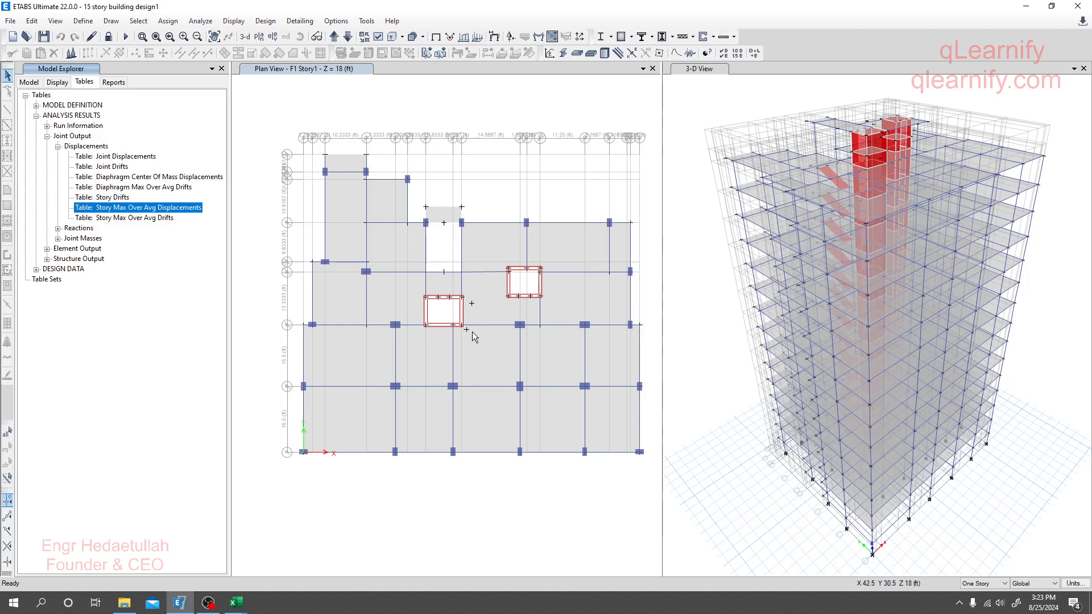
mouse_move(472, 338)
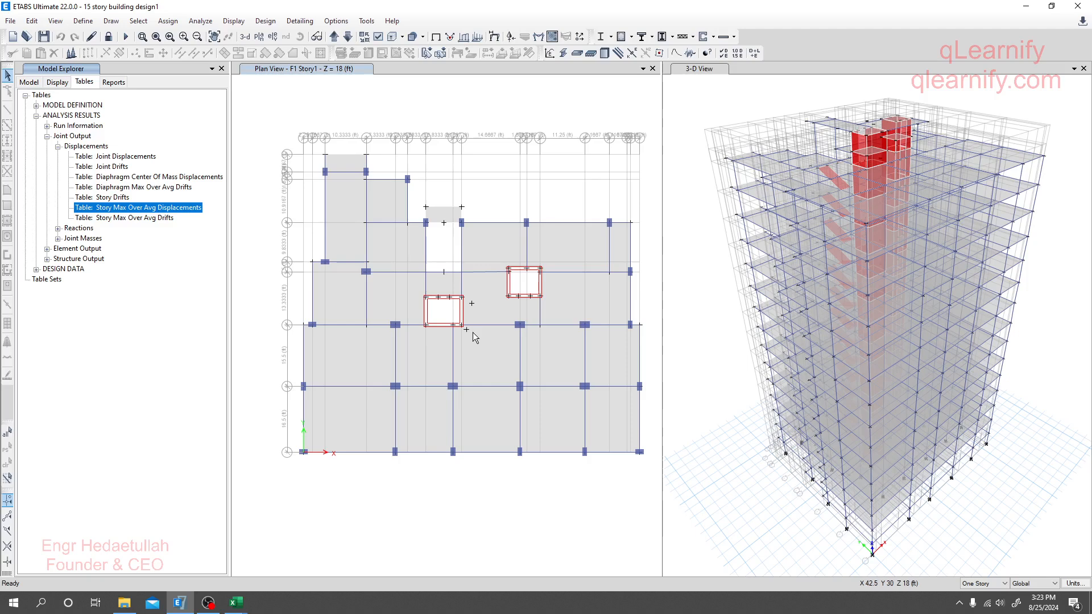